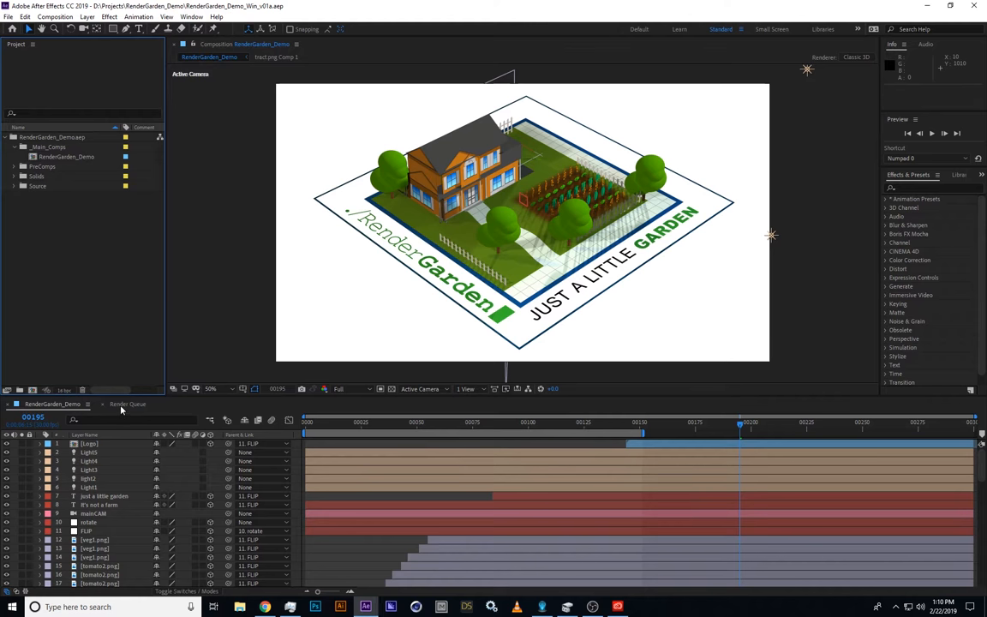
{"action": "mouse_move", "coordinate": [99, 322]}
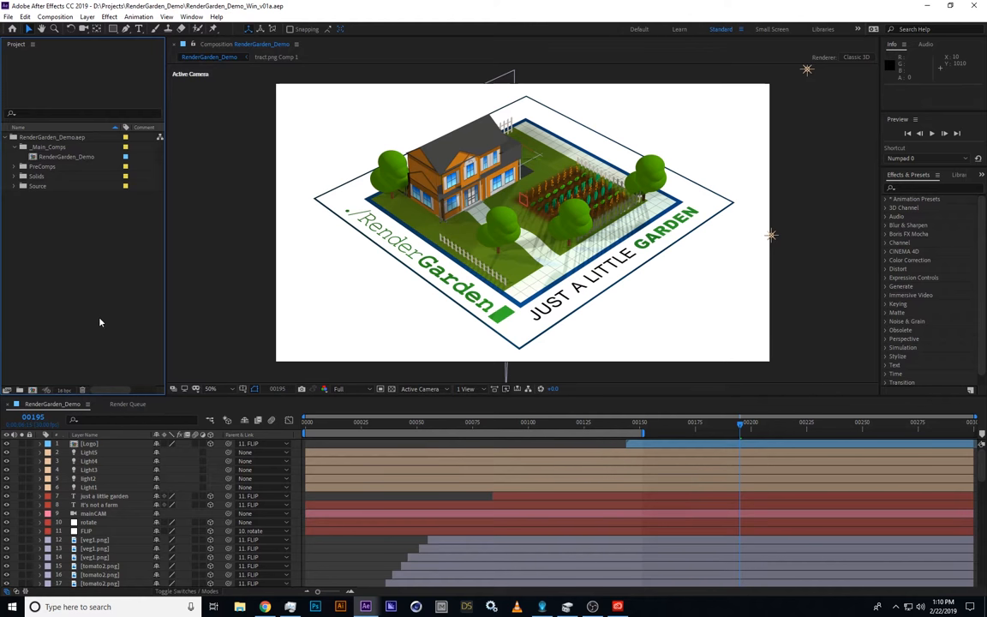
{"action": "mouse_move", "coordinate": [120, 281]}
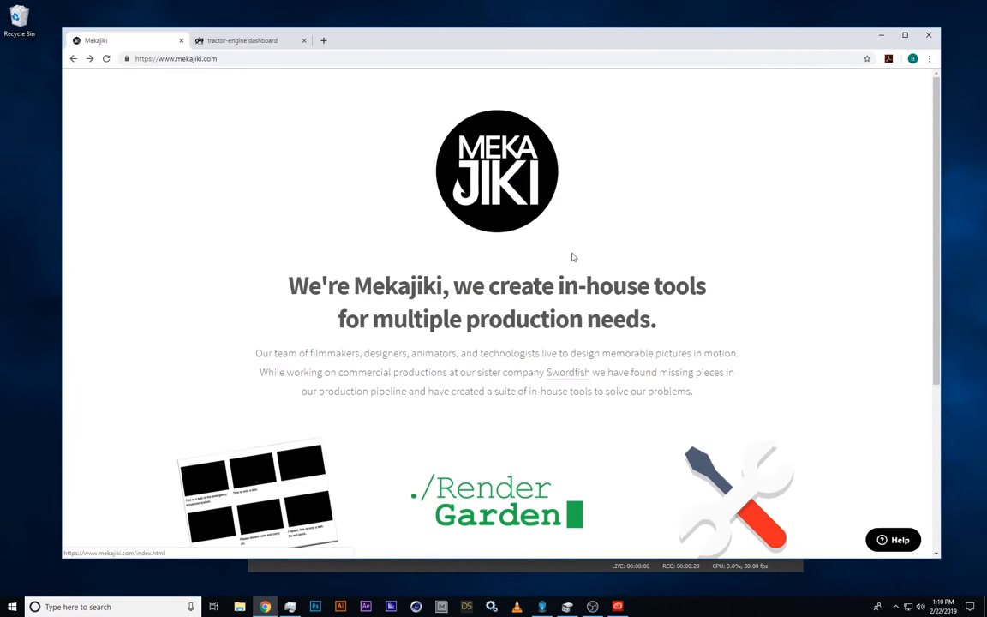
Download the Windows 7+ free trial of RenderGarden from its Mekajiki product page
{"action": "left_click", "coordinate": [497, 500]}
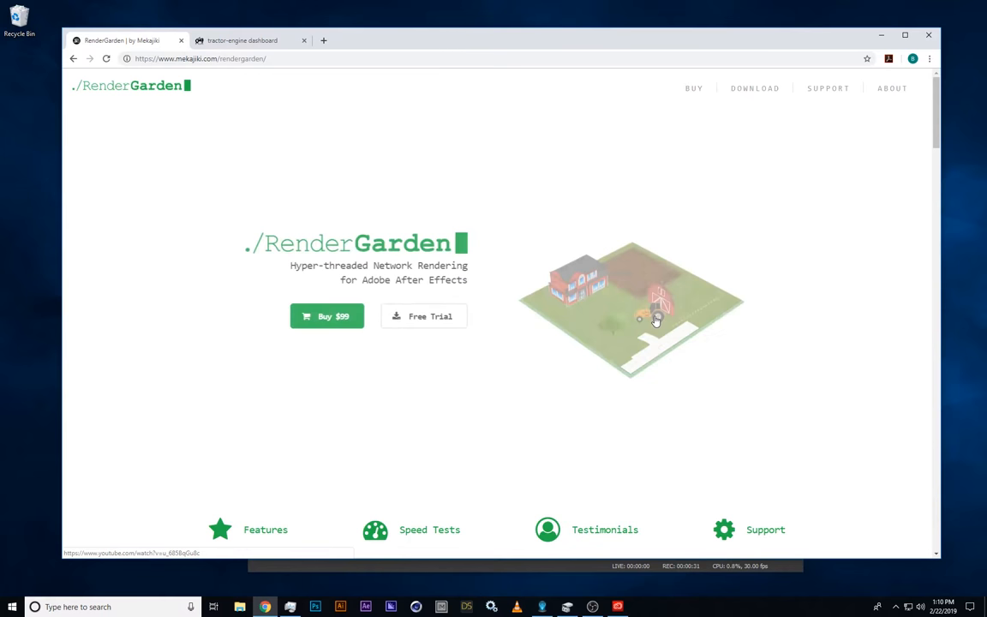
{"action": "left_click", "coordinate": [423, 316]}
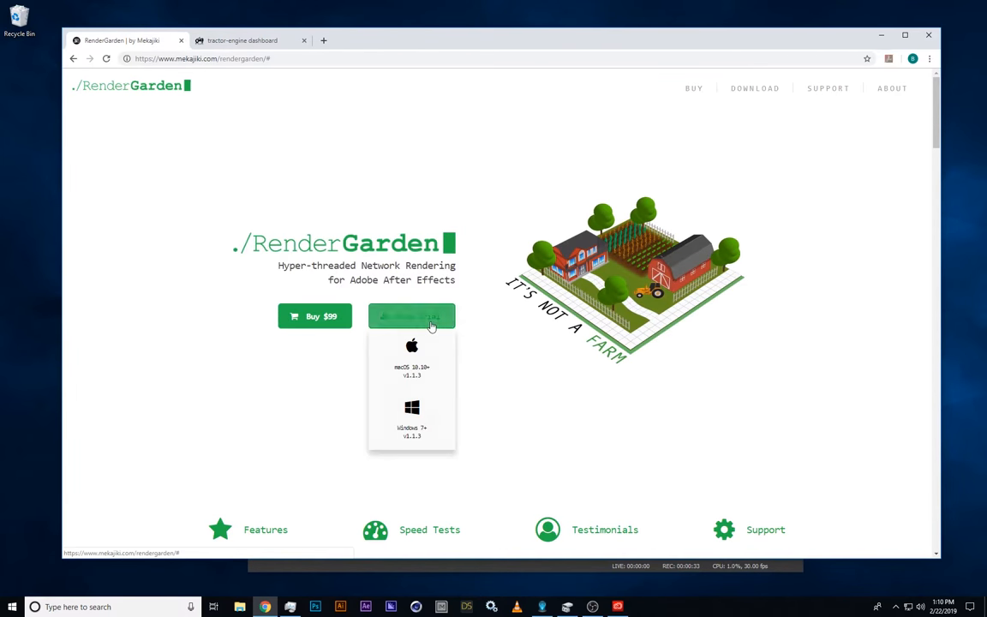
{"action": "left_click", "coordinate": [411, 417]}
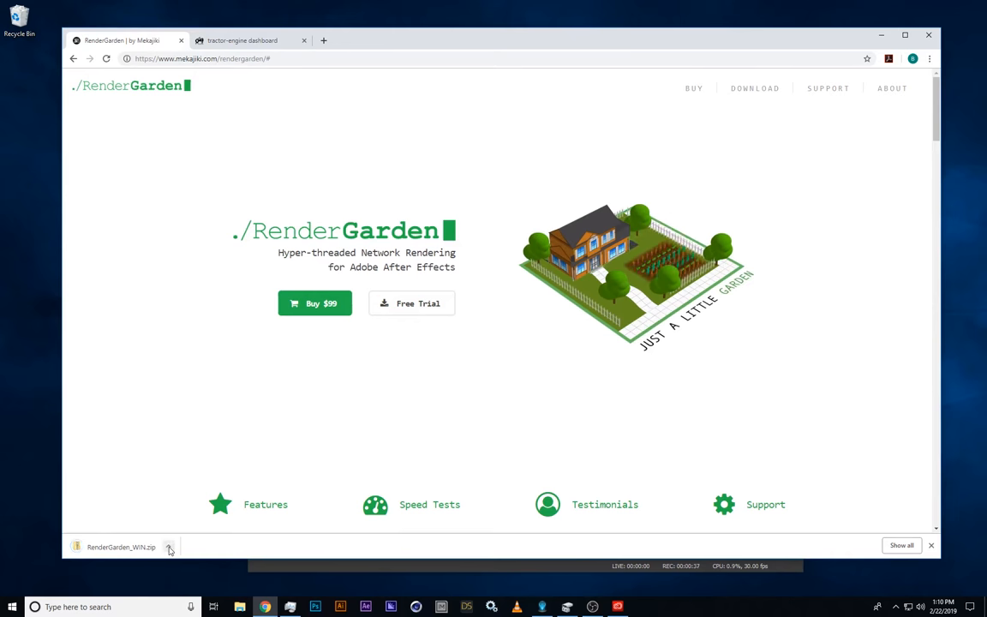
Extract the downloaded RenderGarden_WIN zip and go into the extracted folder
{"action": "left_click", "coordinate": [170, 547]}
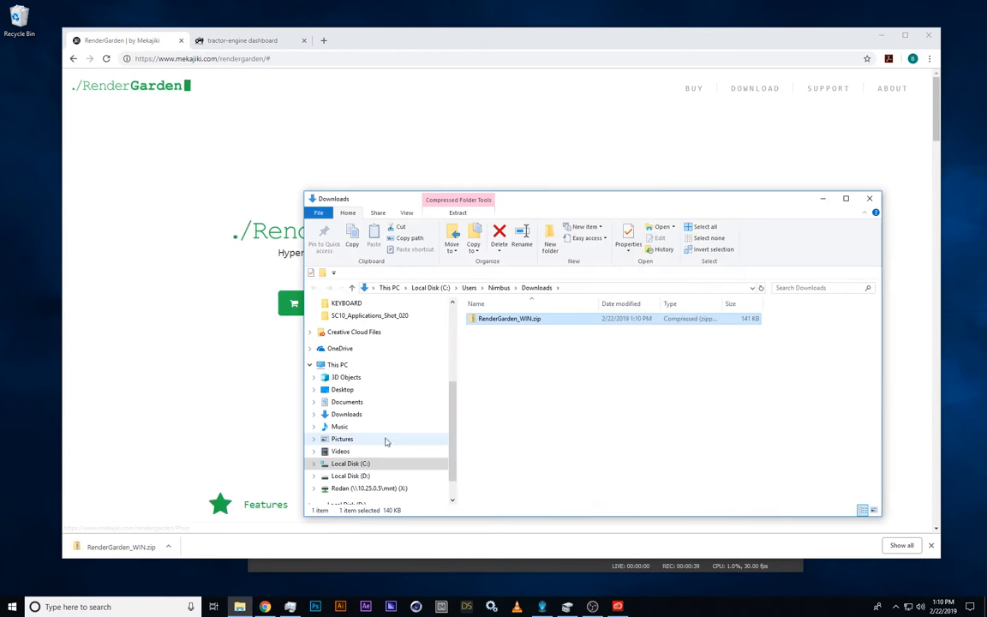
{"action": "left_click", "coordinate": [457, 213]}
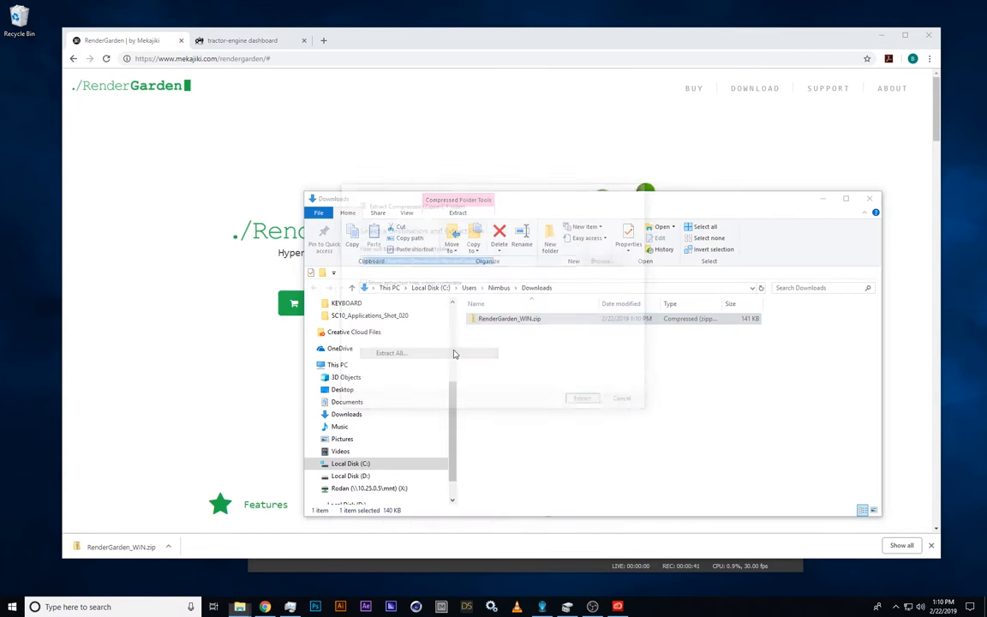
{"action": "left_click", "coordinate": [583, 397]}
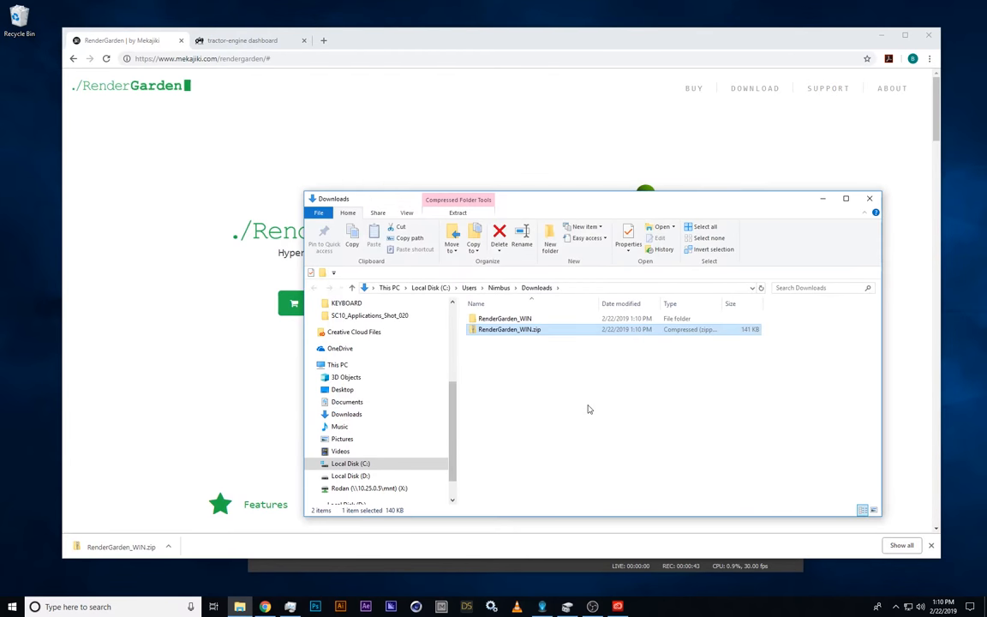
{"action": "double_click", "coordinate": [504, 317]}
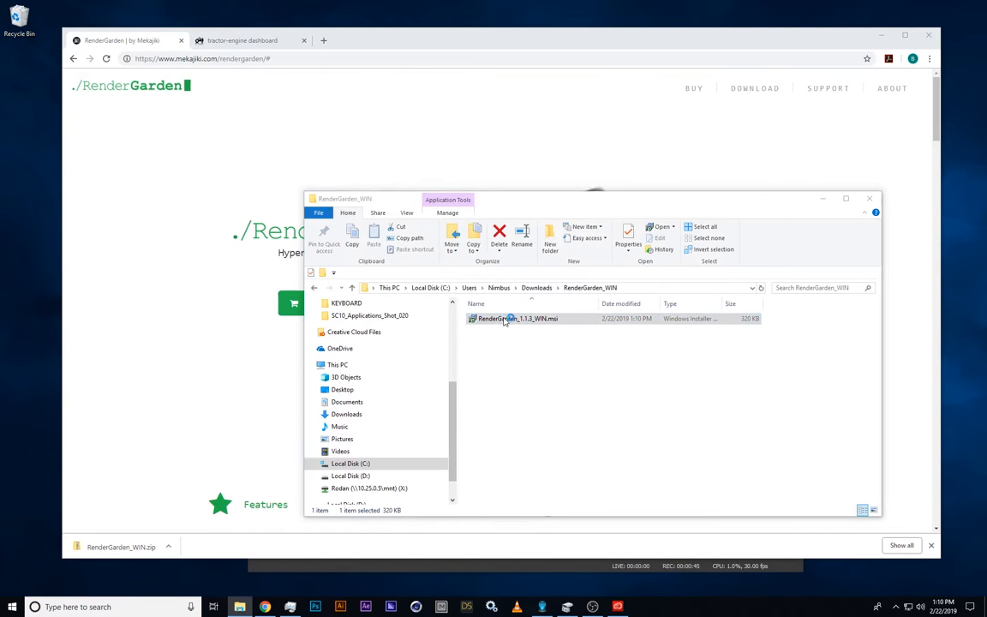
Run the RenderGarden 1.1.3 .msi installer and accept its license agreement
{"action": "double_click", "coordinate": [518, 317]}
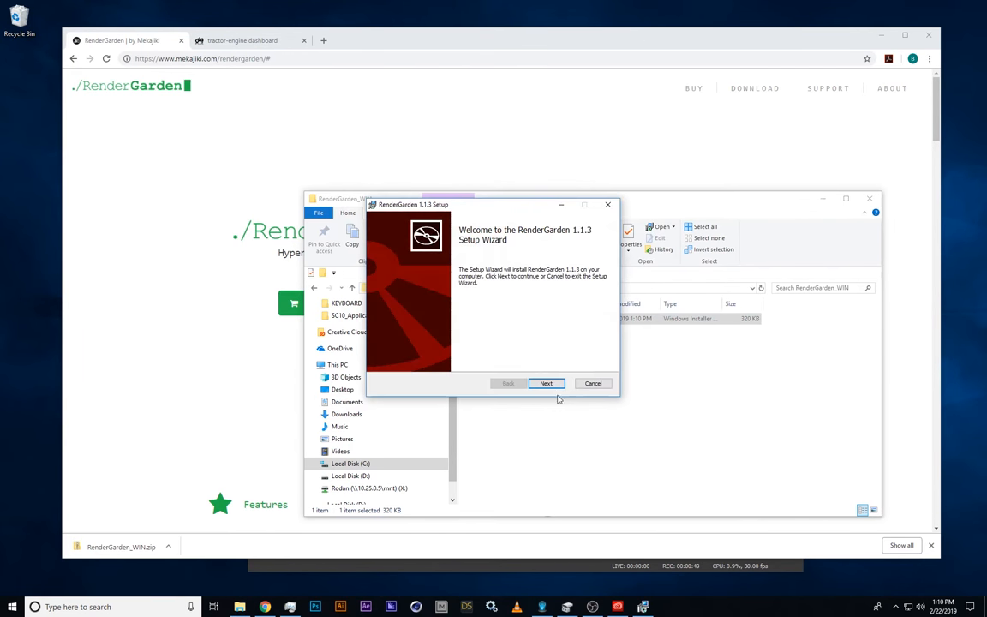
{"action": "left_click", "coordinate": [546, 384]}
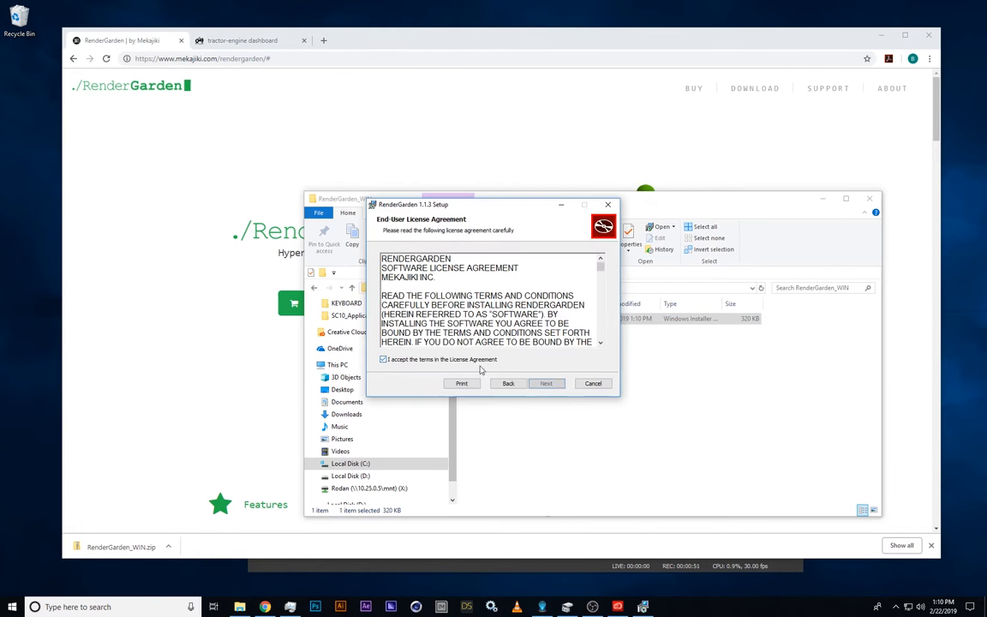
{"action": "left_click", "coordinate": [545, 384]}
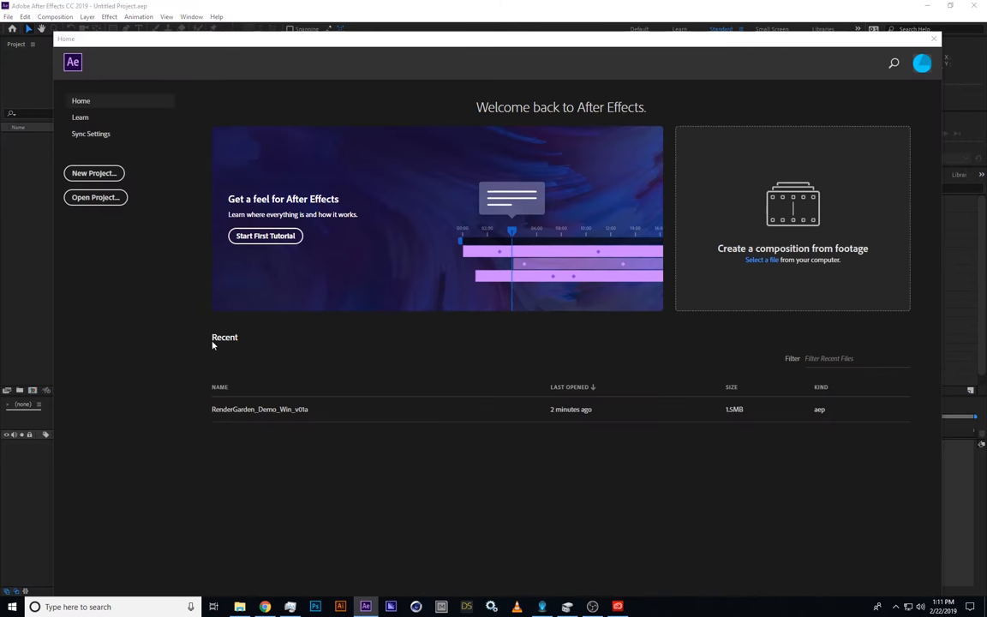
Reopen the RenderGarden demo project and launch RenderGarden.jsxbin from the Window menu
{"action": "double_click", "coordinate": [260, 408]}
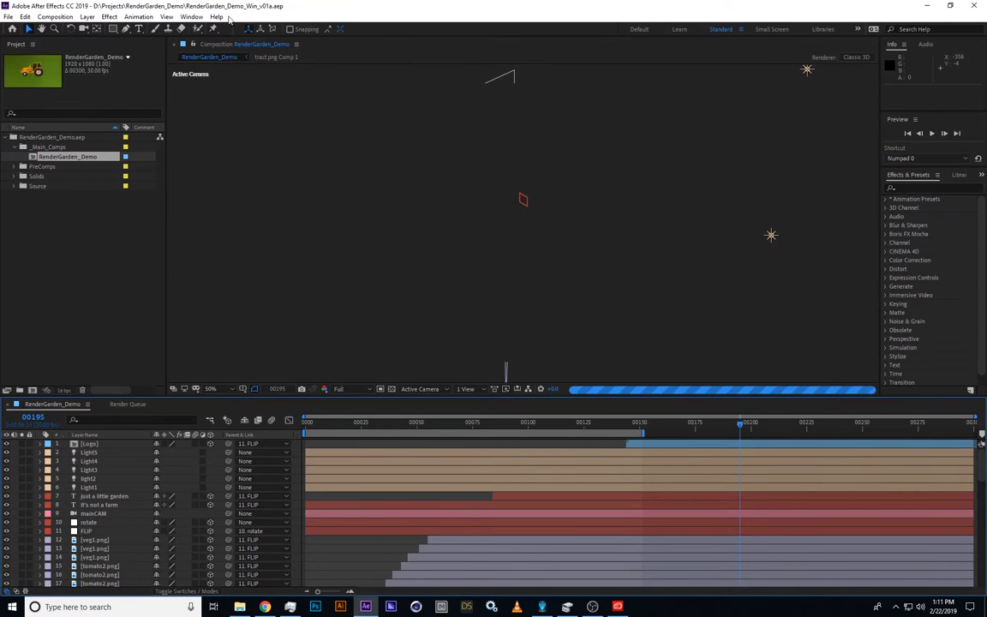
{"action": "left_click", "coordinate": [192, 17]}
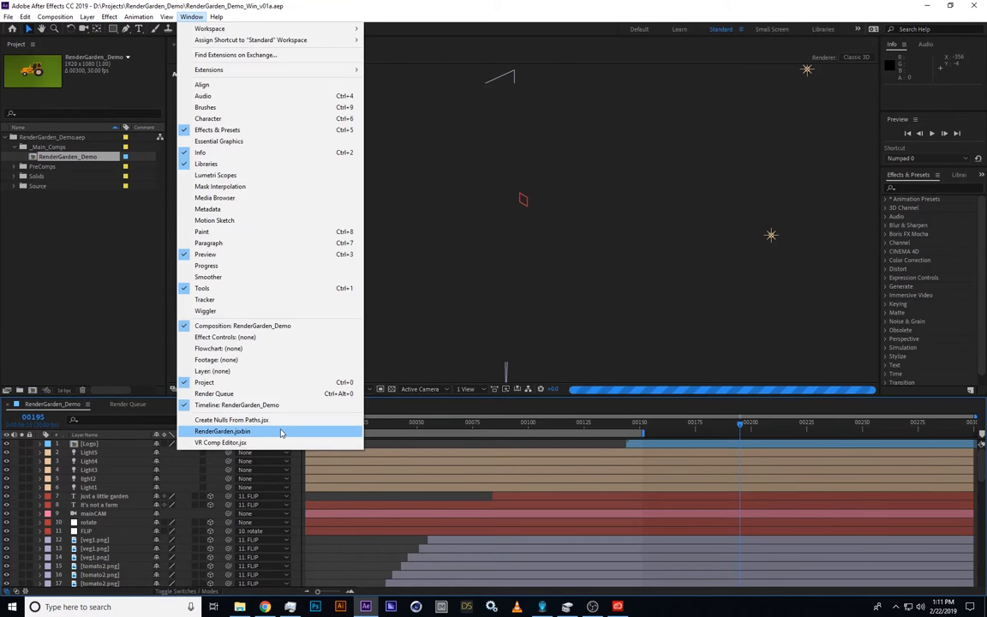
{"action": "left_click", "coordinate": [223, 432]}
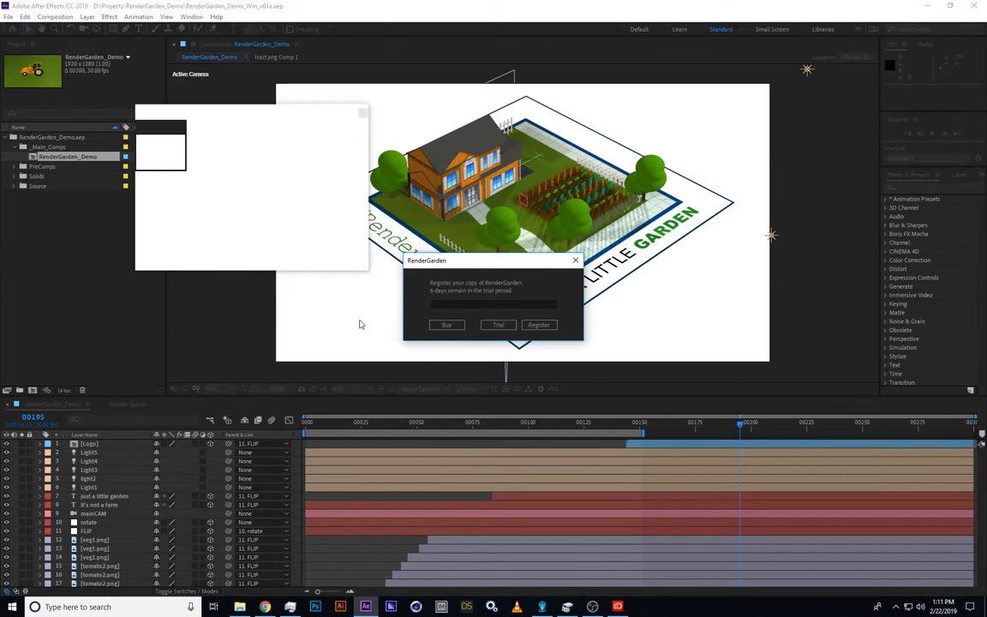
{"action": "mouse_move", "coordinate": [490, 302]}
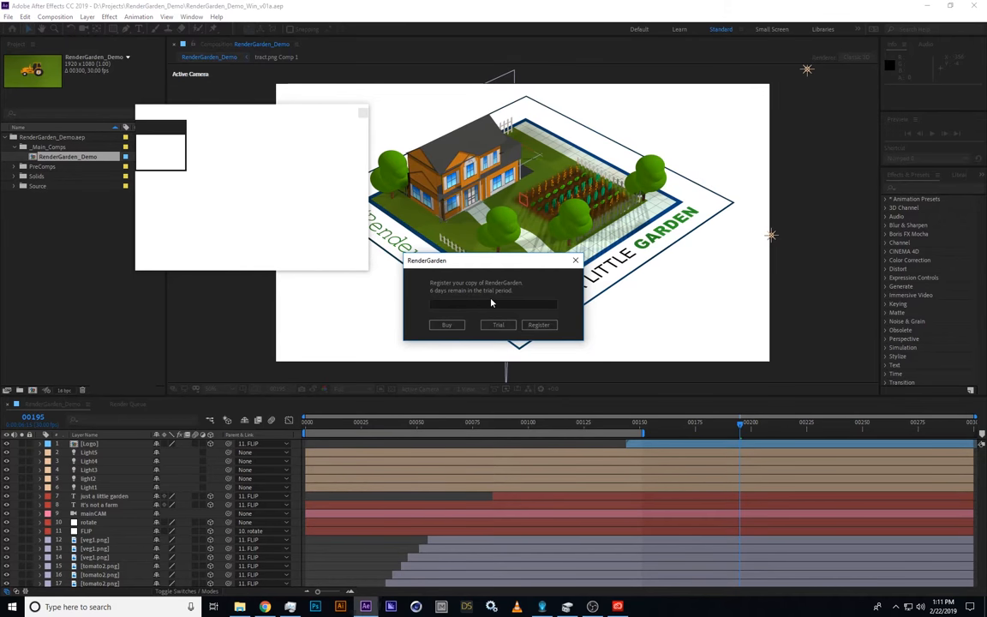
Continue RenderGarden in trial mode and go to its FFmpeg and Python download page
{"action": "left_click", "coordinate": [498, 326]}
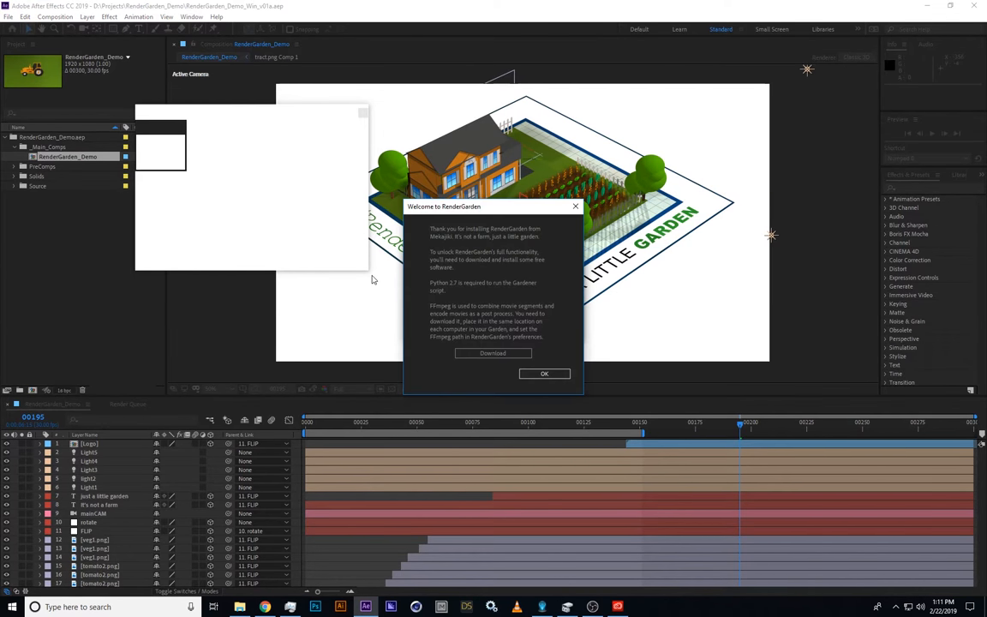
{"action": "mouse_move", "coordinate": [493, 252]}
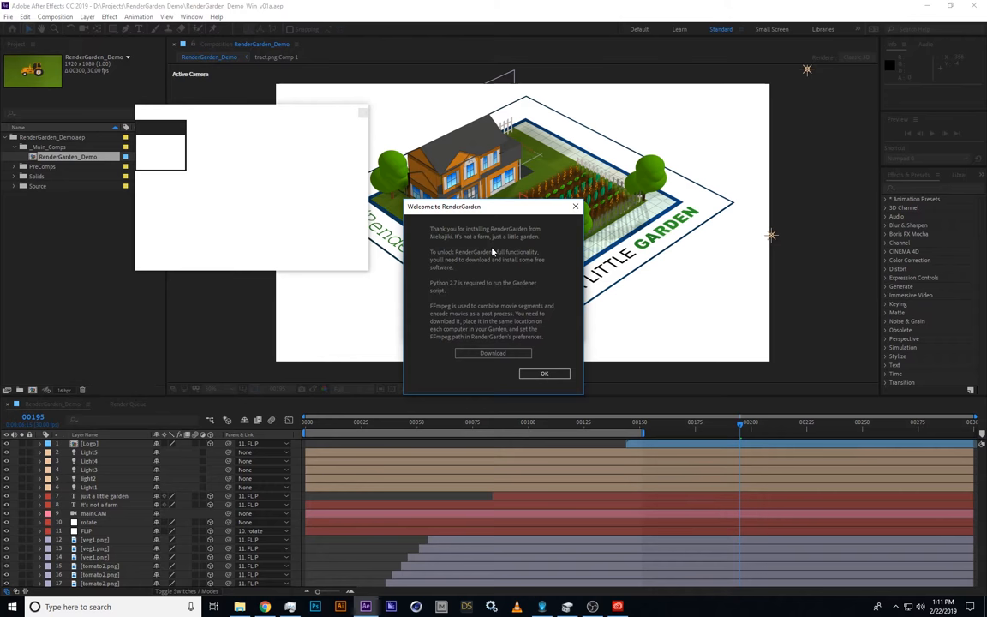
{"action": "mouse_move", "coordinate": [463, 294]}
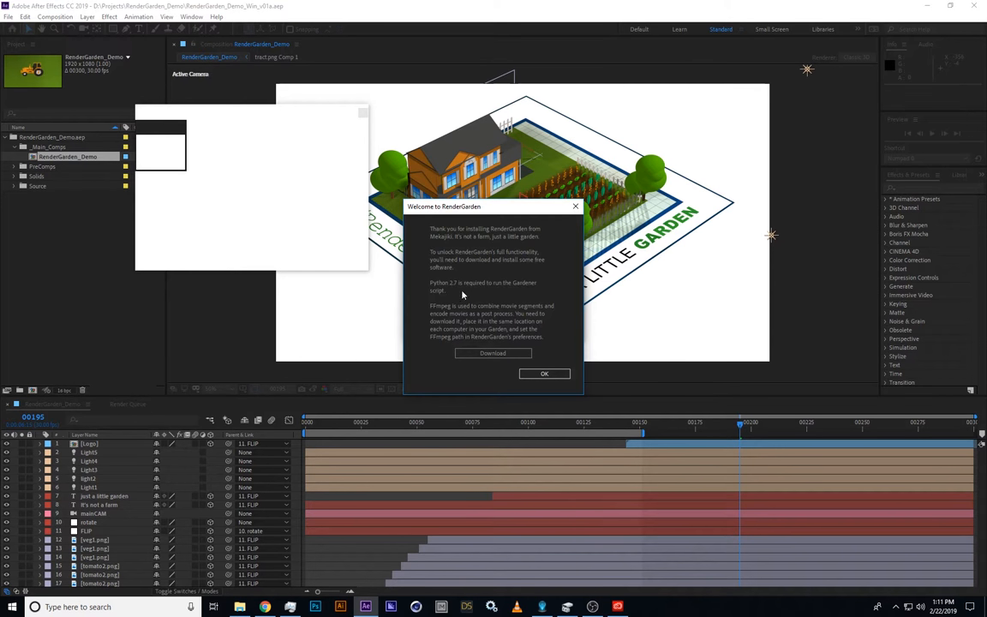
{"action": "mouse_move", "coordinate": [468, 295]}
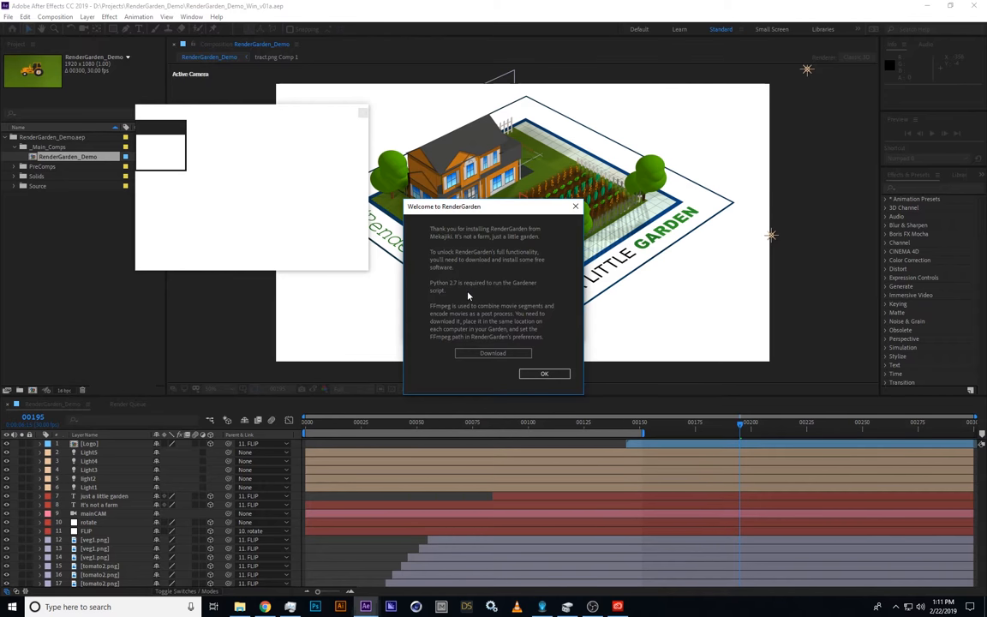
{"action": "mouse_move", "coordinate": [518, 364]}
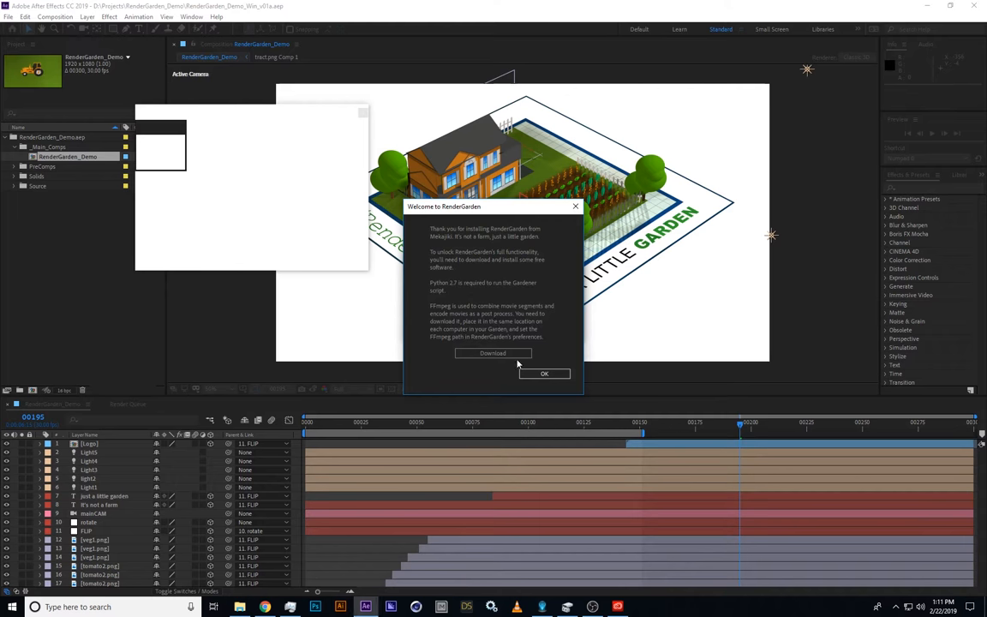
{"action": "left_click", "coordinate": [493, 353]}
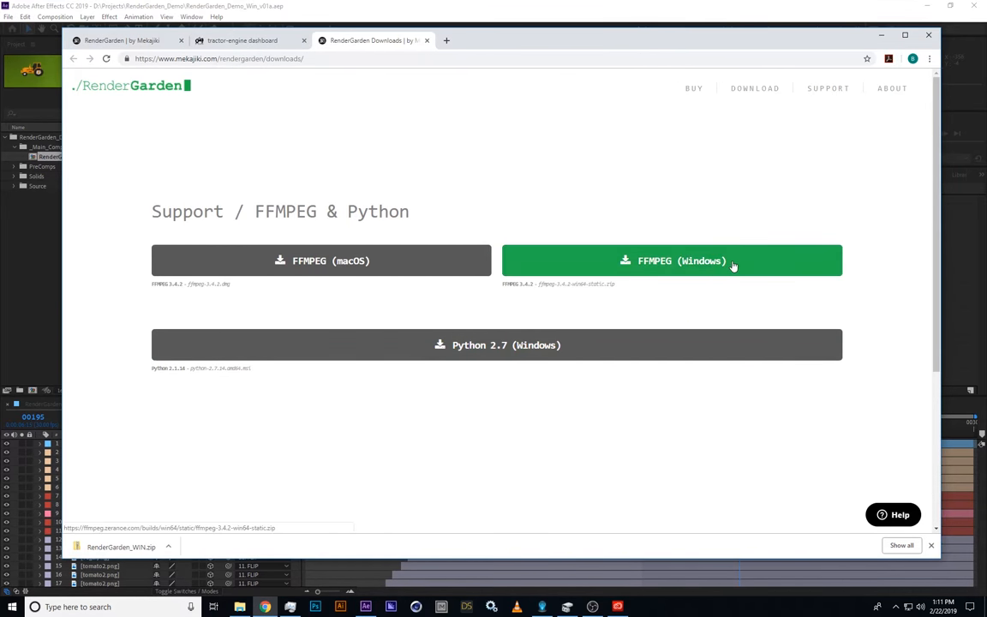
Download FFMPEG (Windows) and Python 2.7 (Windows), then reveal them in the Downloads folder
{"action": "left_click", "coordinate": [672, 260]}
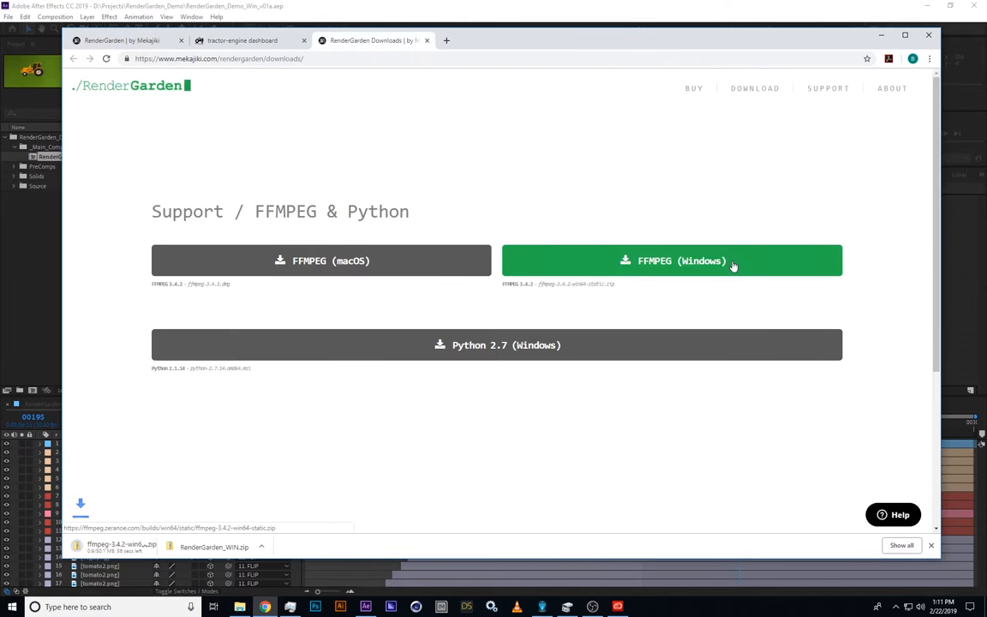
{"action": "left_click", "coordinate": [495, 344]}
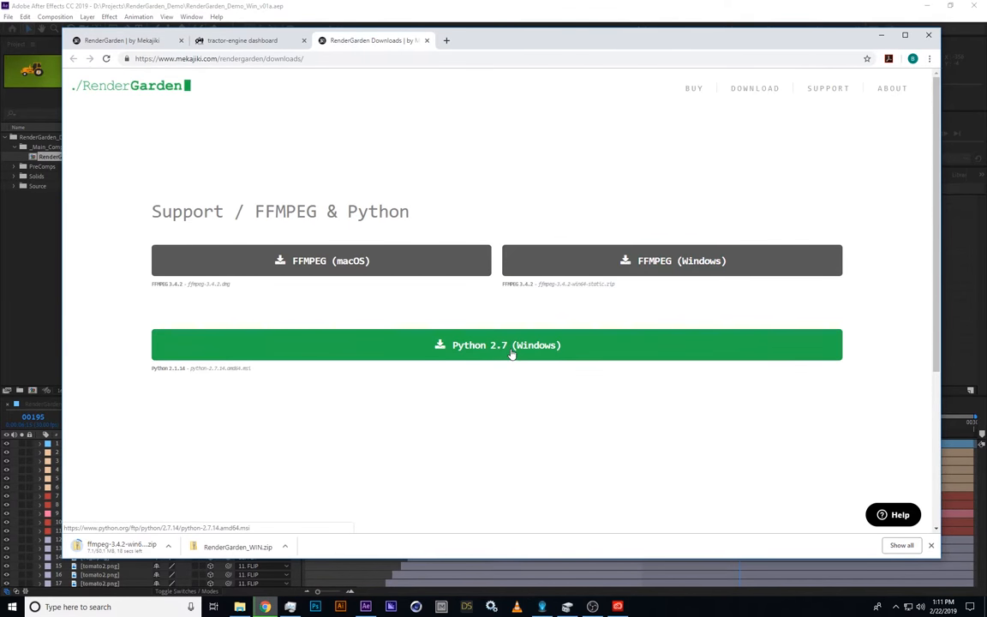
{"action": "left_click", "coordinate": [497, 345]}
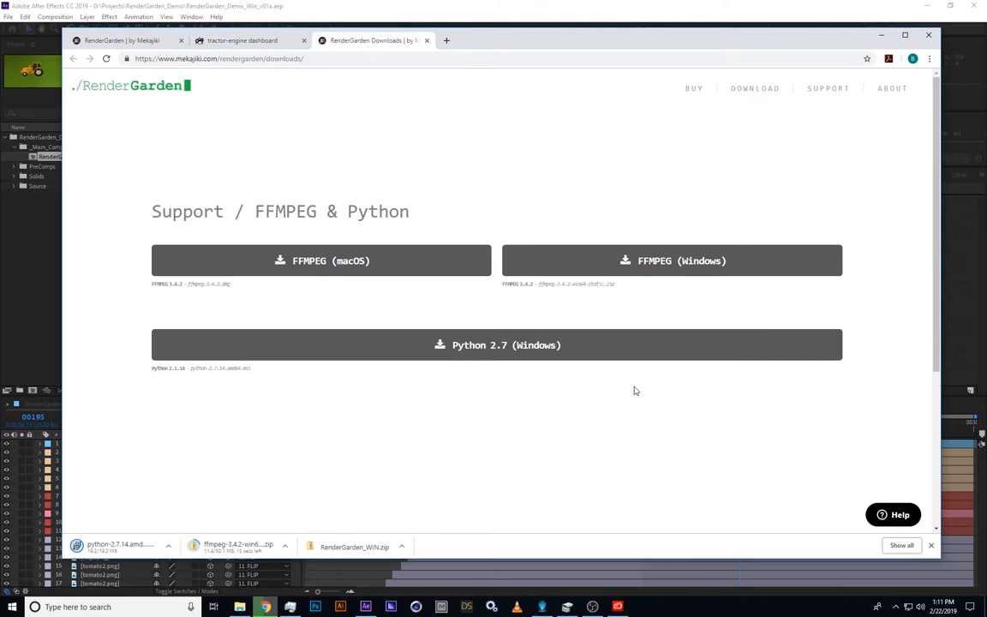
{"action": "left_click", "coordinate": [168, 547]}
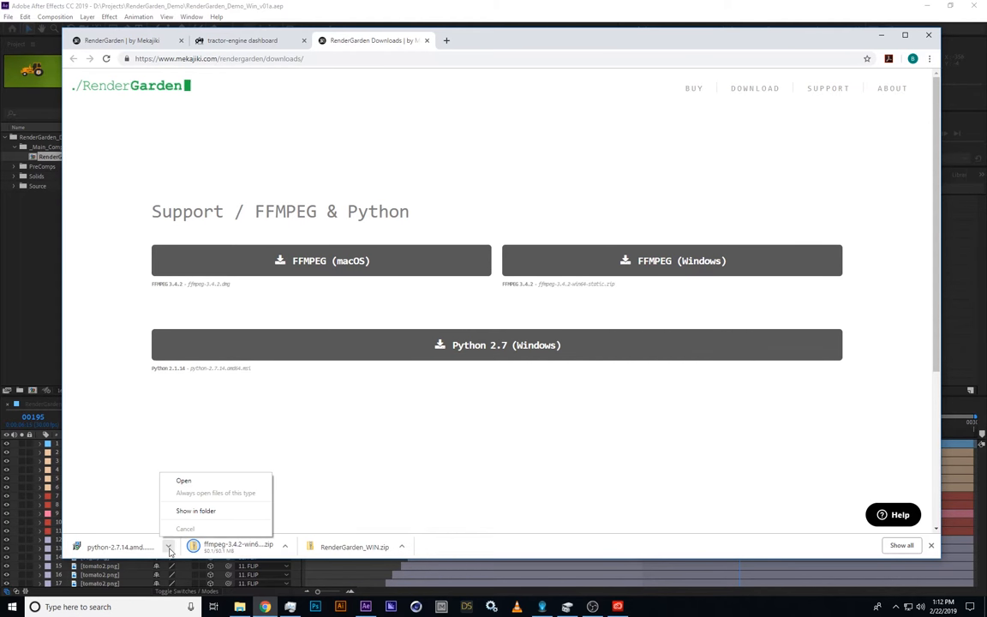
{"action": "left_click", "coordinate": [205, 517]}
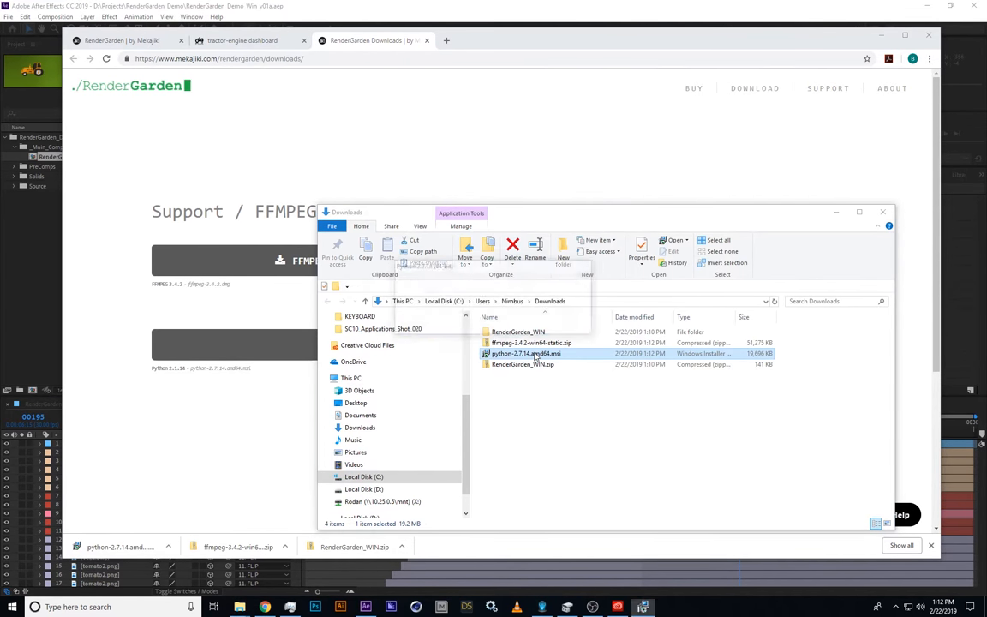
Install Python 2.7.14 (64-bit) from python-2.7.14.amd64.msi and finish the installer
{"action": "double_click", "coordinate": [526, 353]}
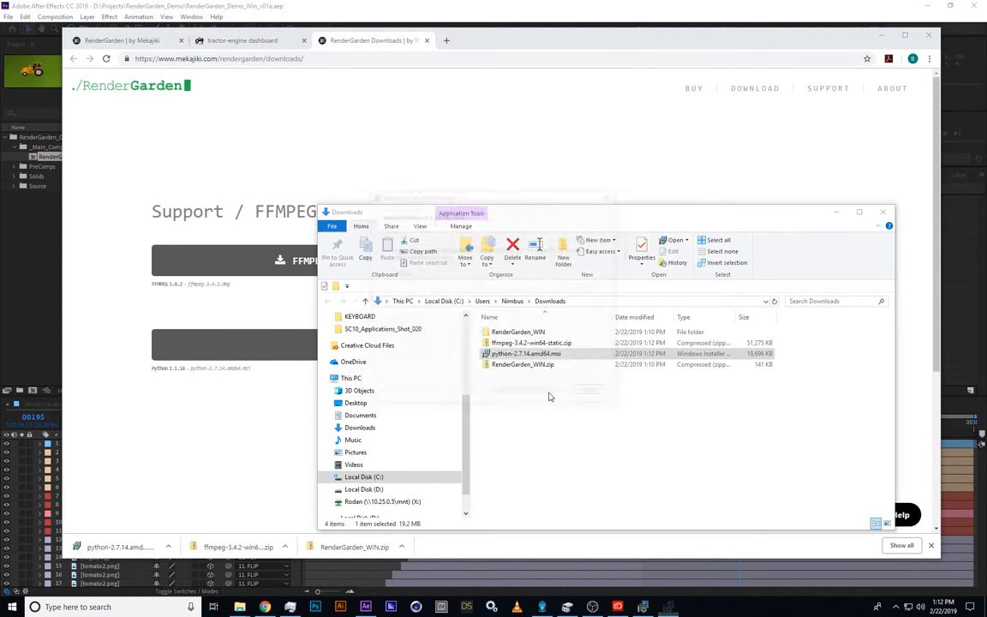
{"action": "double_click", "coordinate": [524, 353]}
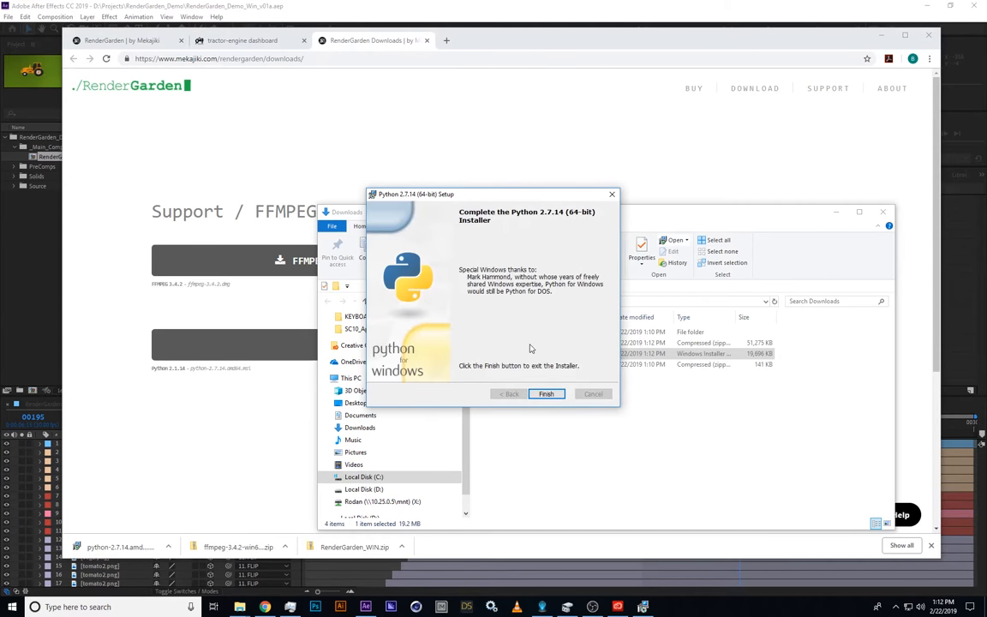
{"action": "left_click", "coordinate": [545, 393]}
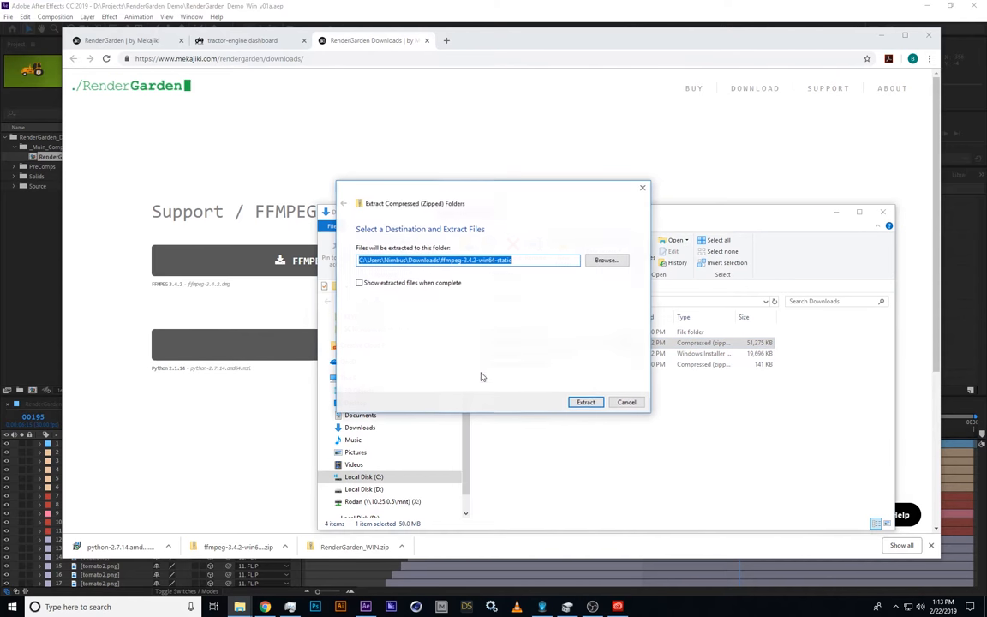
Extract the FFmpeg zip and move its ffmpeg folder into C:\Program Files with admin permission
{"action": "left_click", "coordinate": [586, 401]}
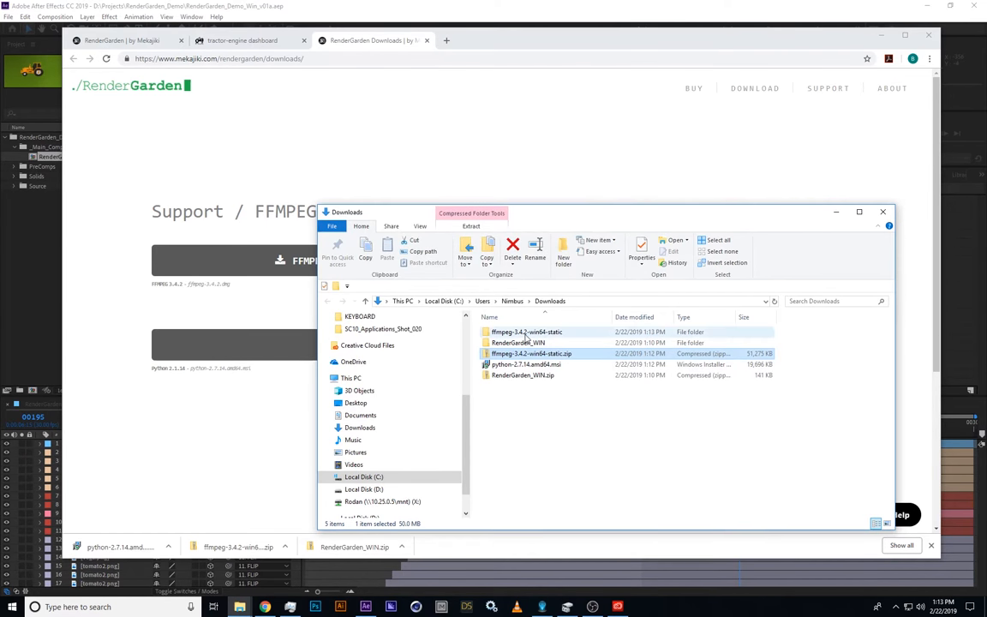
{"action": "double_click", "coordinate": [526, 332]}
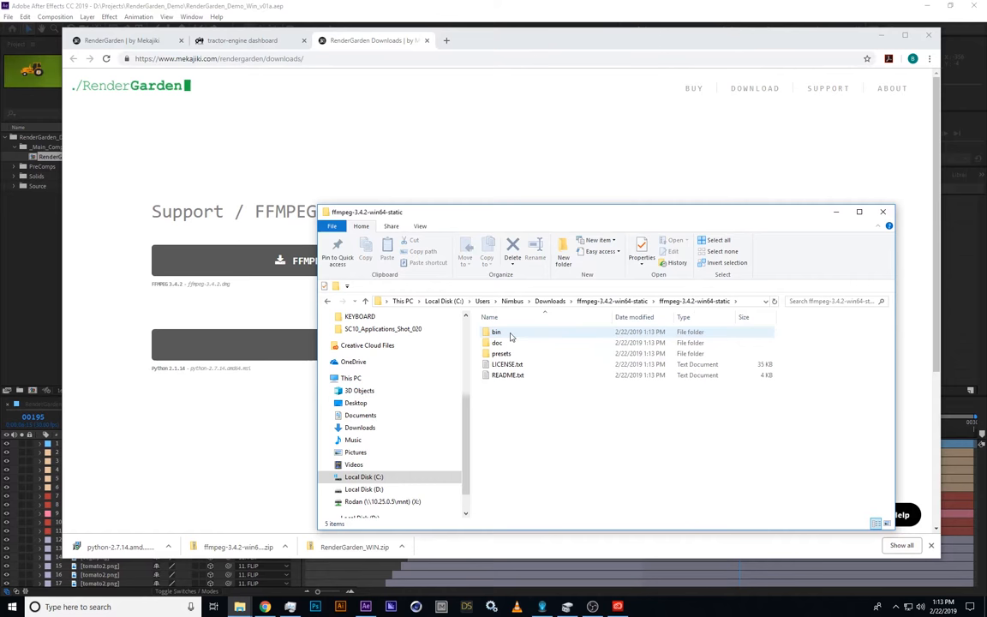
{"action": "double_click", "coordinate": [498, 333]}
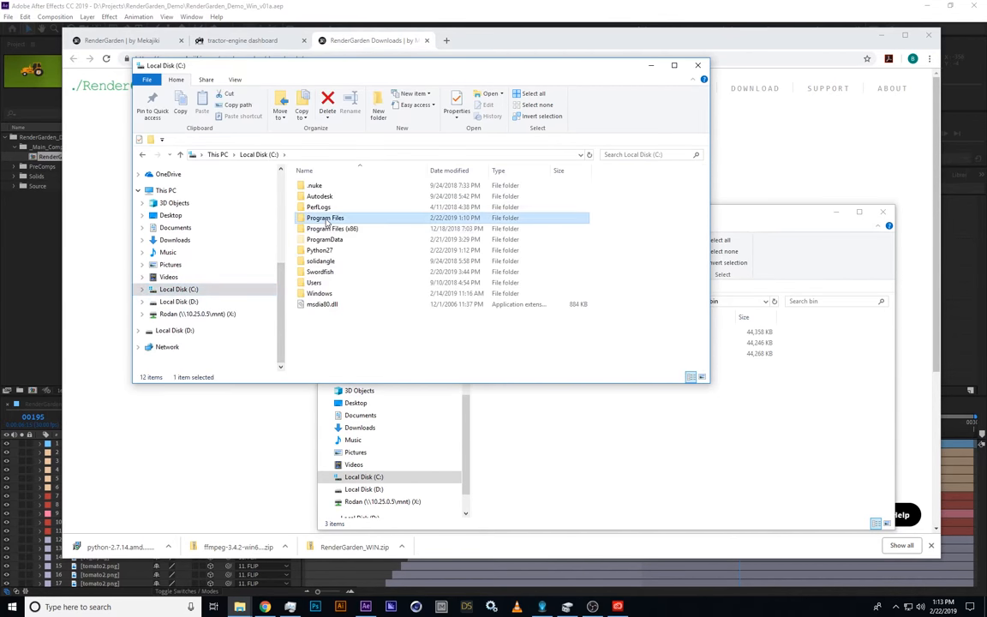
{"action": "double_click", "coordinate": [326, 217]}
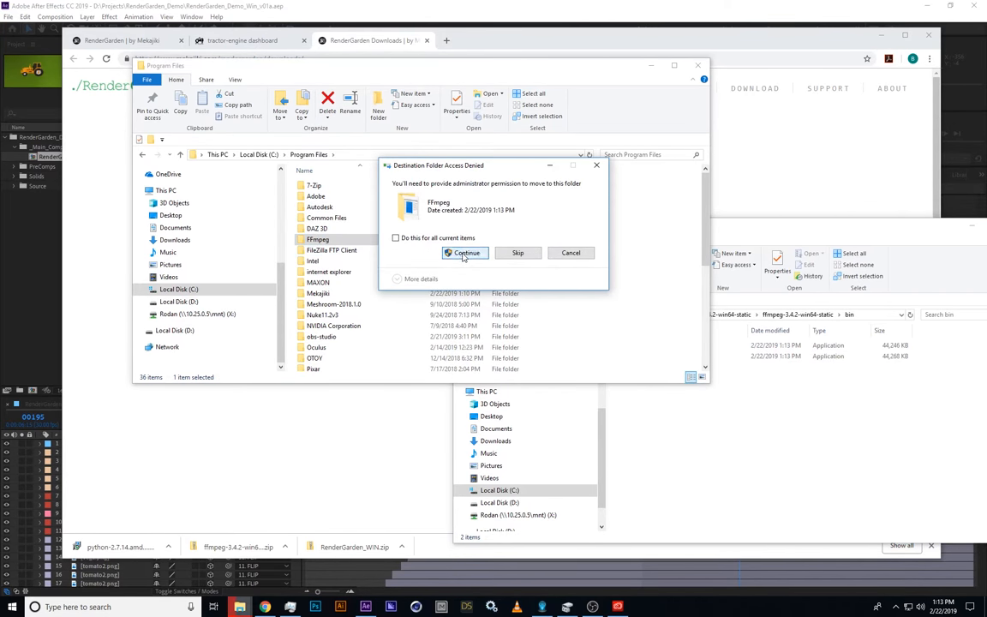
{"action": "left_click", "coordinate": [466, 254]}
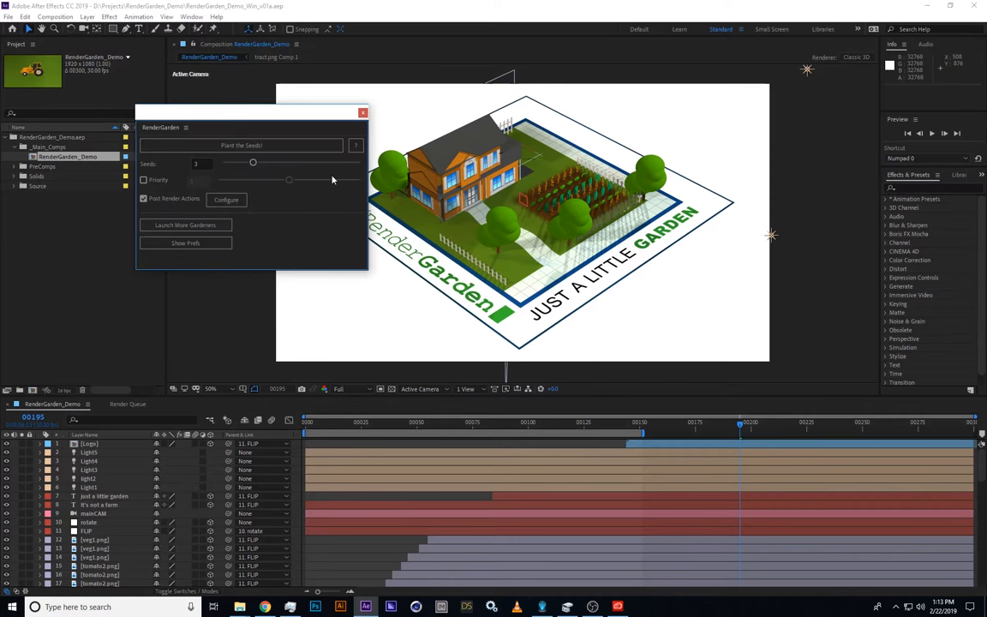
Start RenderGarden in trial mode and show its program path settings
{"action": "left_click", "coordinate": [192, 17]}
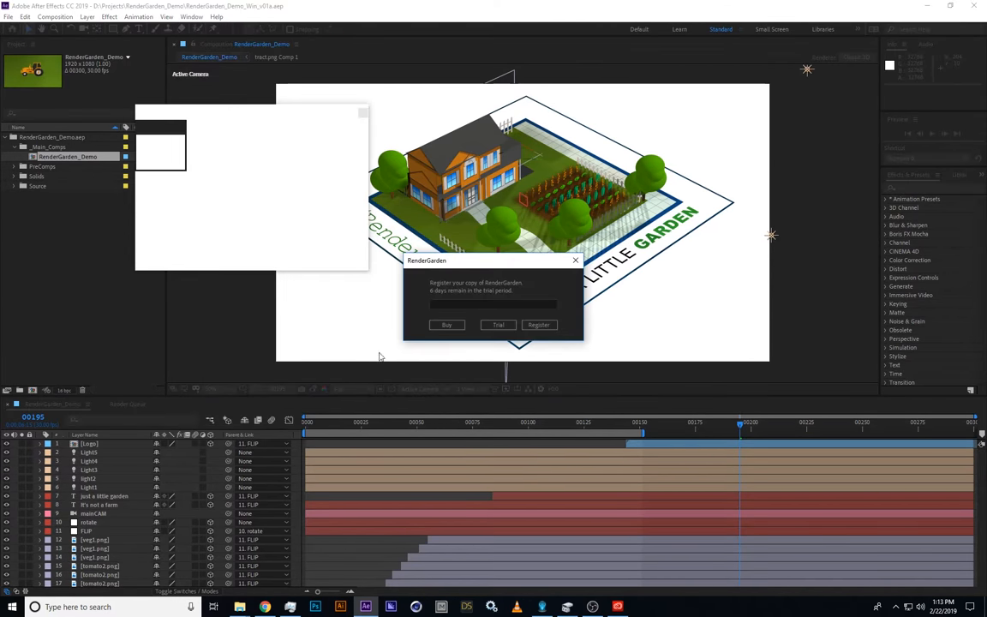
{"action": "left_click", "coordinate": [538, 326]}
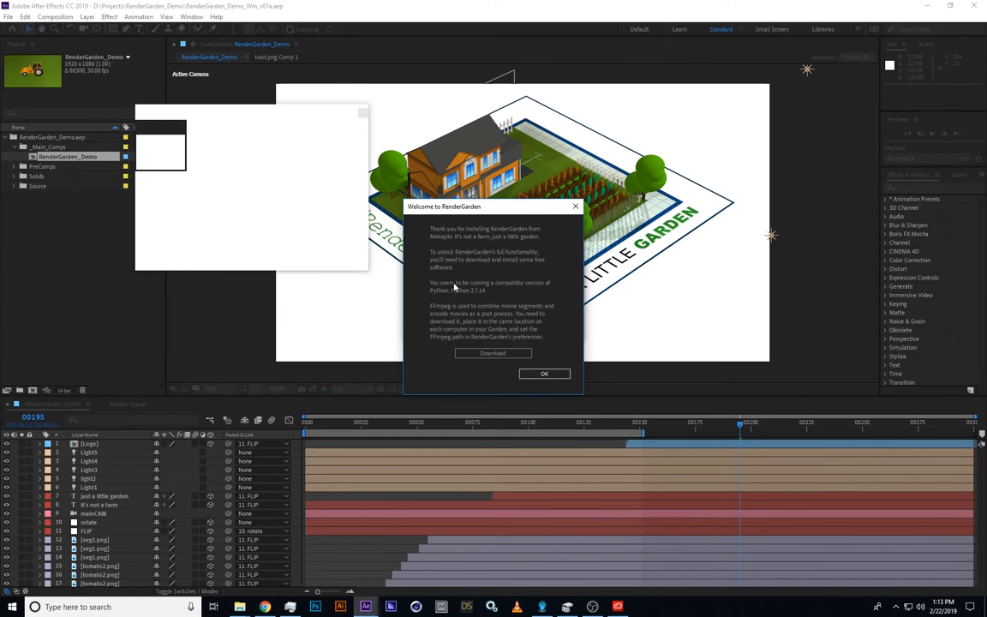
{"action": "mouse_move", "coordinate": [490, 298]}
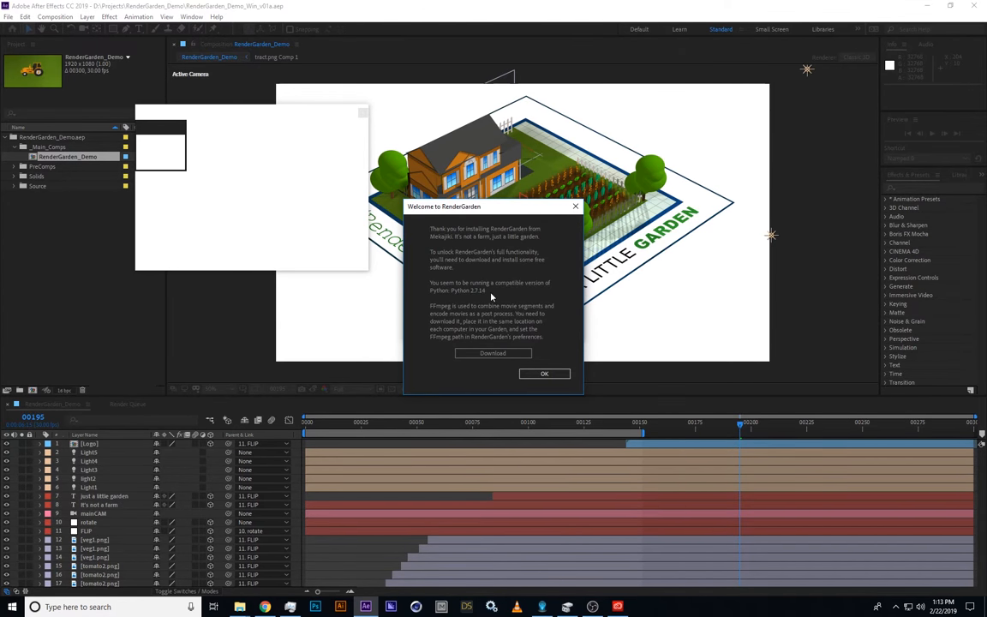
{"action": "mouse_move", "coordinate": [518, 323]}
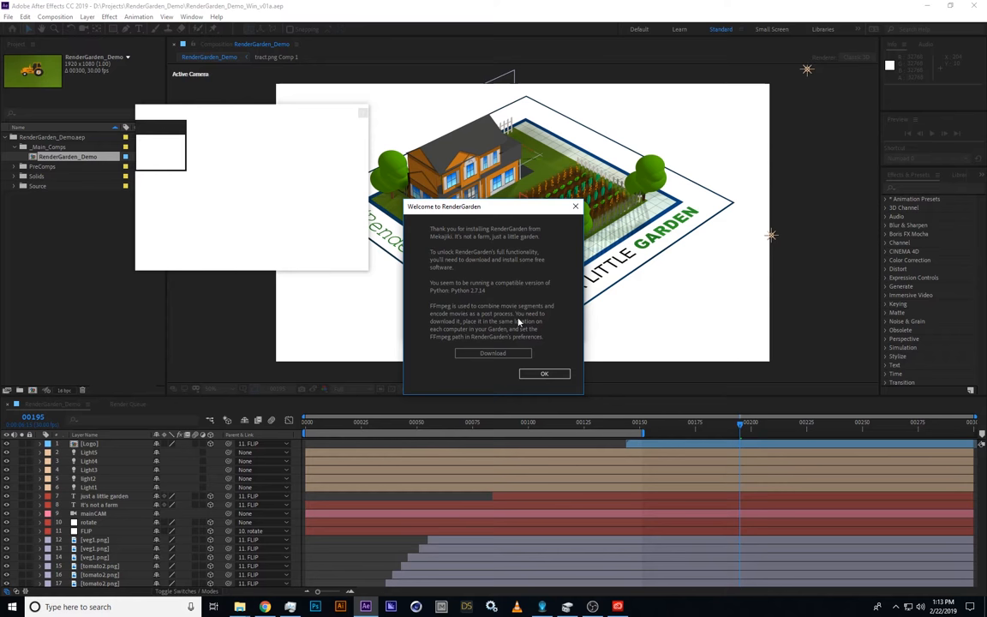
{"action": "left_click", "coordinate": [545, 374]}
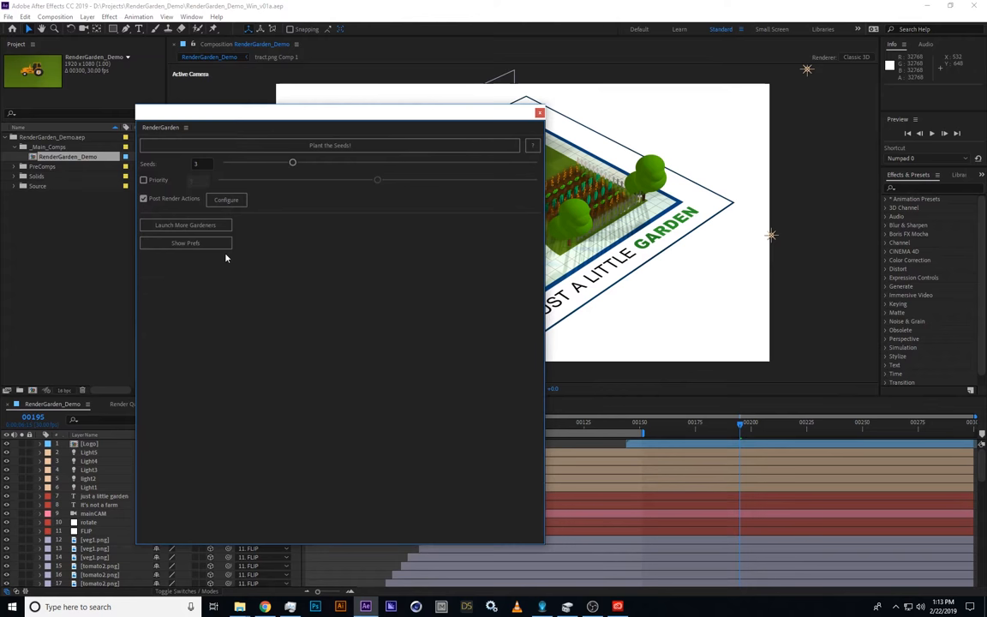
{"action": "left_click", "coordinate": [185, 243]}
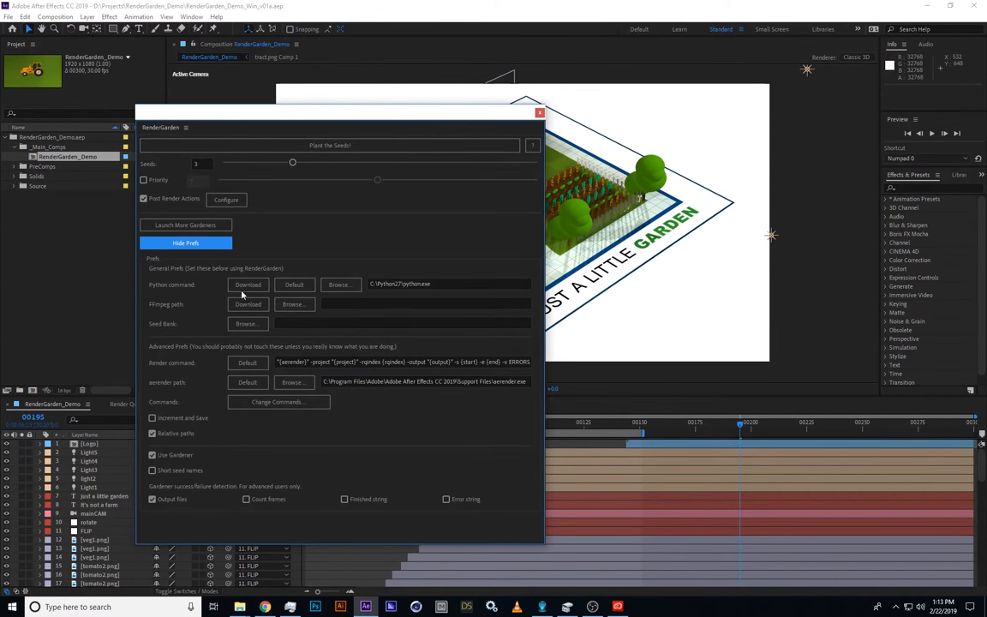
{"action": "mouse_move", "coordinate": [429, 284]}
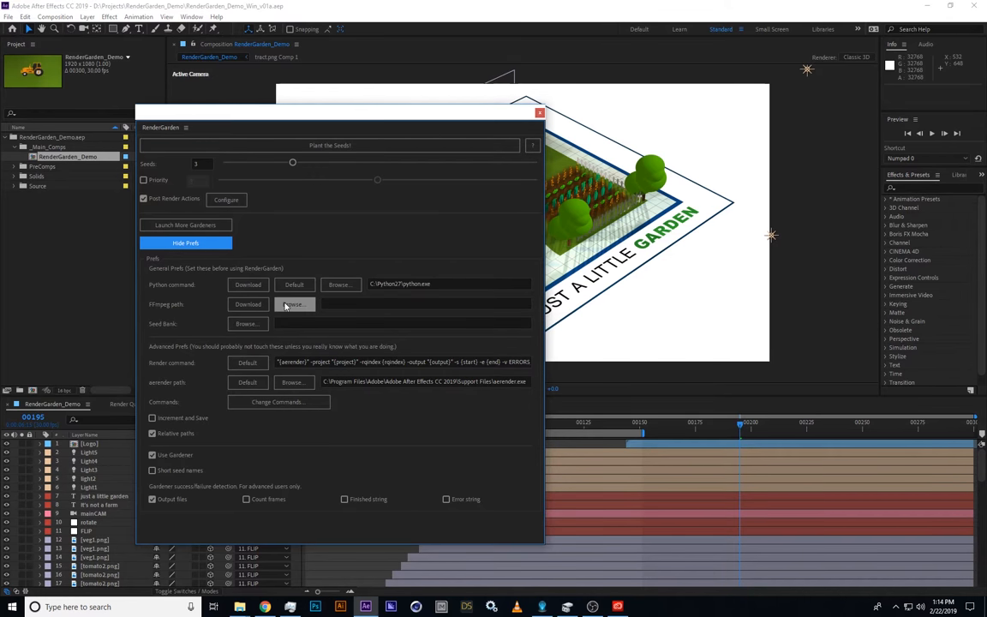
Set the FFmpeg path to ffmpeg.exe inside the Program Files ffmpeg folder
{"action": "left_click", "coordinate": [295, 305]}
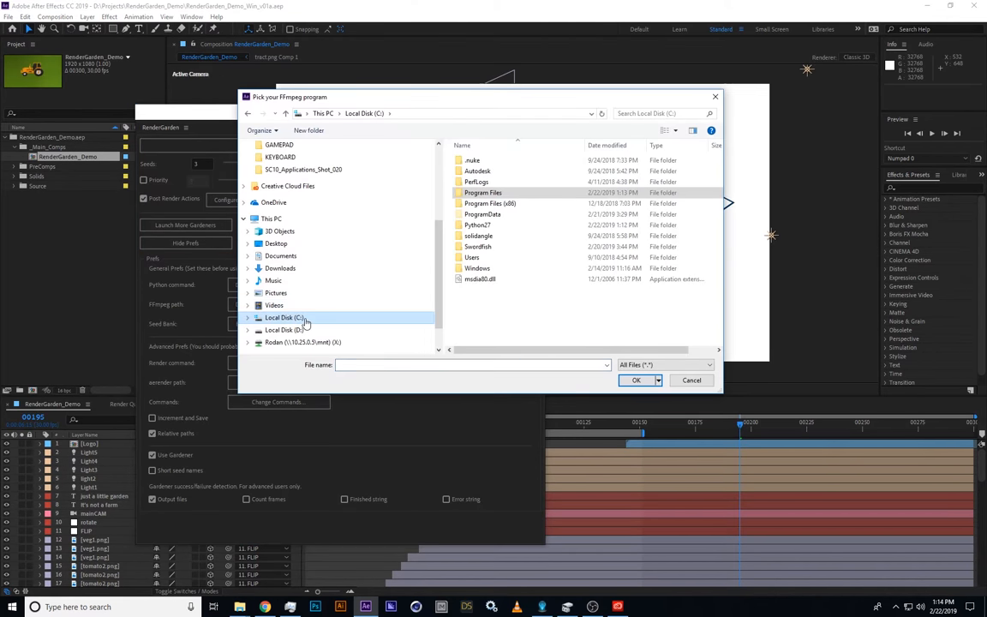
{"action": "double_click", "coordinate": [484, 192]}
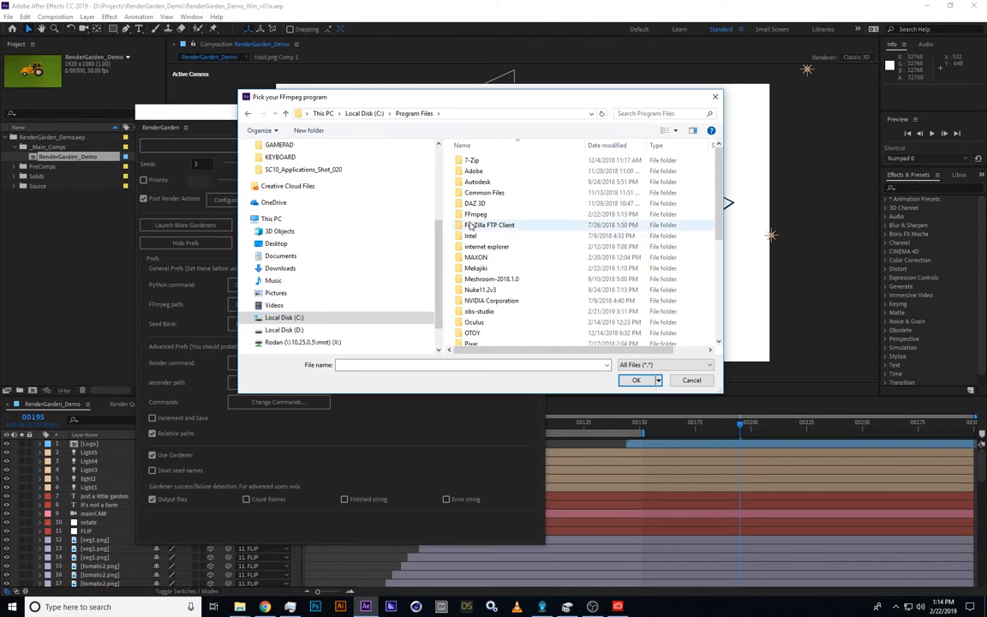
{"action": "double_click", "coordinate": [476, 214]}
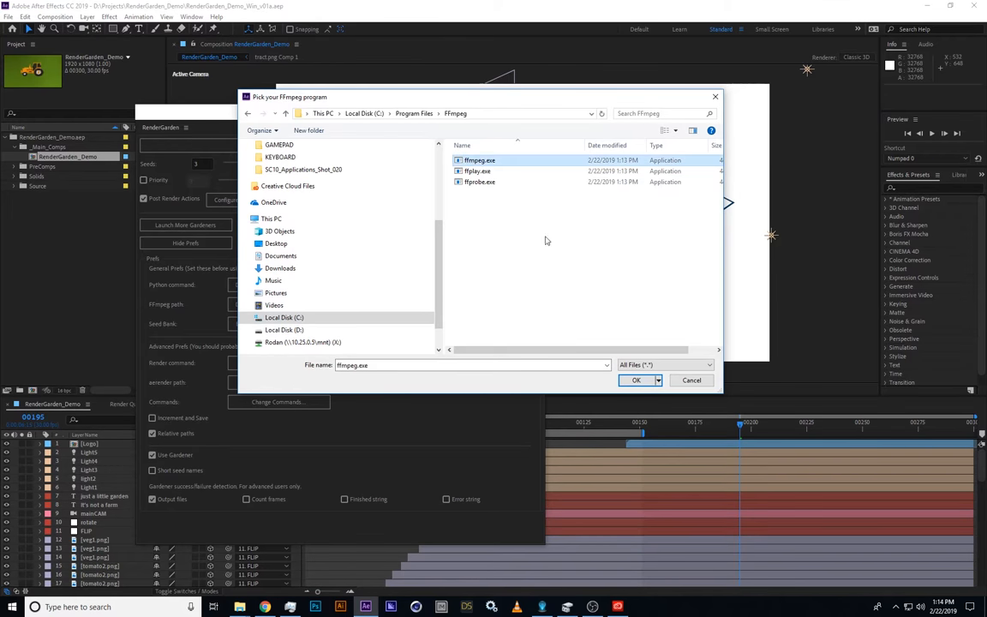
{"action": "left_click", "coordinate": [636, 381]}
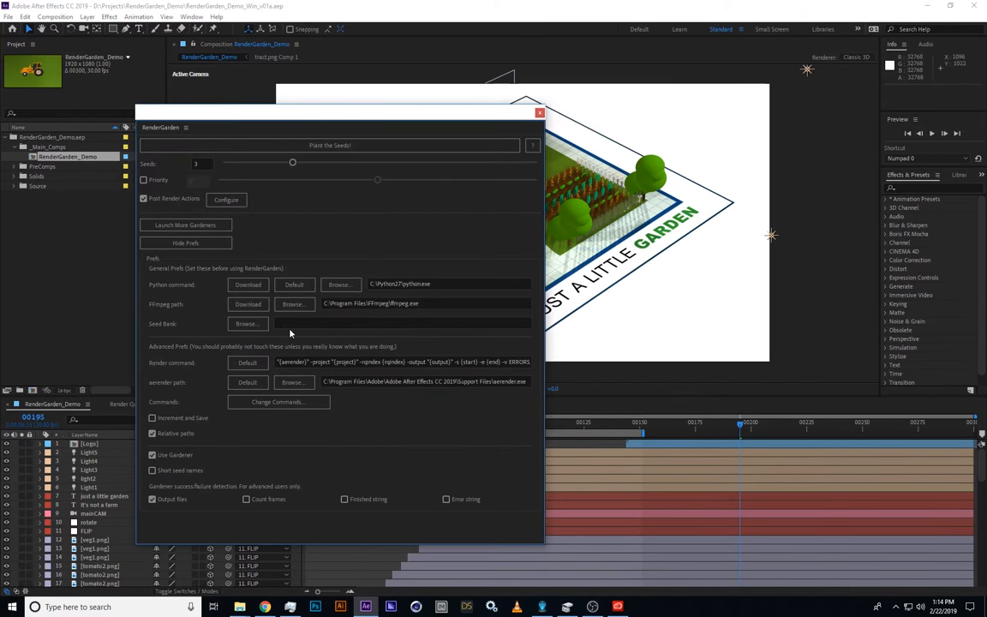
{"action": "mouse_move", "coordinate": [295, 345]}
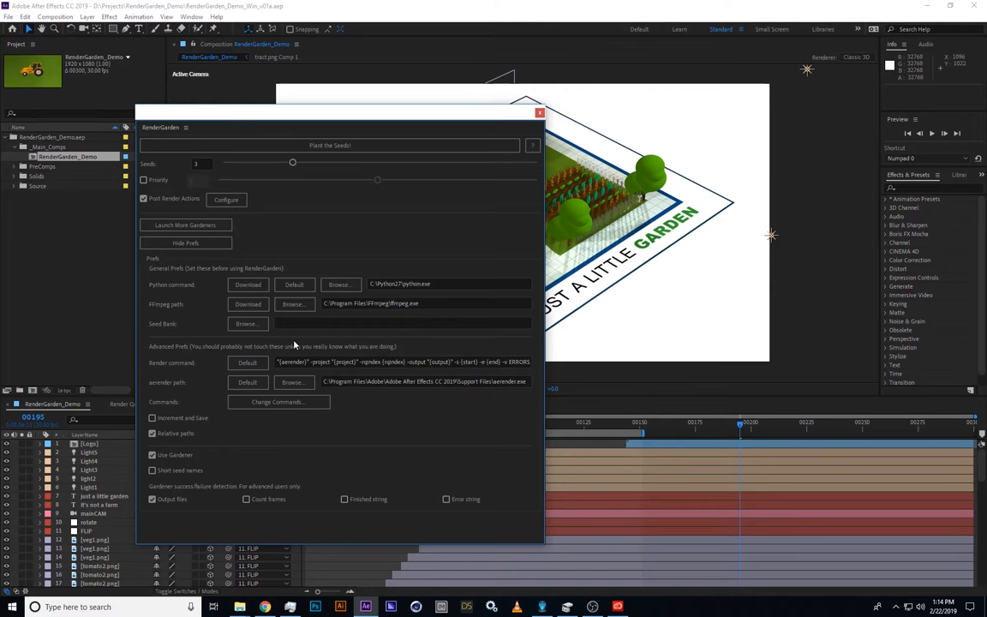
{"action": "mouse_move", "coordinate": [494, 163]}
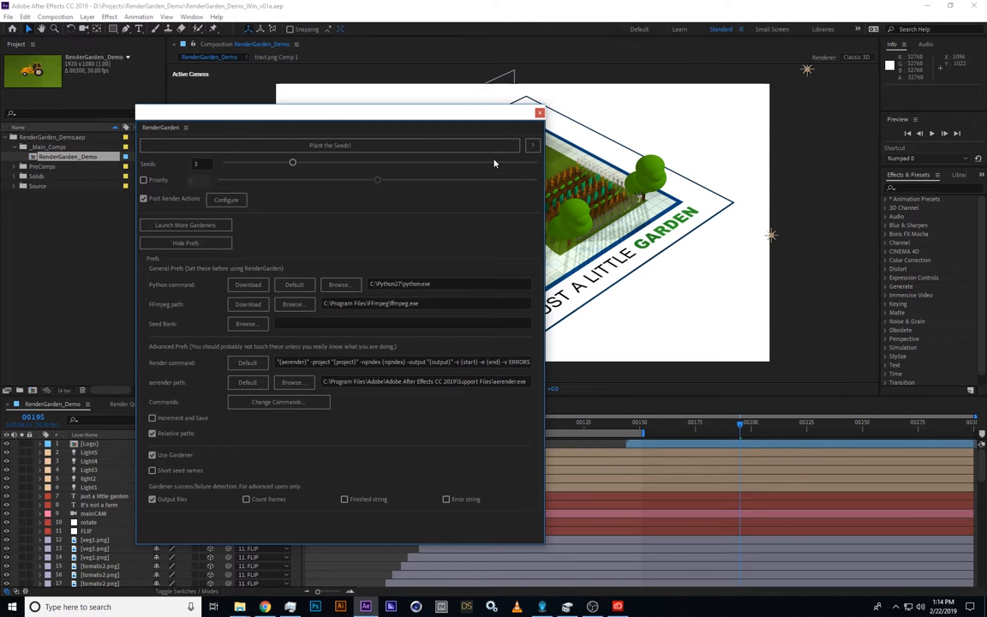
{"action": "left_click", "coordinate": [540, 113]}
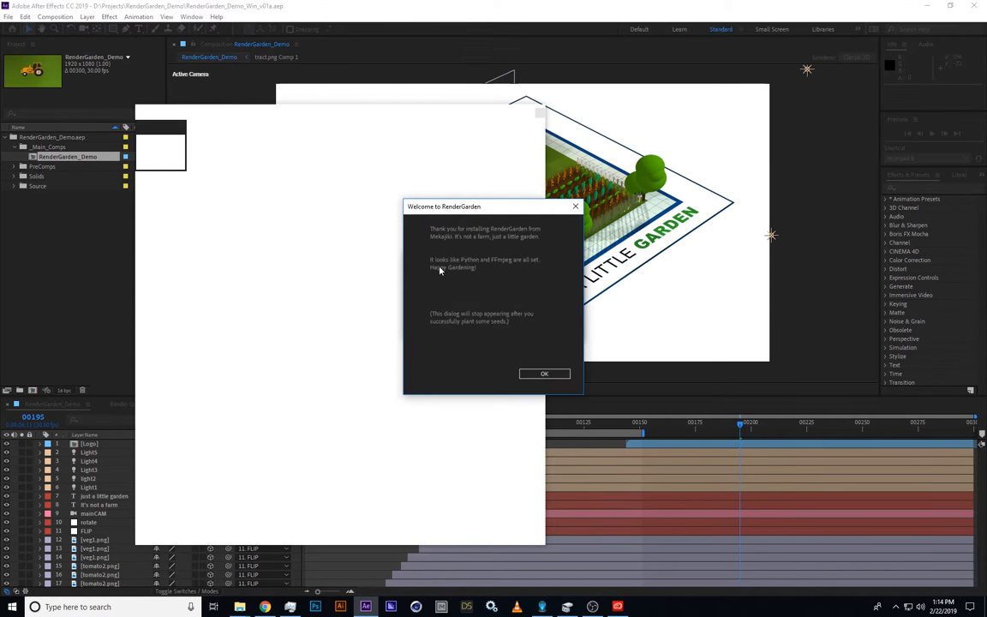
{"action": "mouse_move", "coordinate": [480, 273]}
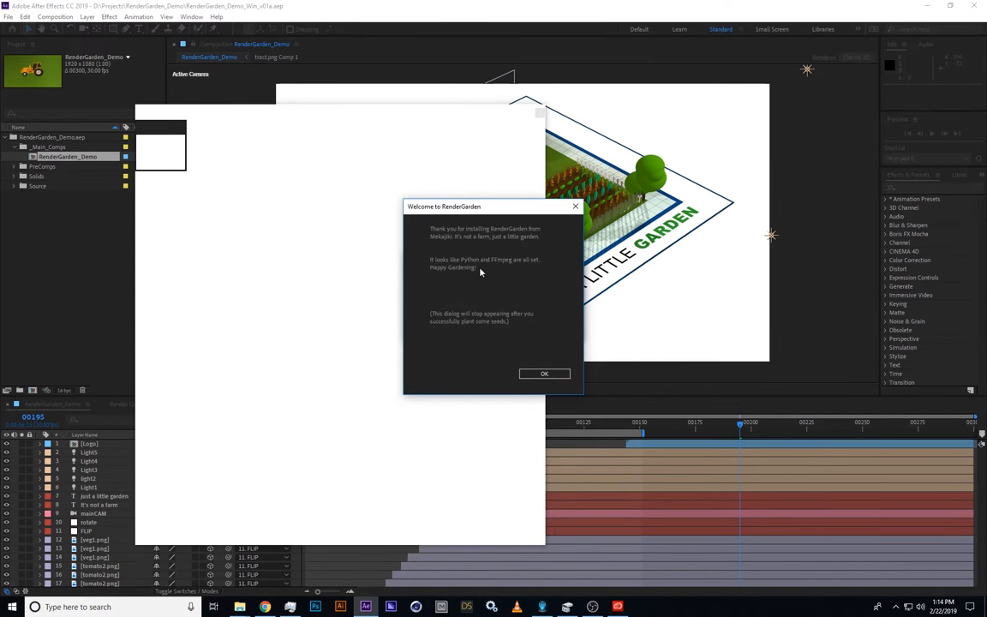
{"action": "mouse_move", "coordinate": [501, 370]}
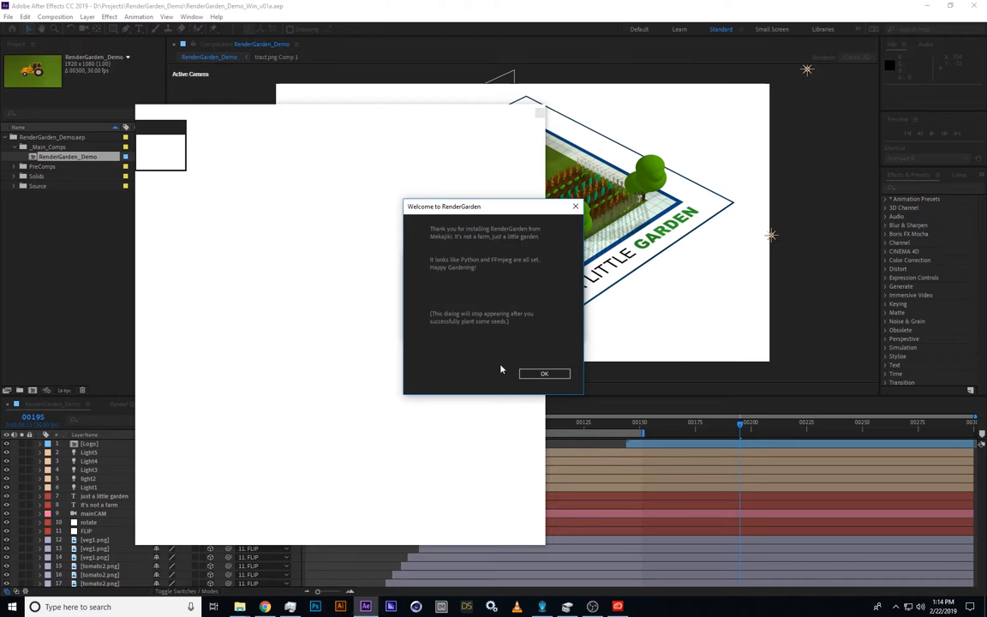
{"action": "left_click", "coordinate": [545, 374]}
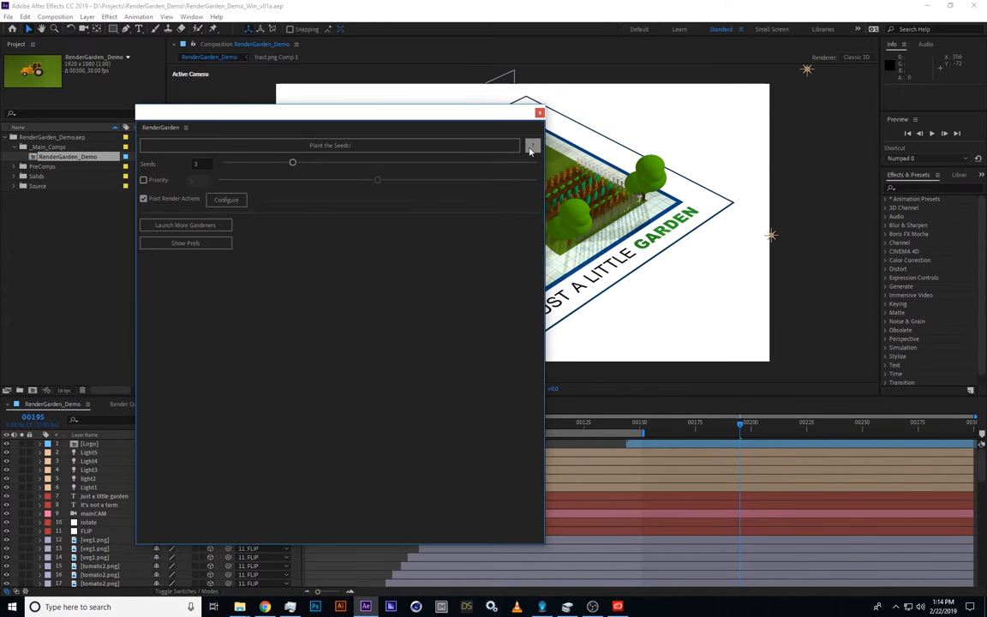
{"action": "left_click", "coordinate": [185, 127]}
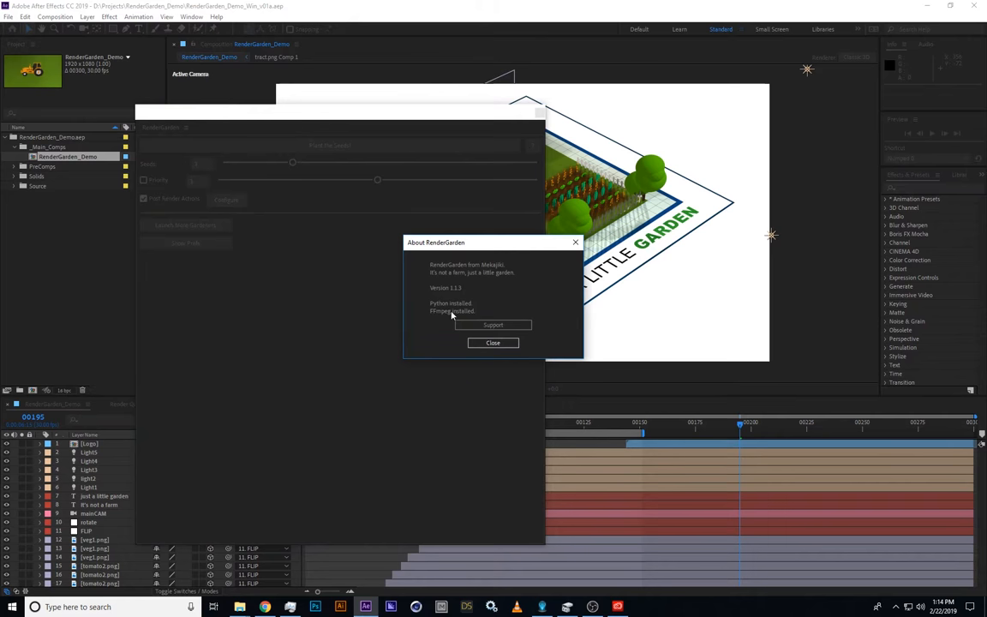
{"action": "left_click", "coordinate": [493, 342]}
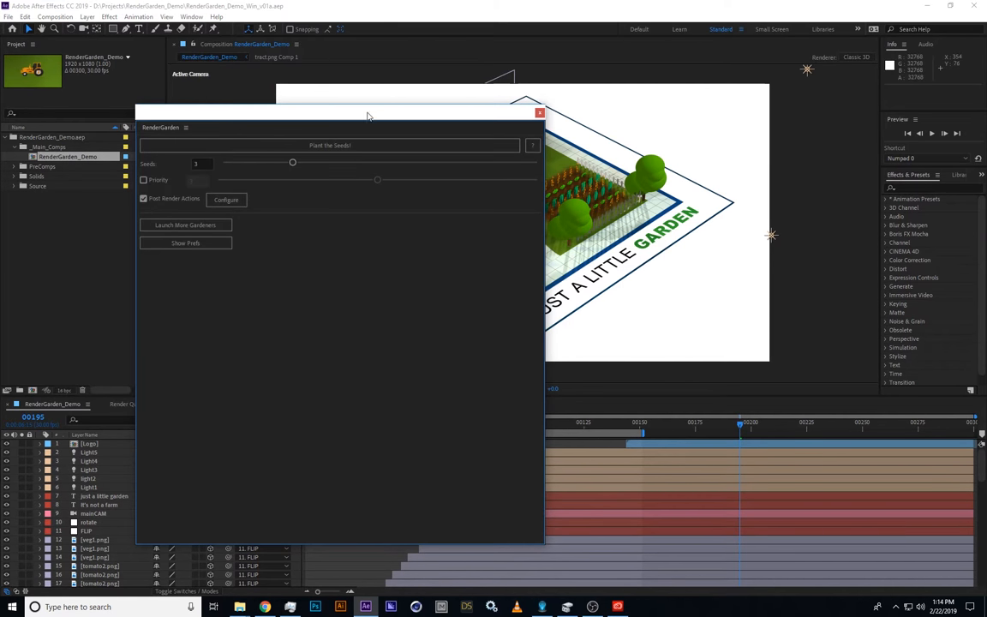
{"action": "left_click", "coordinate": [185, 244]}
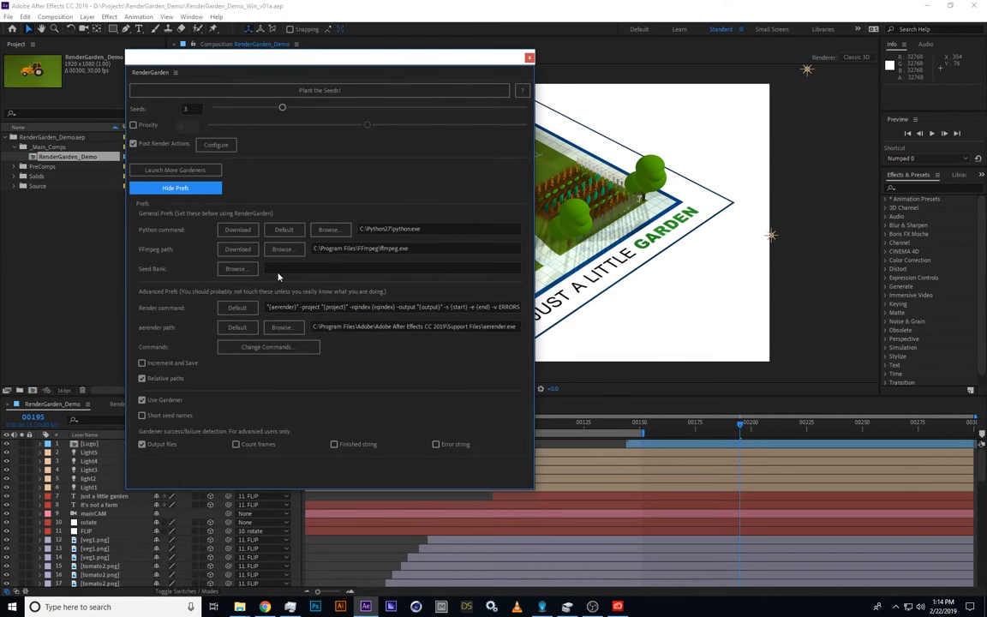
{"action": "mouse_move", "coordinate": [294, 267]}
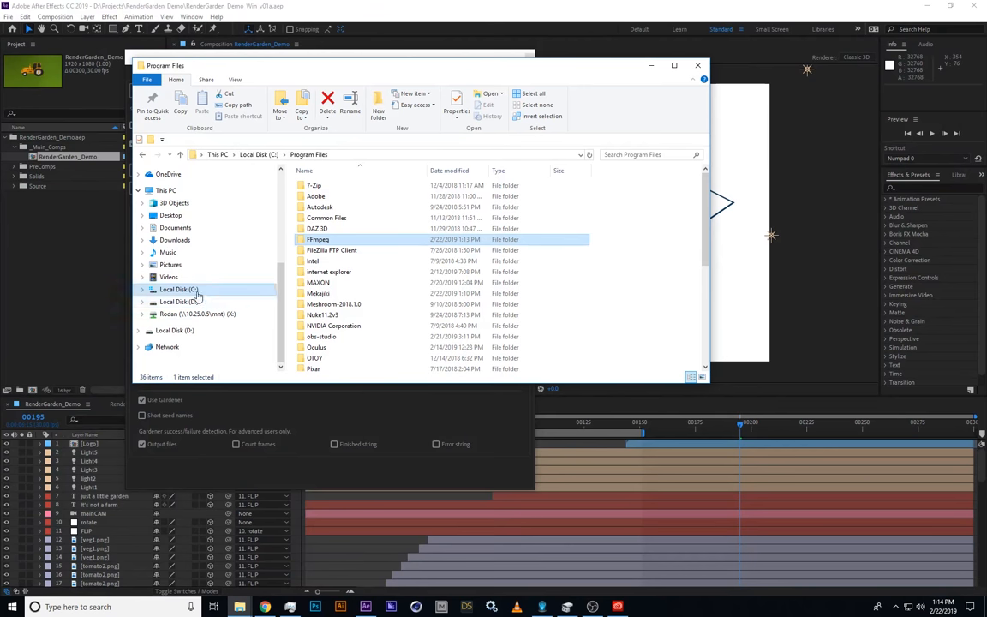
Browse the RenderGarden_Demo project folders on D, then go back up to the root of Local Disk D
{"action": "left_click", "coordinate": [179, 302]}
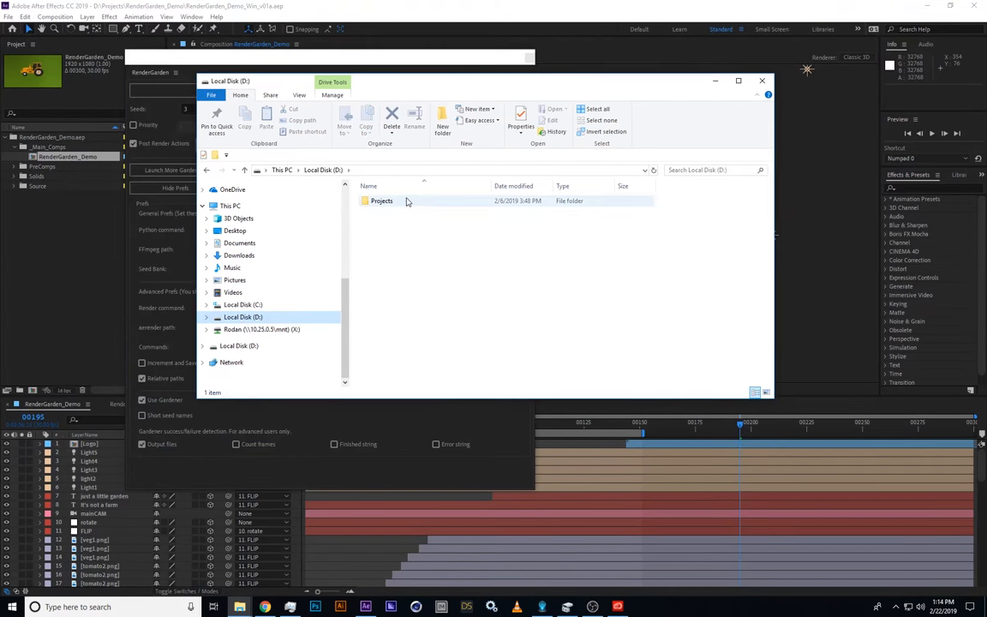
{"action": "double_click", "coordinate": [381, 200]}
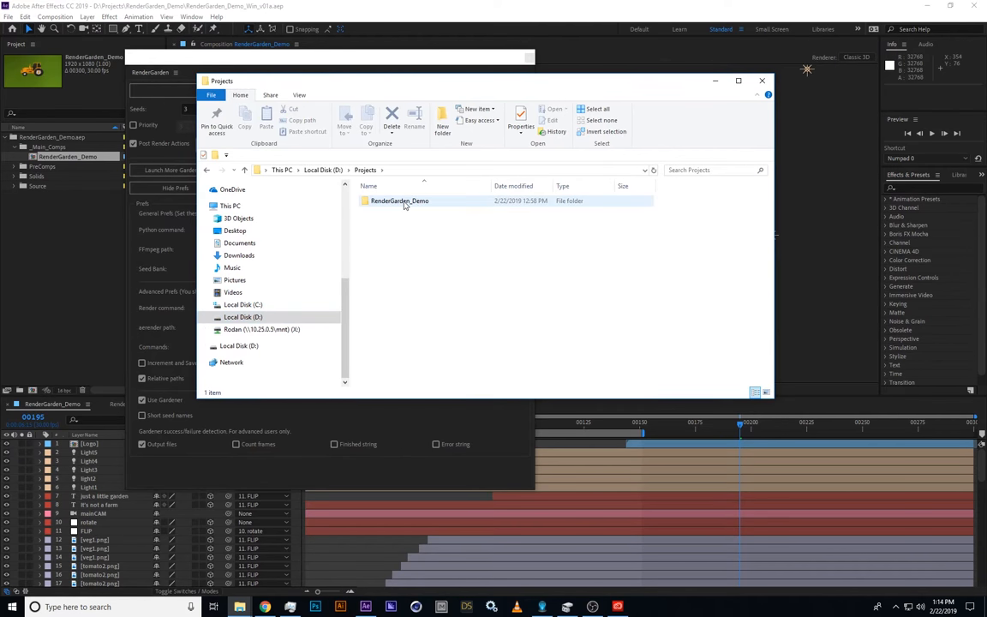
{"action": "double_click", "coordinate": [398, 200]}
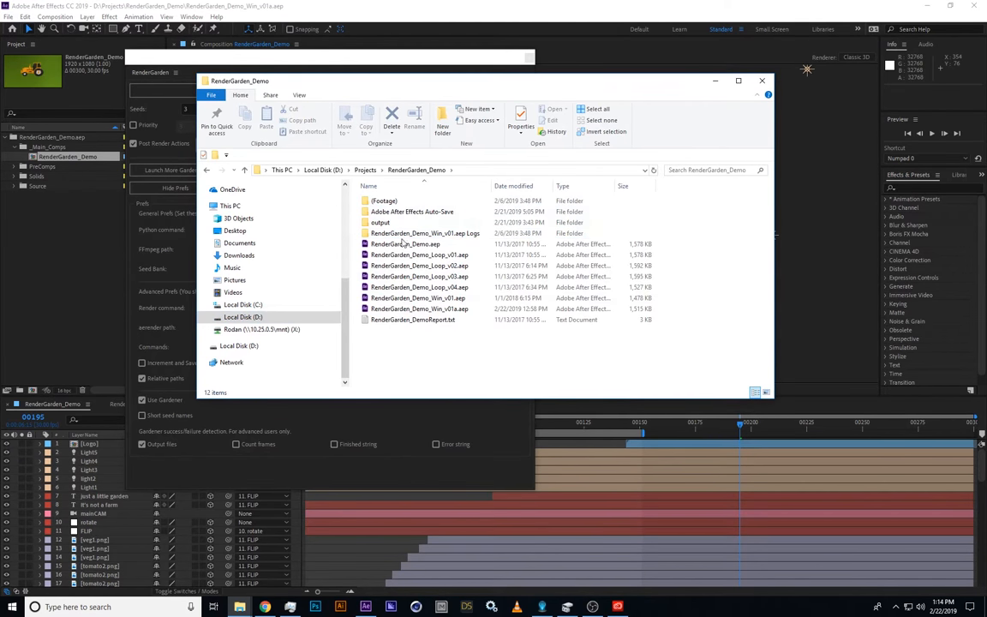
{"action": "left_click", "coordinate": [384, 200]}
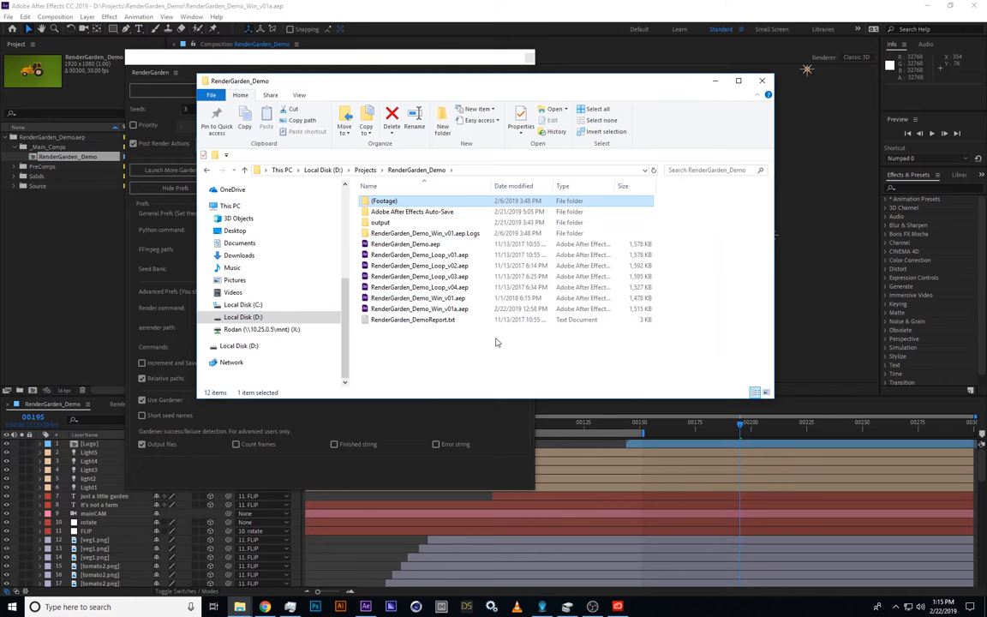
{"action": "left_click", "coordinate": [418, 308]}
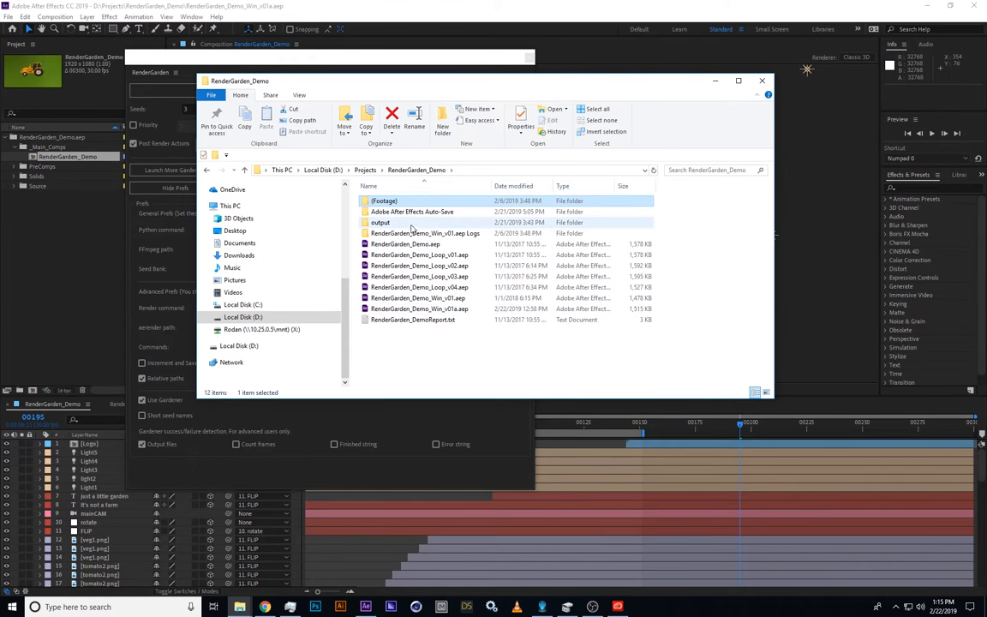
{"action": "left_click", "coordinate": [425, 233]}
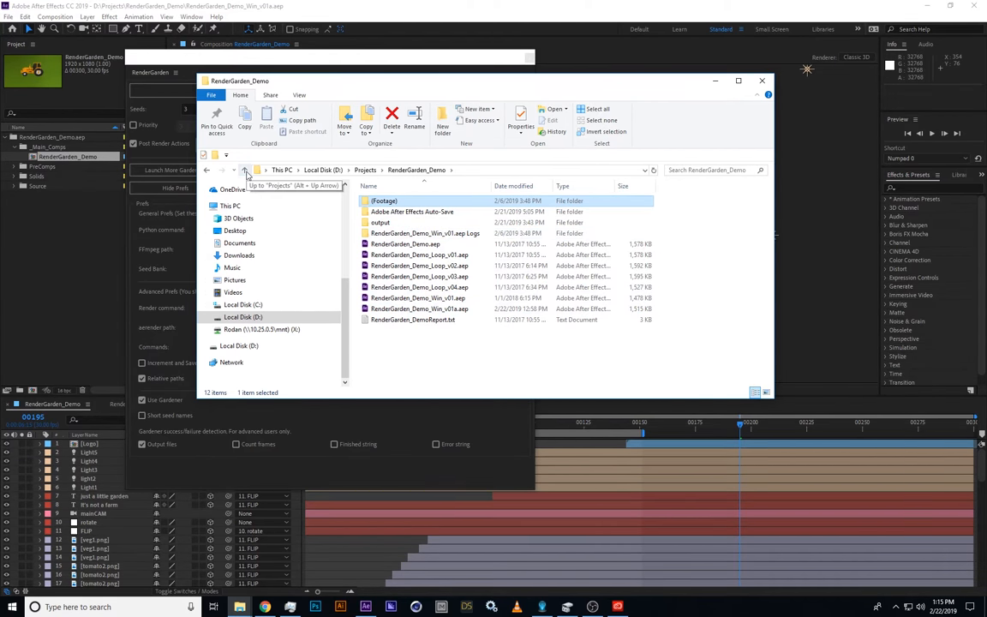
{"action": "left_click", "coordinate": [247, 170]}
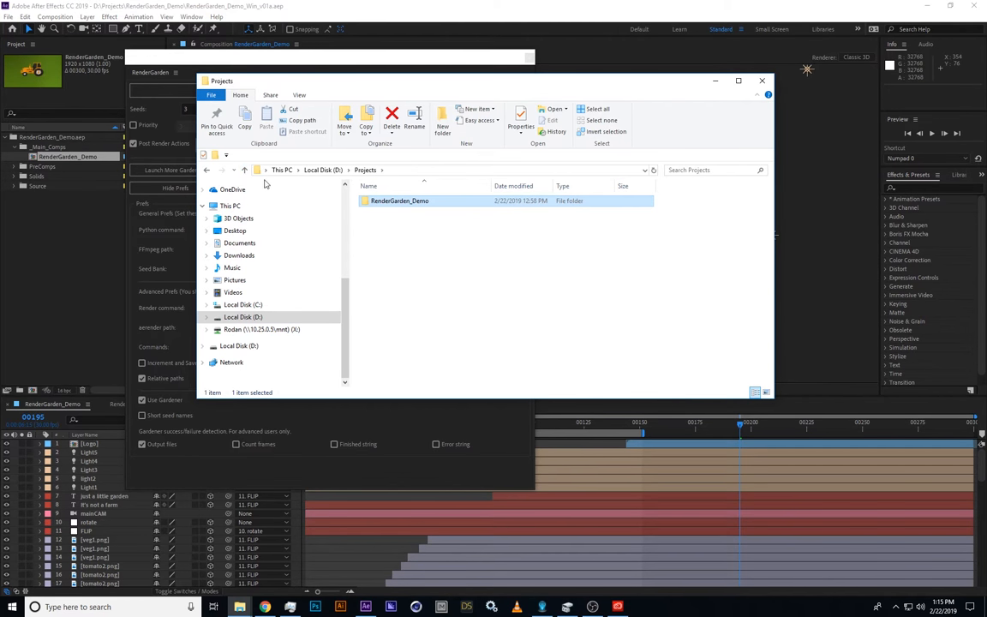
{"action": "left_click", "coordinate": [245, 170]}
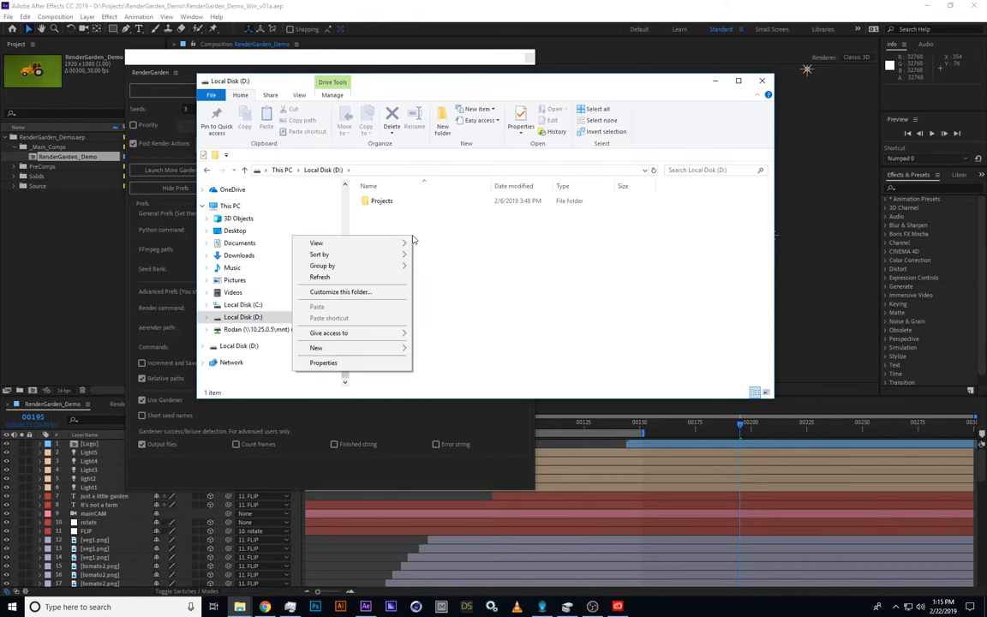
Create a new folder named SeedBank at the root of the D drive
{"action": "left_click", "coordinate": [315, 346]}
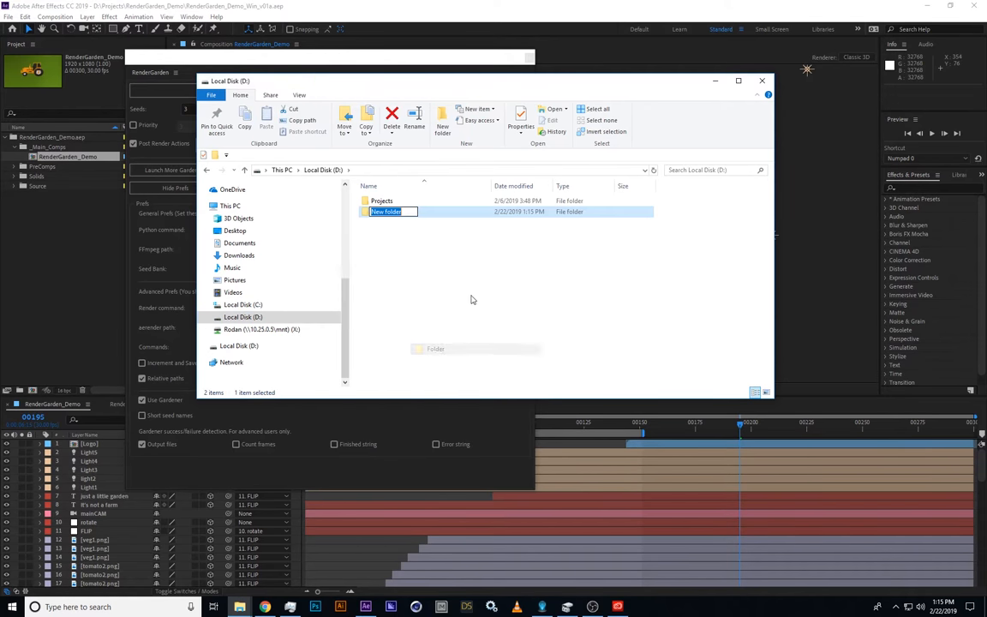
{"action": "type", "text": "SeedB"}
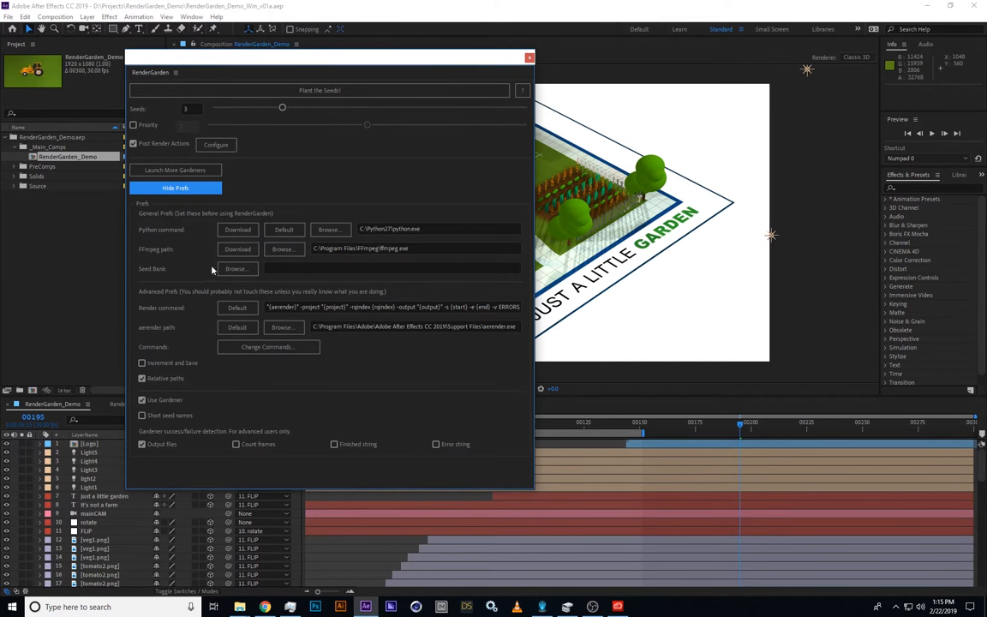
Set RenderGarden's seed bank to D:\SeedBank and hide the path settings
{"action": "left_click", "coordinate": [237, 268]}
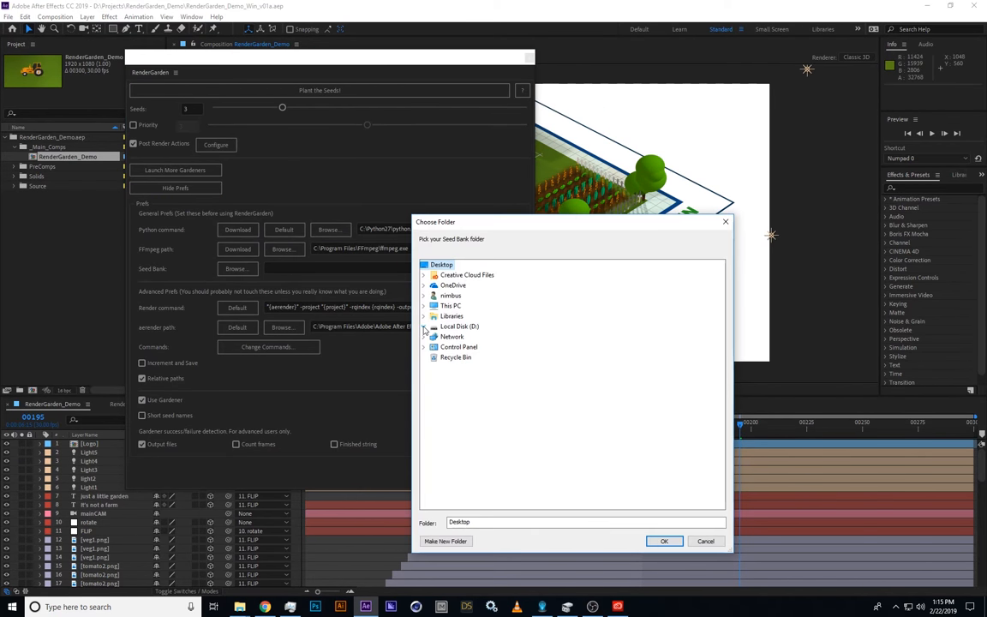
{"action": "left_click", "coordinate": [666, 542]}
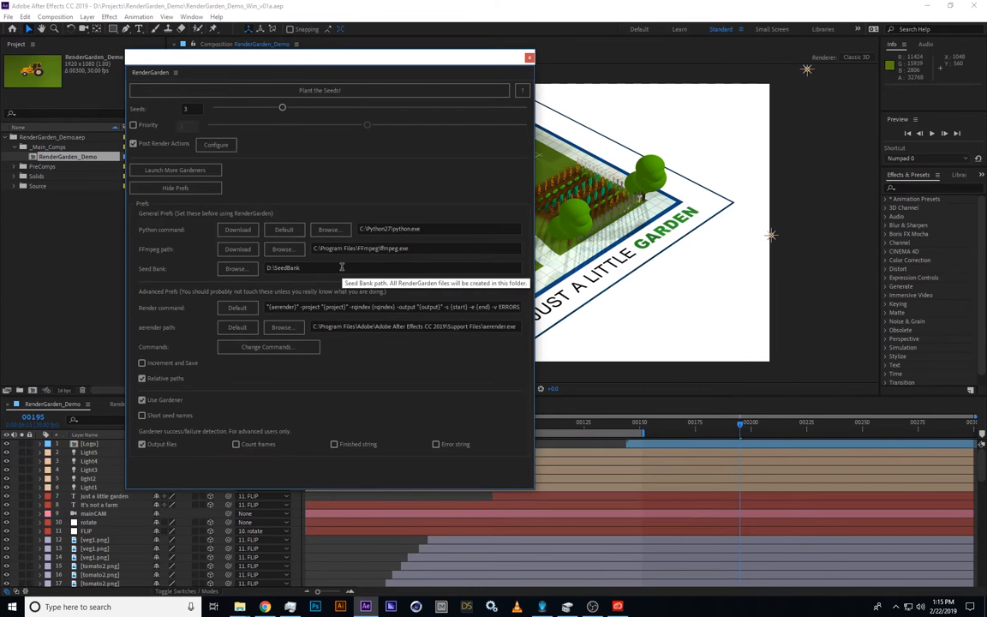
{"action": "left_click", "coordinate": [175, 186]}
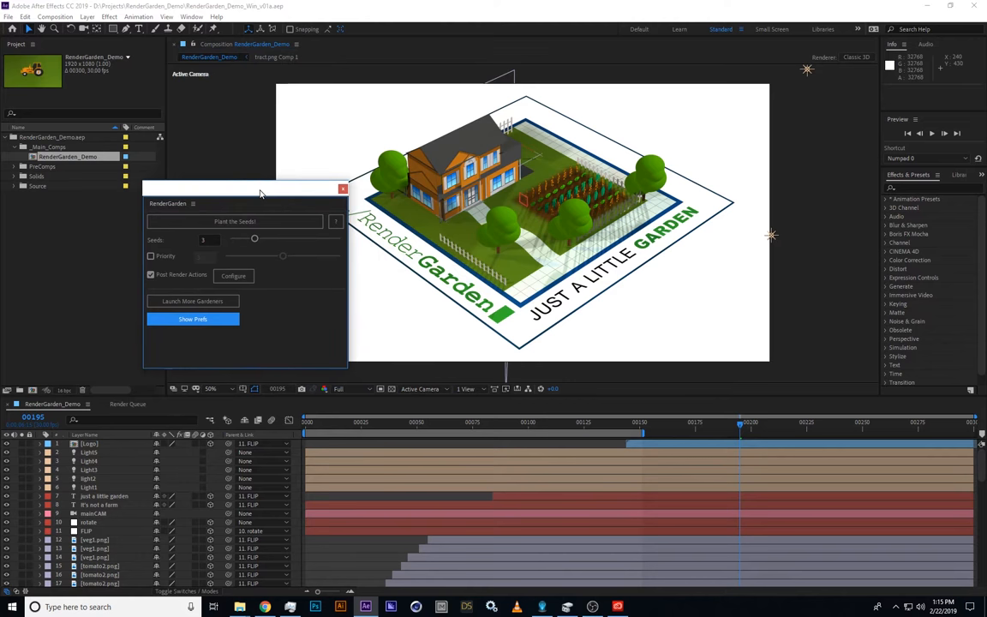
Drag the RenderGarden panel to the left and select the RenderGarden_Demo comp
{"action": "left_click_drag", "start_coordinate": [261, 191], "coordinate": [227, 196]}
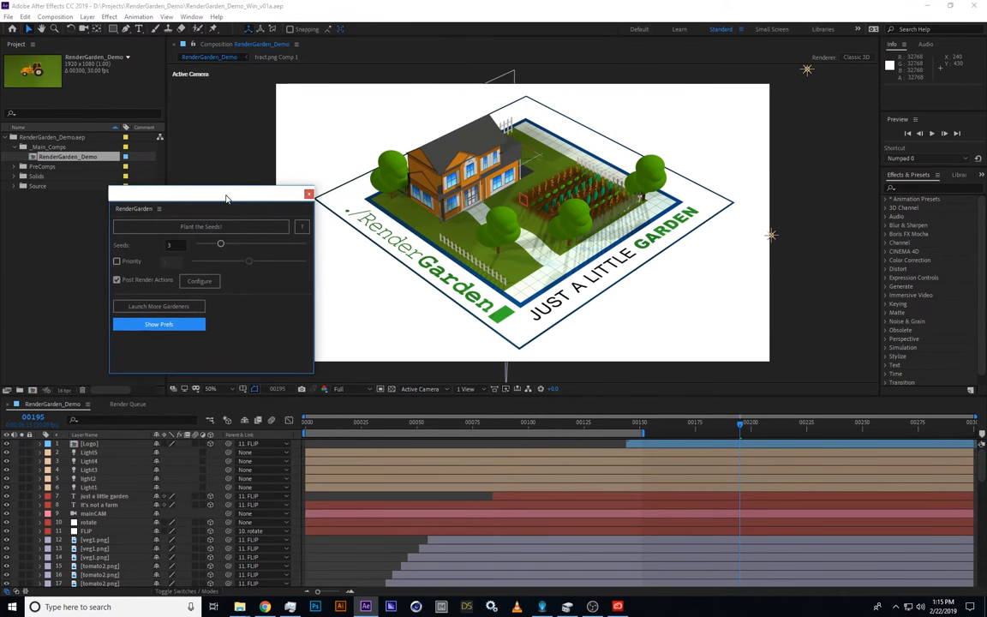
{"action": "mouse_move", "coordinate": [325, 271]}
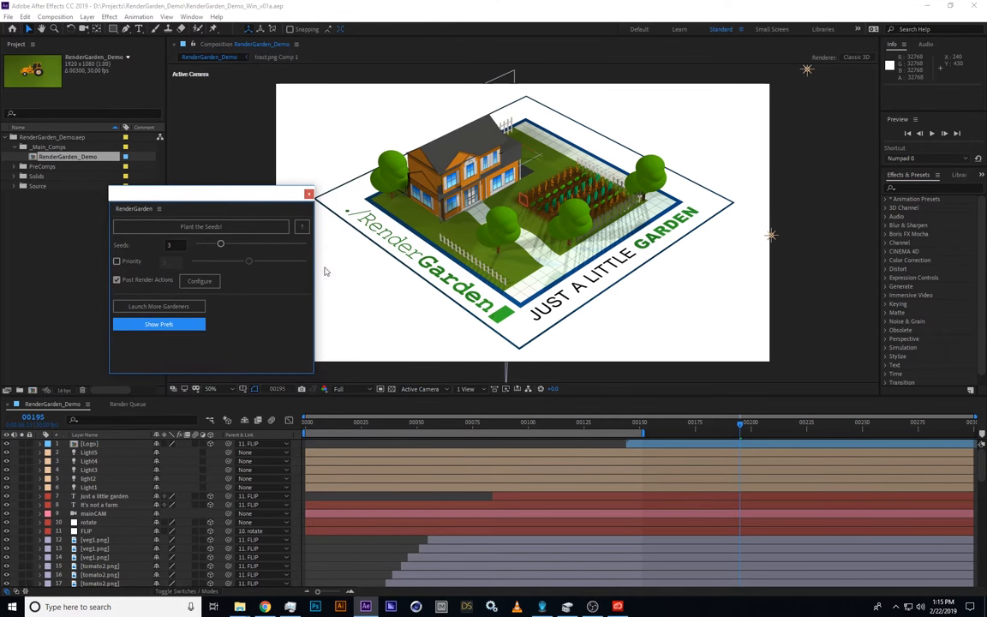
{"action": "mouse_move", "coordinate": [137, 409]}
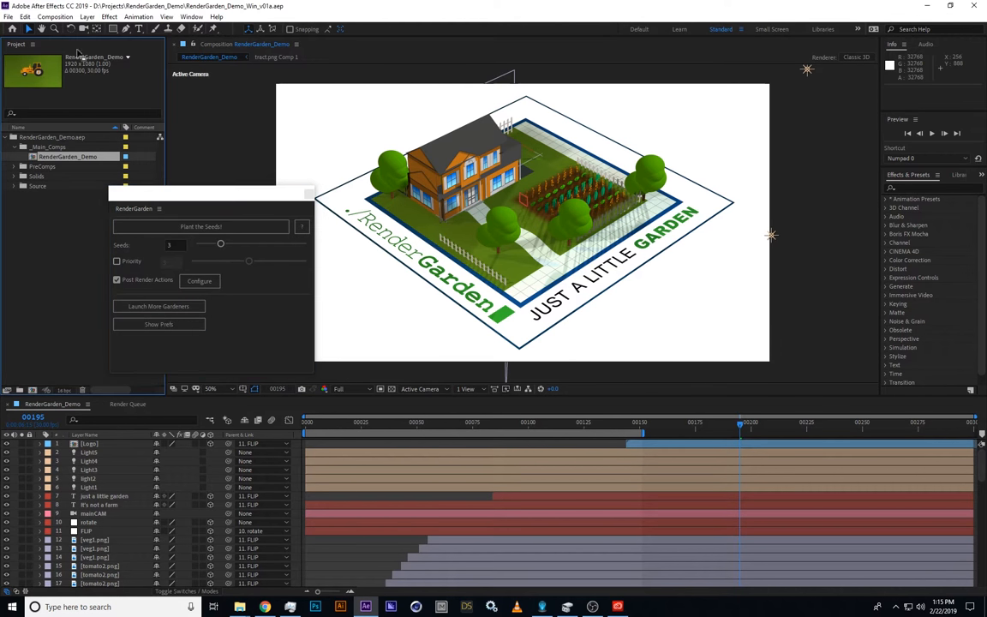
{"action": "left_click", "coordinate": [55, 17]}
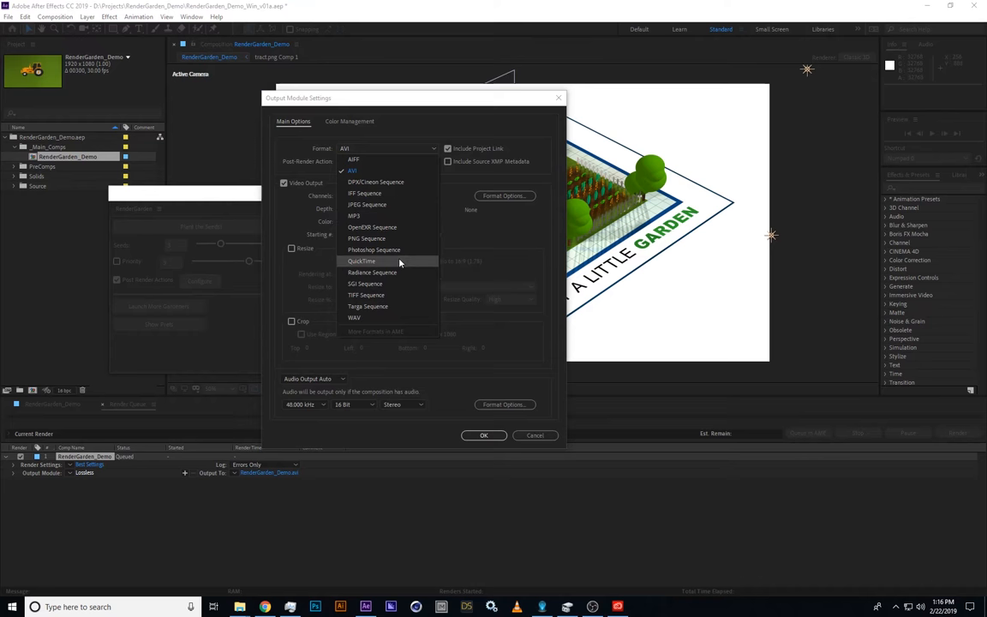
Set the output module to QuickTime with Millions of Colors depth and confirm it
{"action": "left_click", "coordinate": [360, 261]}
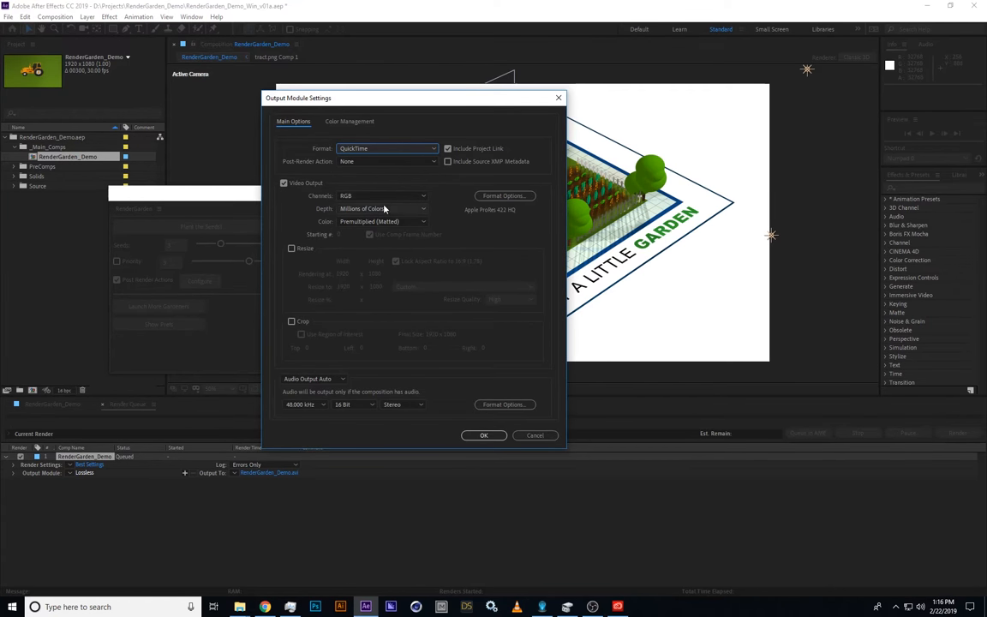
{"action": "left_click", "coordinate": [381, 209]}
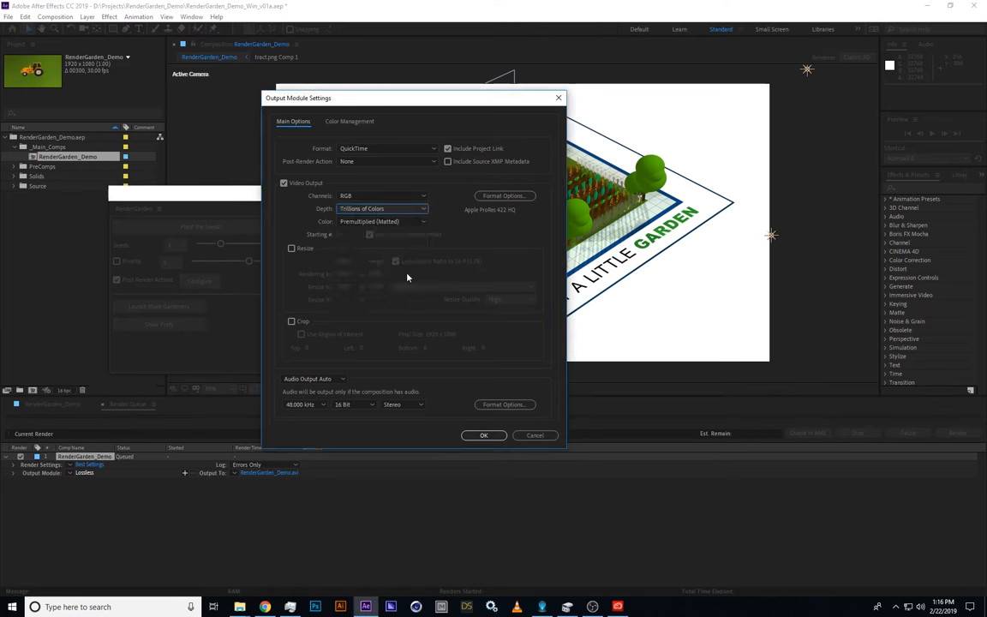
{"action": "left_click", "coordinate": [483, 436]}
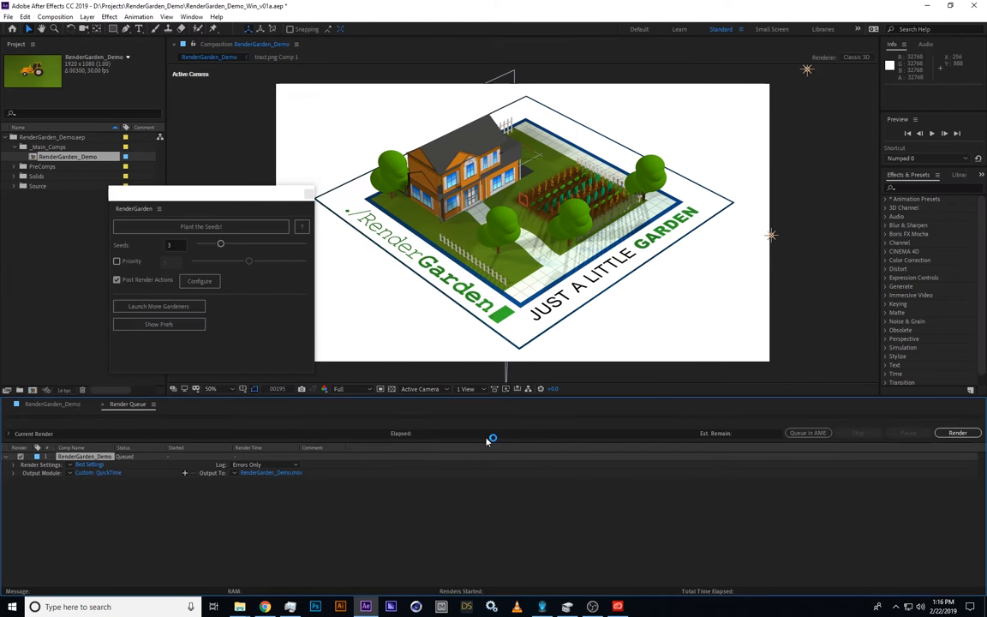
{"action": "mouse_move", "coordinate": [132, 476]}
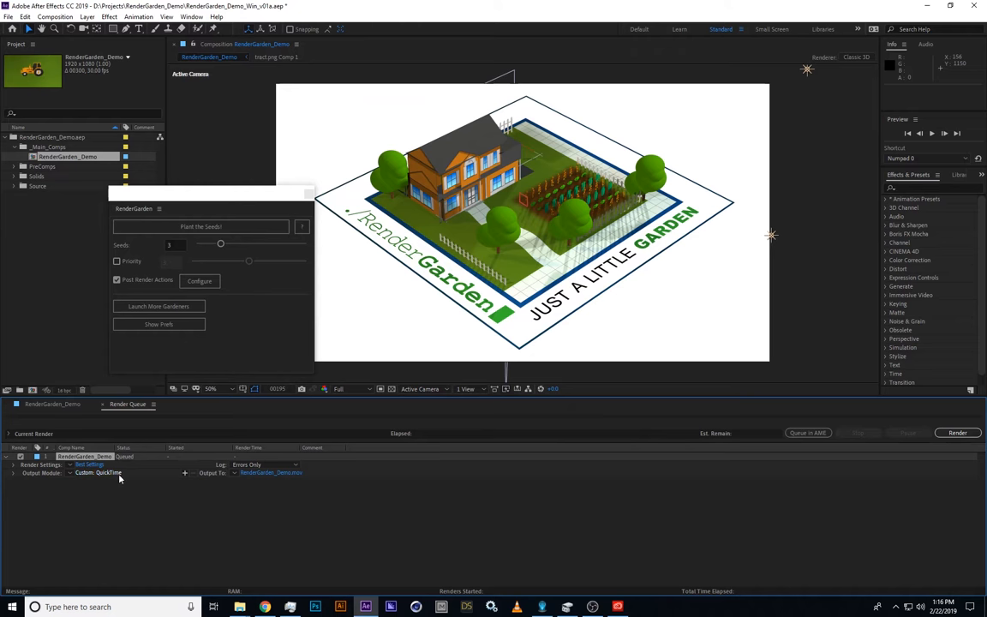
{"action": "mouse_move", "coordinate": [278, 473]}
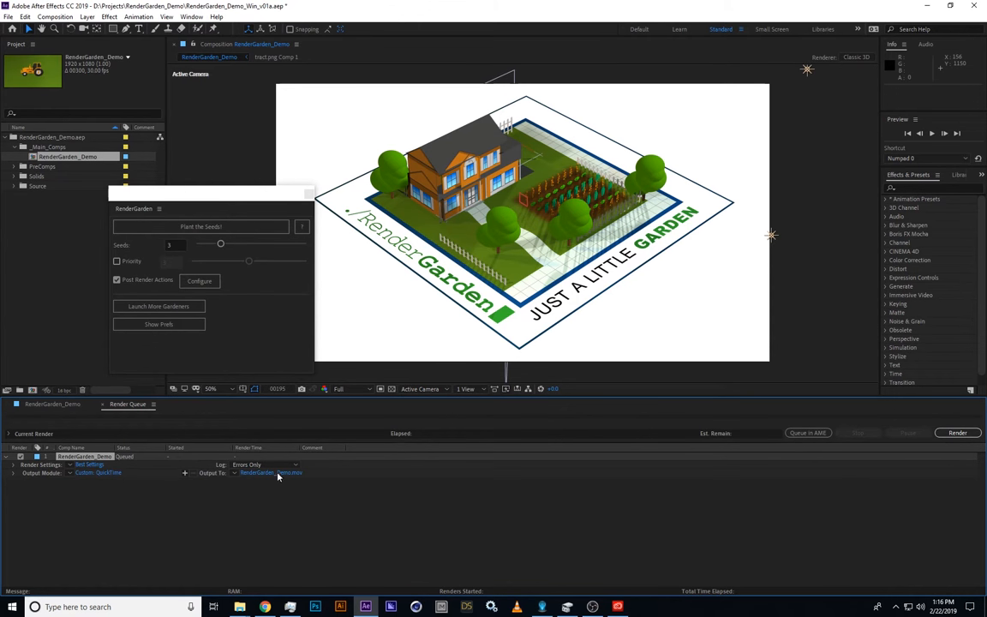
Save the output as RenderGarden_Demo.mov in D:\Projects\RenderGarden_Demo\output, replacing the existing file
{"action": "left_click", "coordinate": [271, 473]}
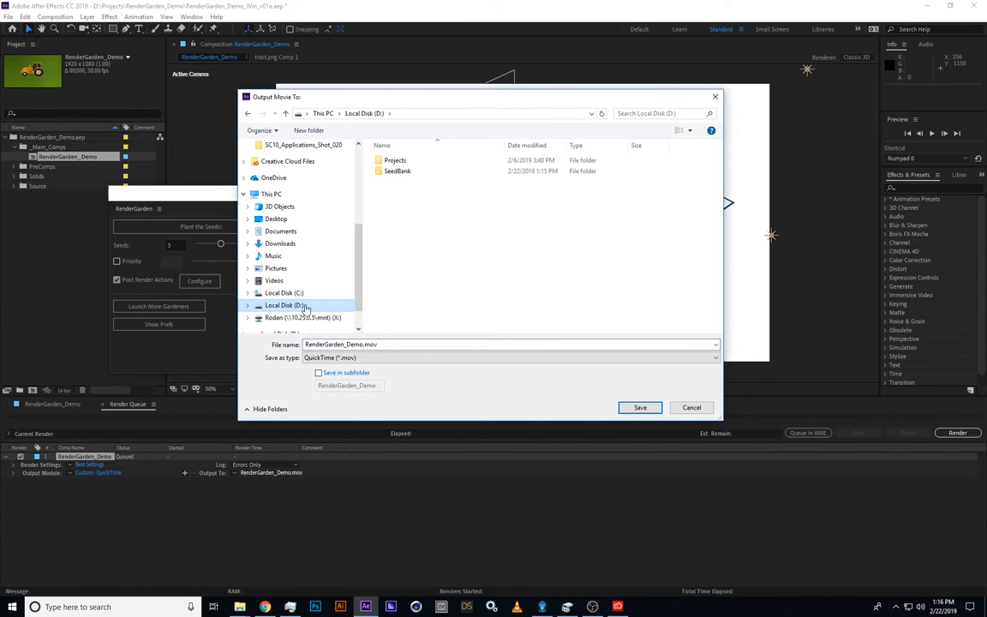
{"action": "double_click", "coordinate": [394, 161]}
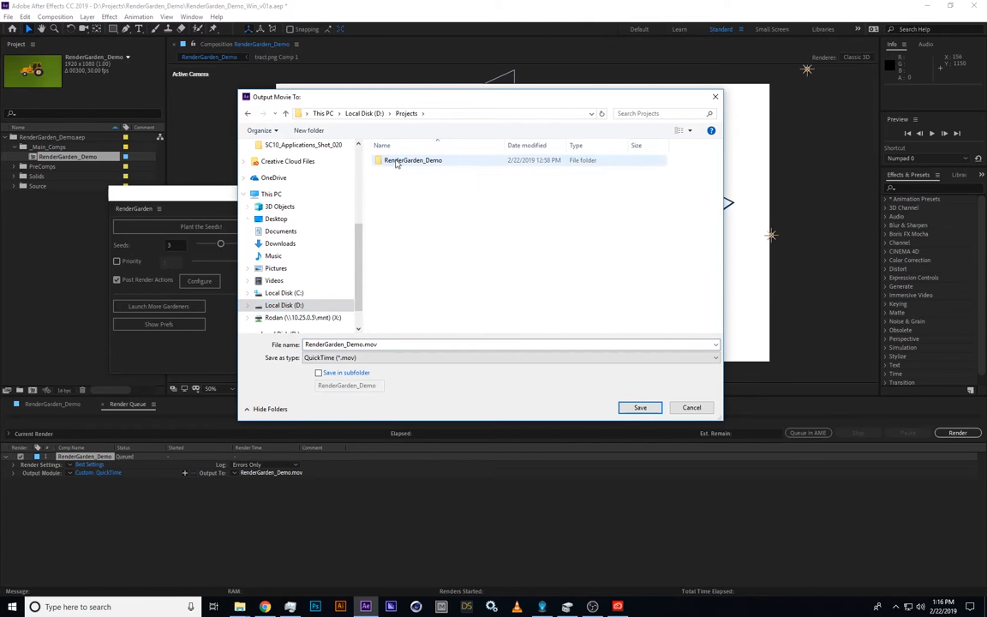
{"action": "double_click", "coordinate": [412, 161]}
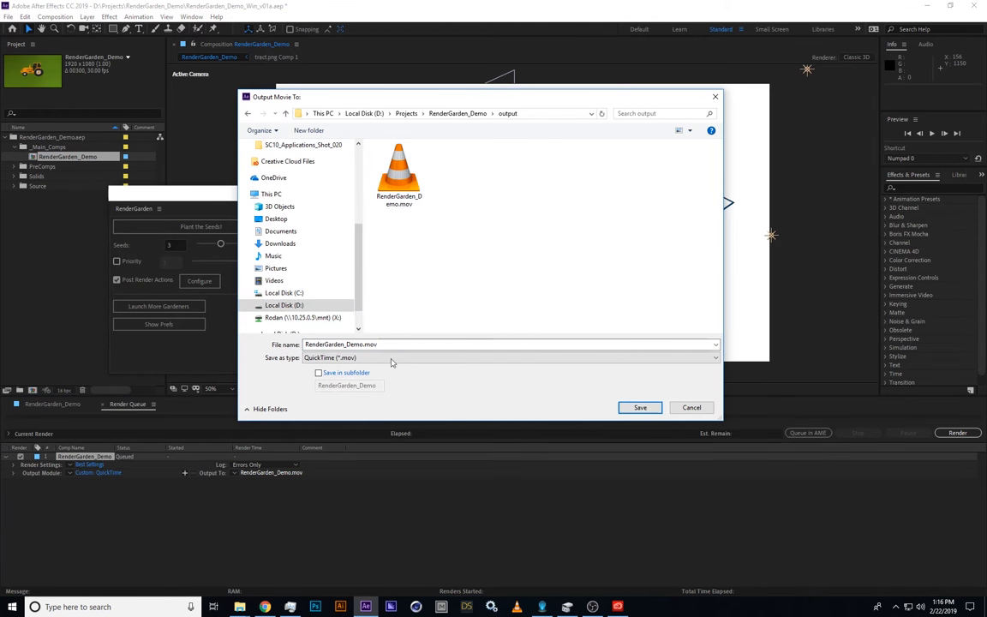
{"action": "left_click", "coordinate": [639, 408]}
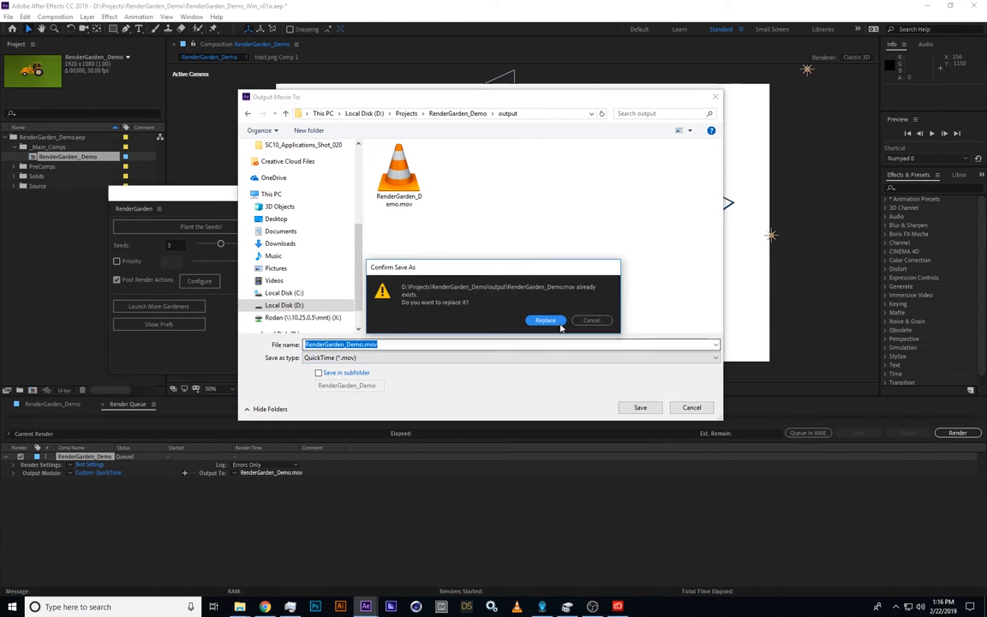
{"action": "left_click", "coordinate": [545, 320]}
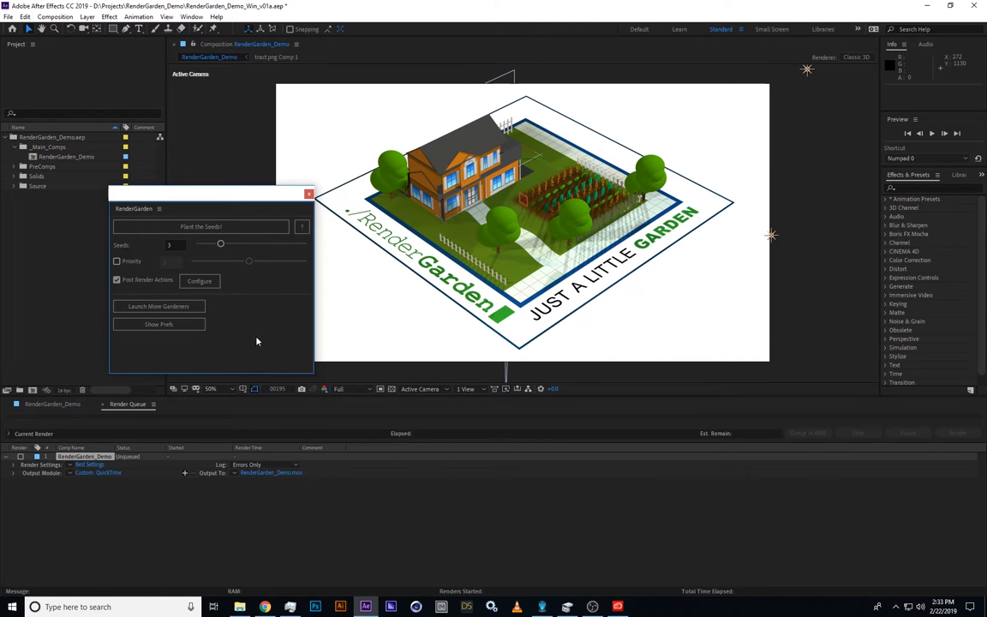
{"action": "mouse_move", "coordinate": [223, 347]}
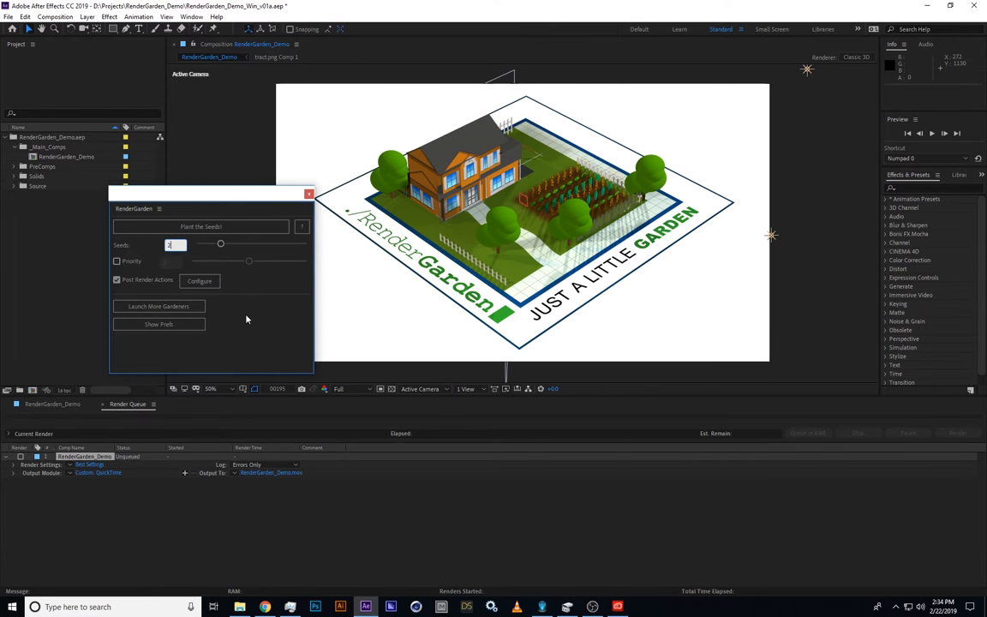
{"action": "mouse_move", "coordinate": [254, 322]}
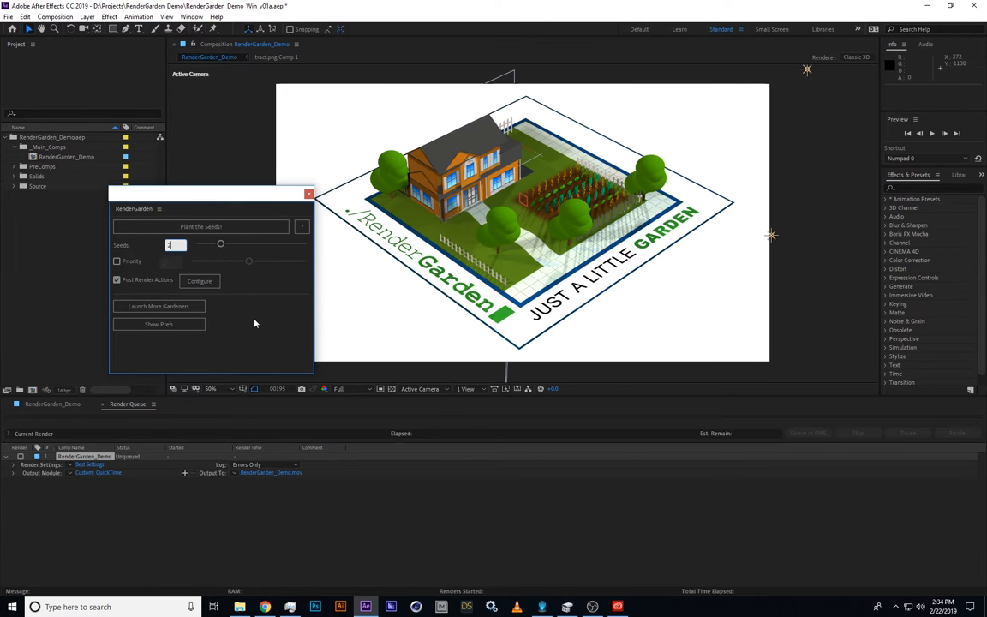
{"action": "mouse_move", "coordinate": [199, 281]}
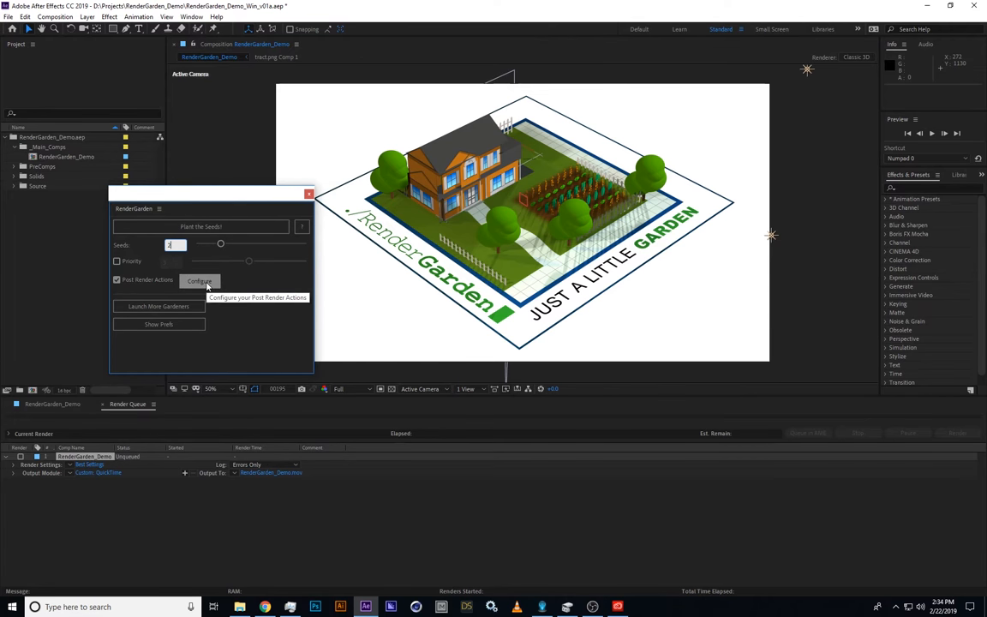
Enable the MP4 option in RenderGarden's Post Render Actions and confirm
{"action": "left_click", "coordinate": [199, 281]}
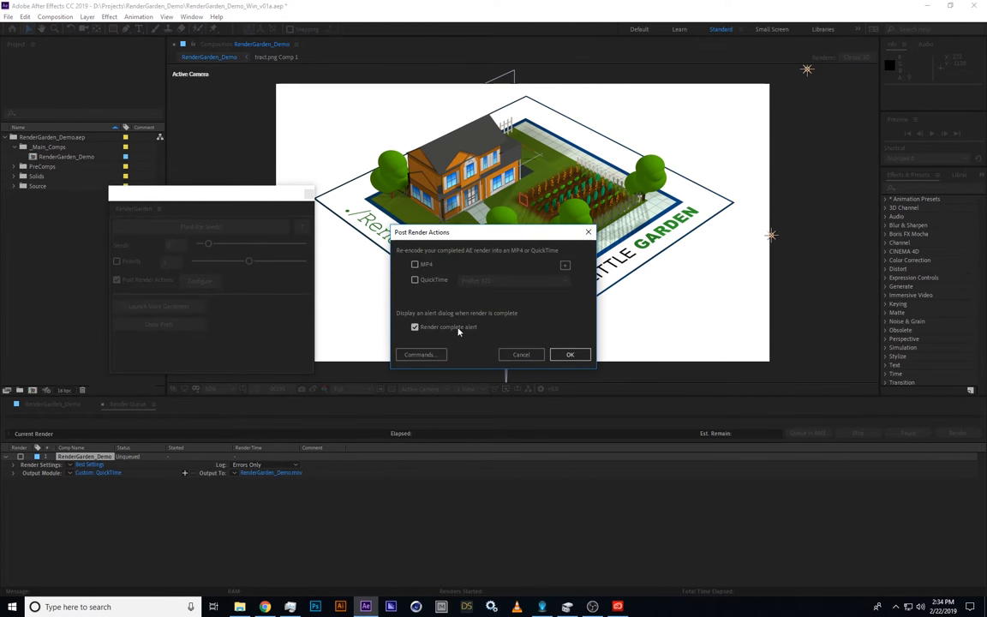
{"action": "mouse_move", "coordinate": [460, 333]}
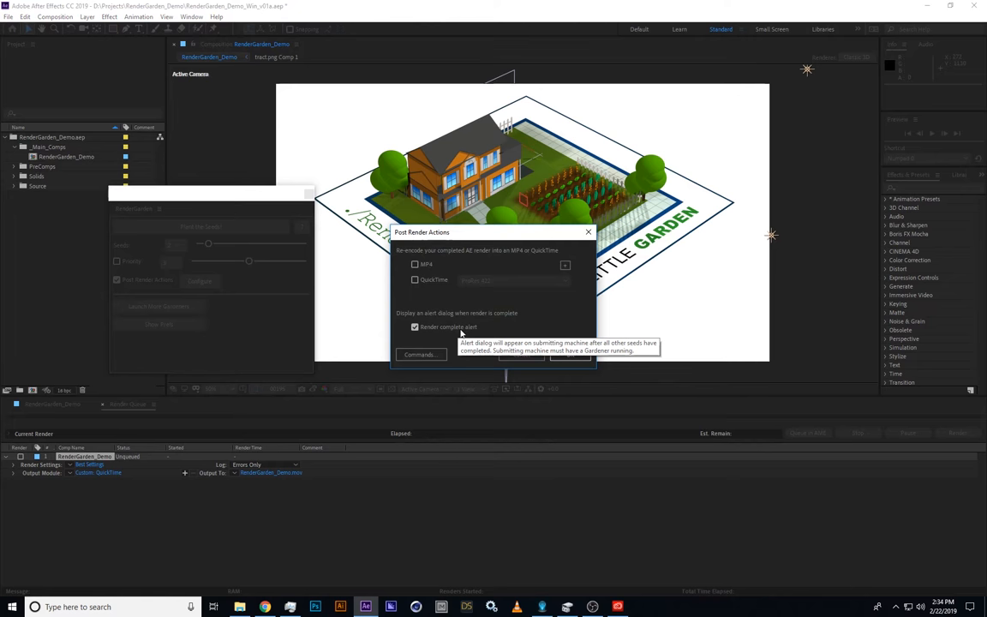
{"action": "mouse_move", "coordinate": [427, 268]}
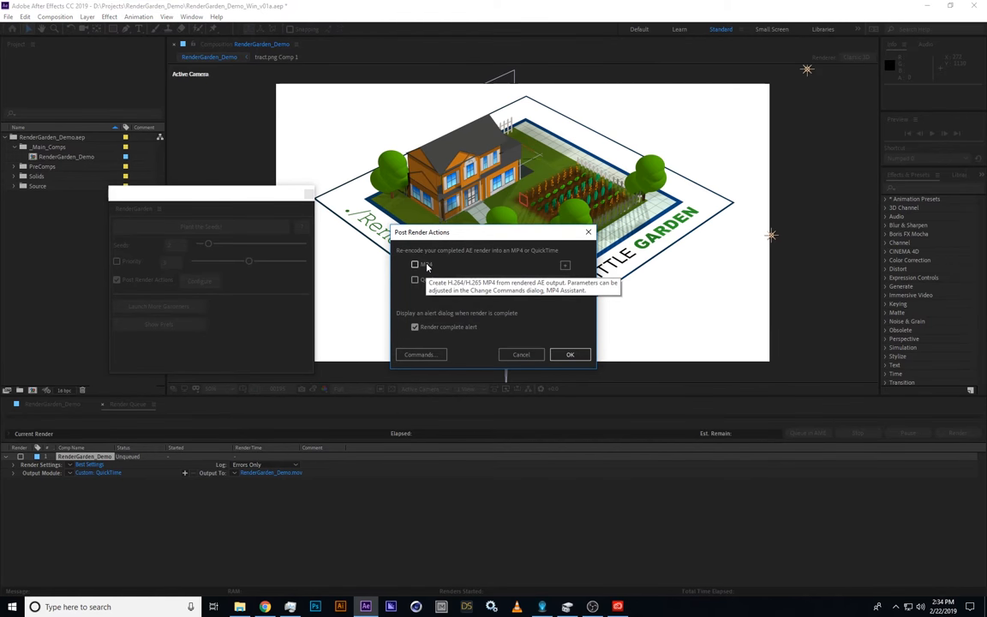
{"action": "left_click", "coordinate": [415, 264]}
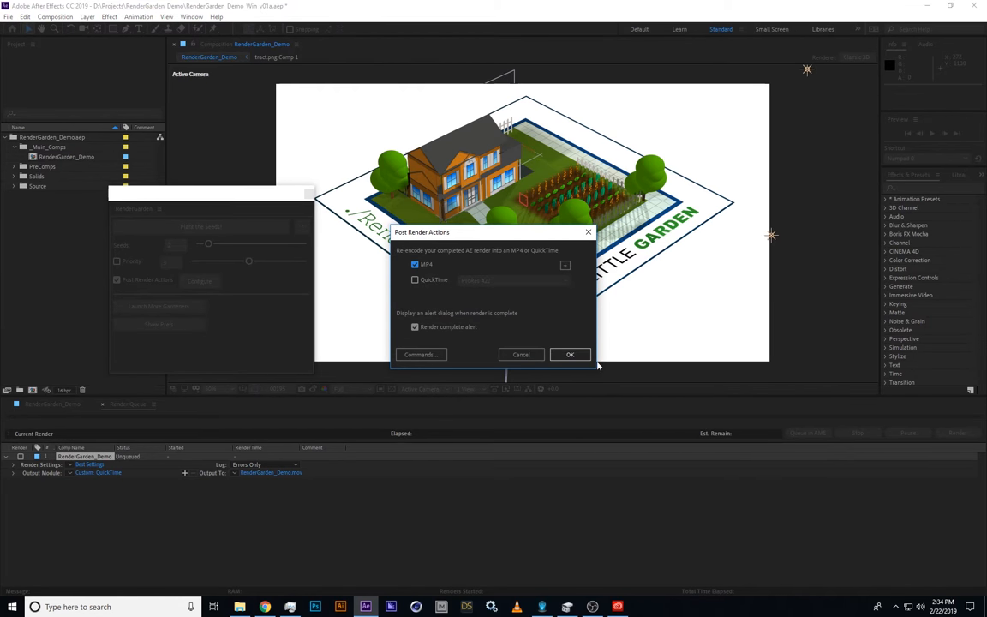
{"action": "left_click", "coordinate": [569, 355]}
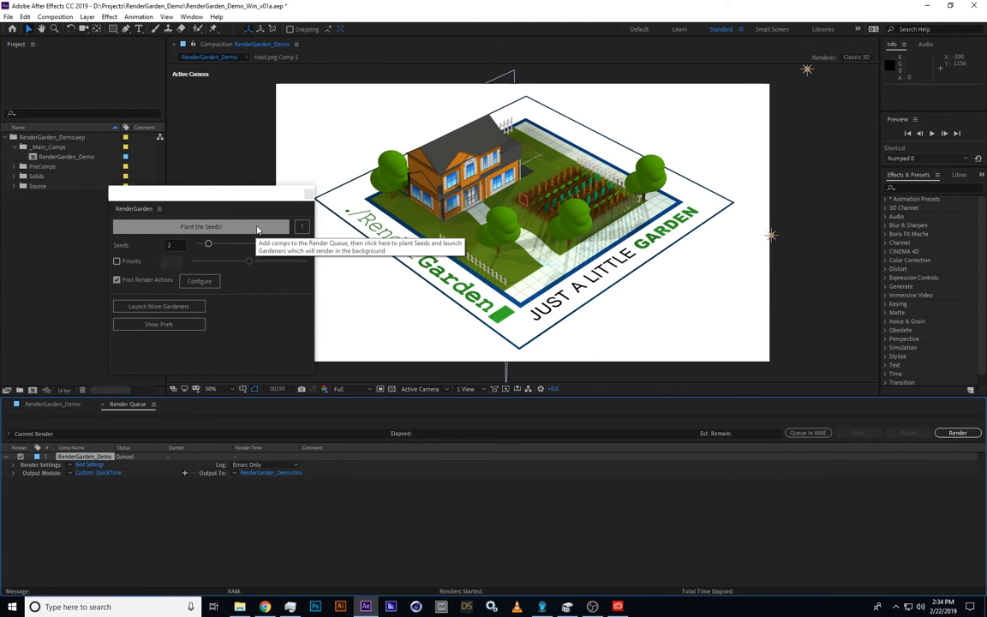
Plant the seeds for the queued RenderGarden_Demo comp from the RenderGarden panel
{"action": "left_click", "coordinate": [201, 226]}
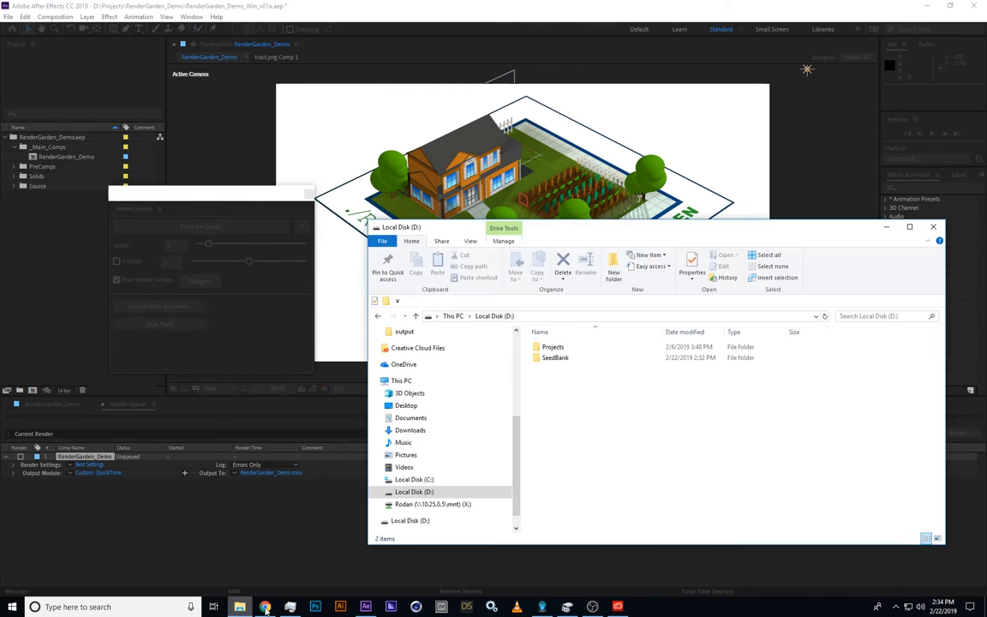
Browse D:\SeedBank to the 01_RenderGarden_Demo seed folder and look over its seed files
{"action": "left_click", "coordinate": [555, 358]}
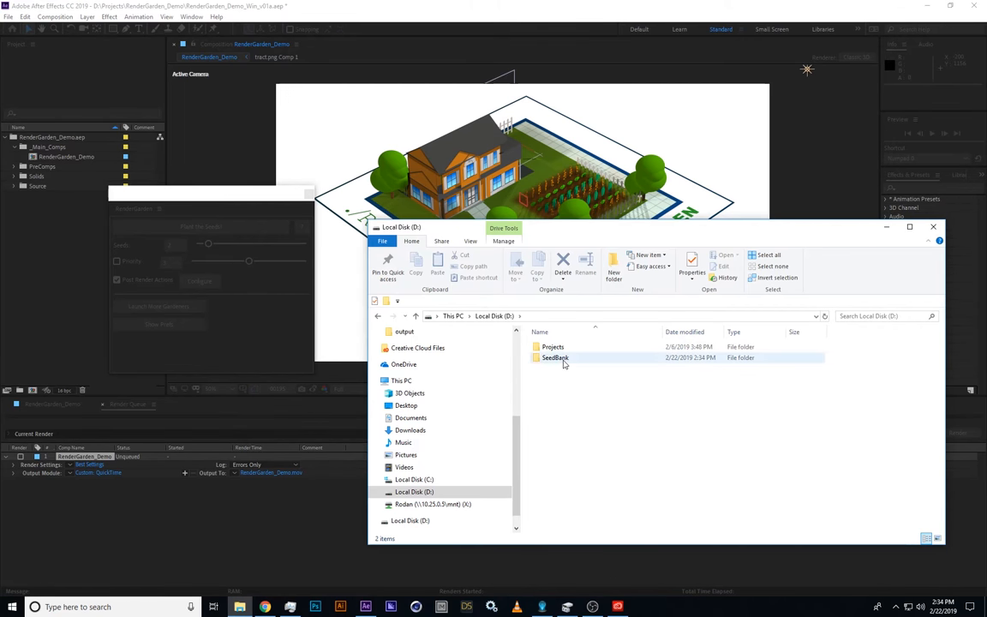
{"action": "double_click", "coordinate": [555, 359]}
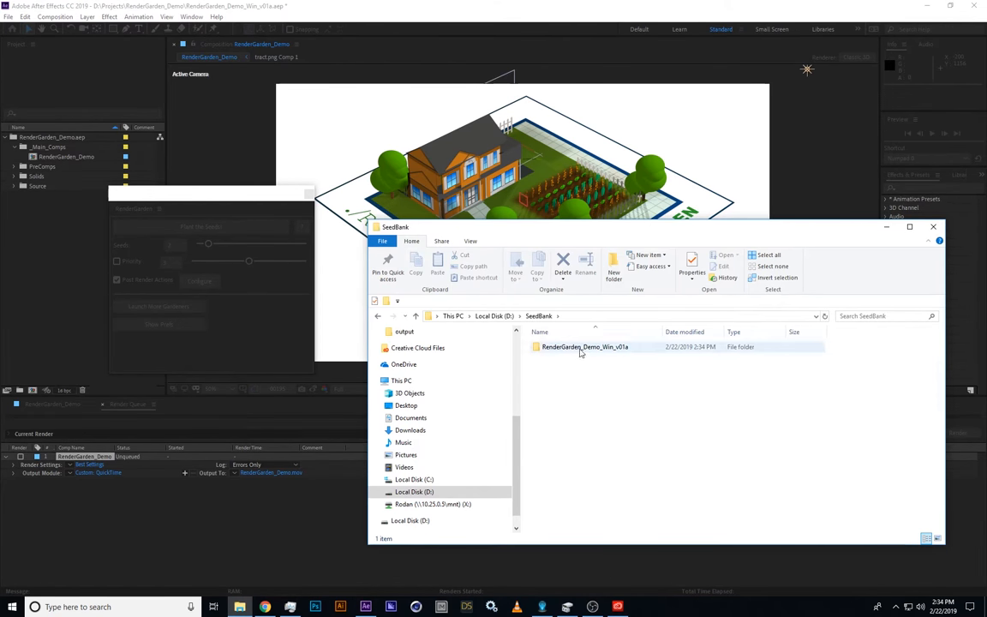
{"action": "double_click", "coordinate": [584, 346]}
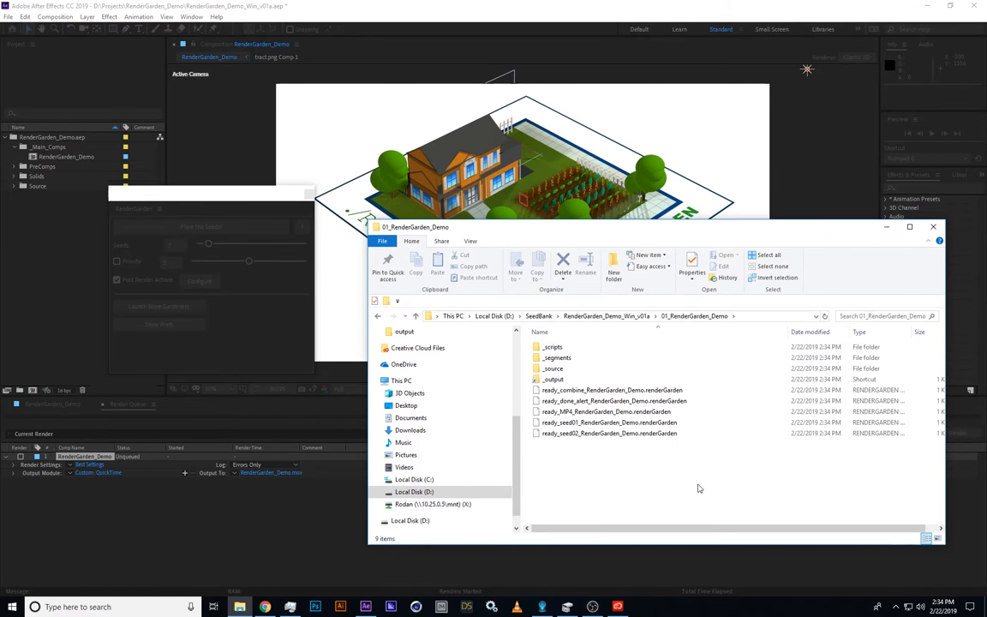
{"action": "mouse_move", "coordinate": [633, 467]}
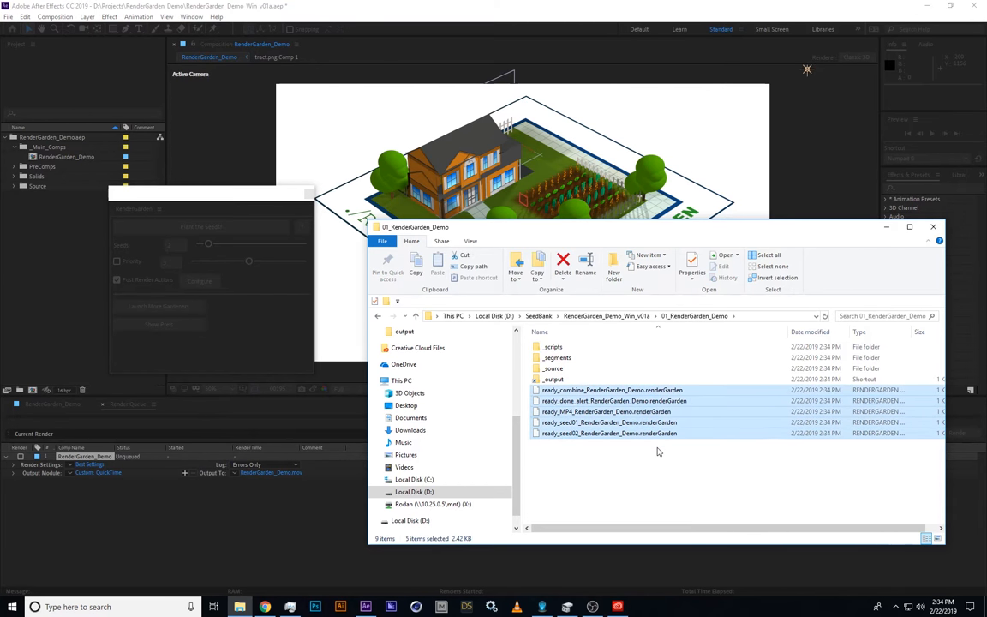
{"action": "left_click", "coordinate": [555, 459]}
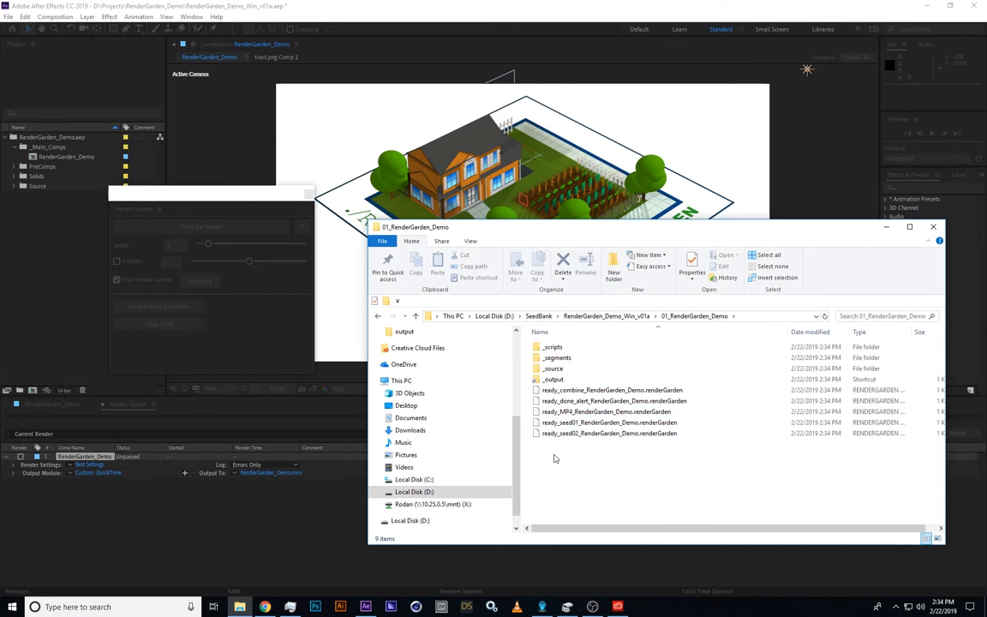
{"action": "left_click", "coordinate": [609, 422]}
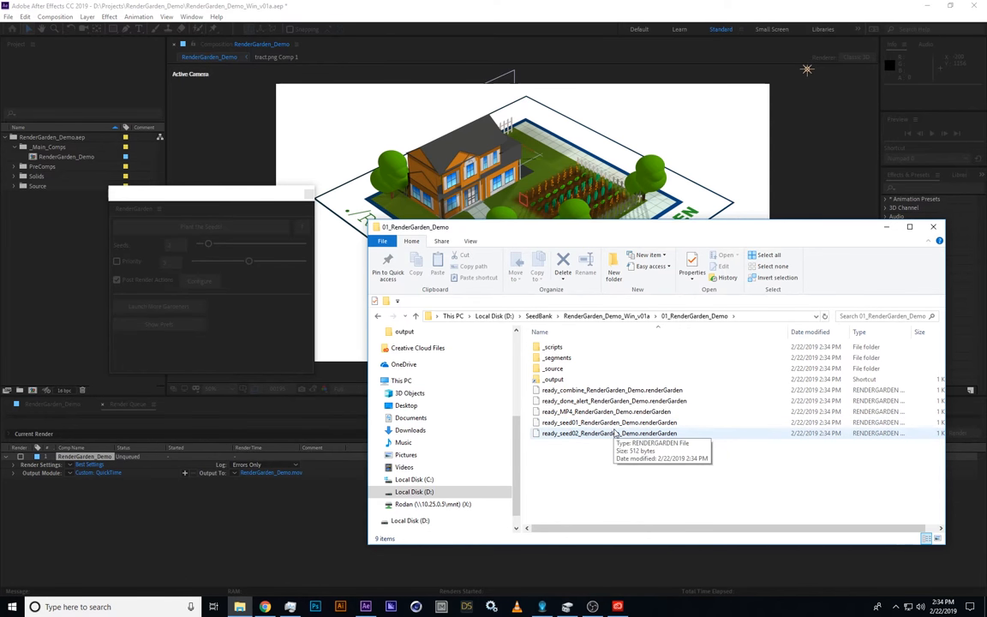
{"action": "left_click", "coordinate": [606, 411]}
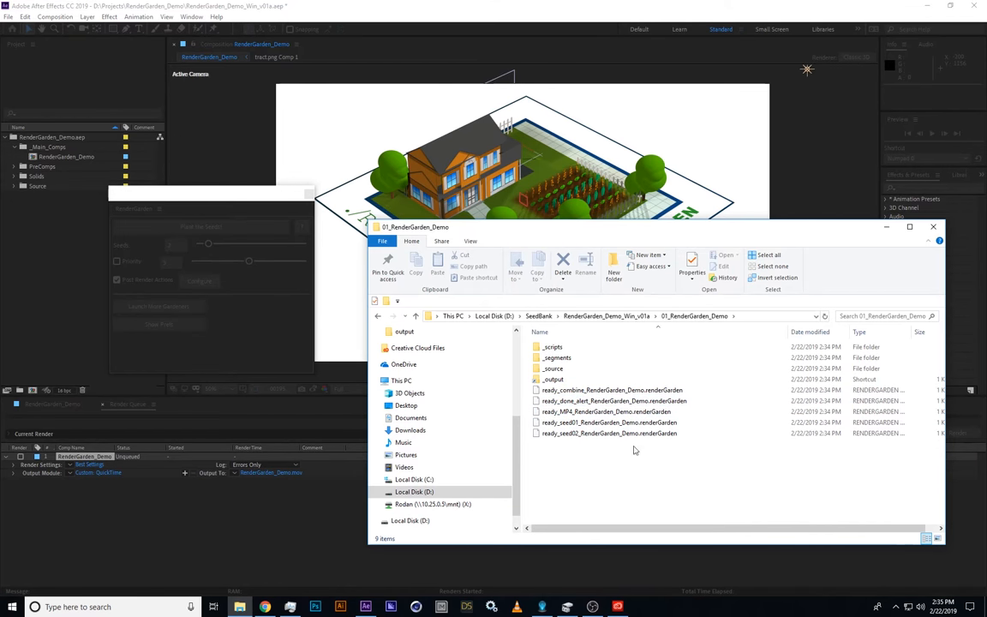
{"action": "left_click", "coordinate": [610, 432]}
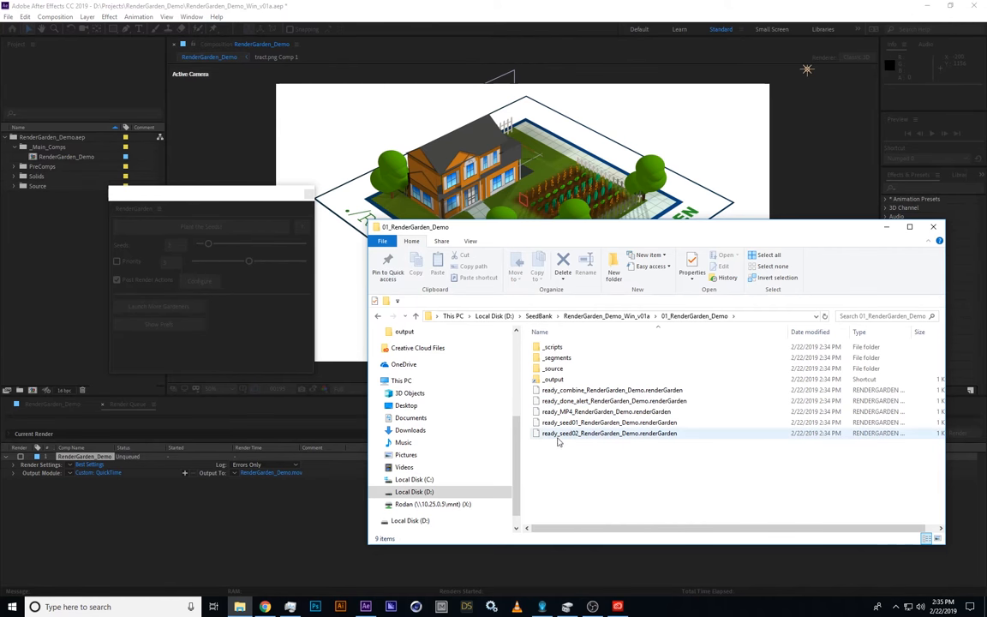
{"action": "left_click", "coordinate": [610, 432]}
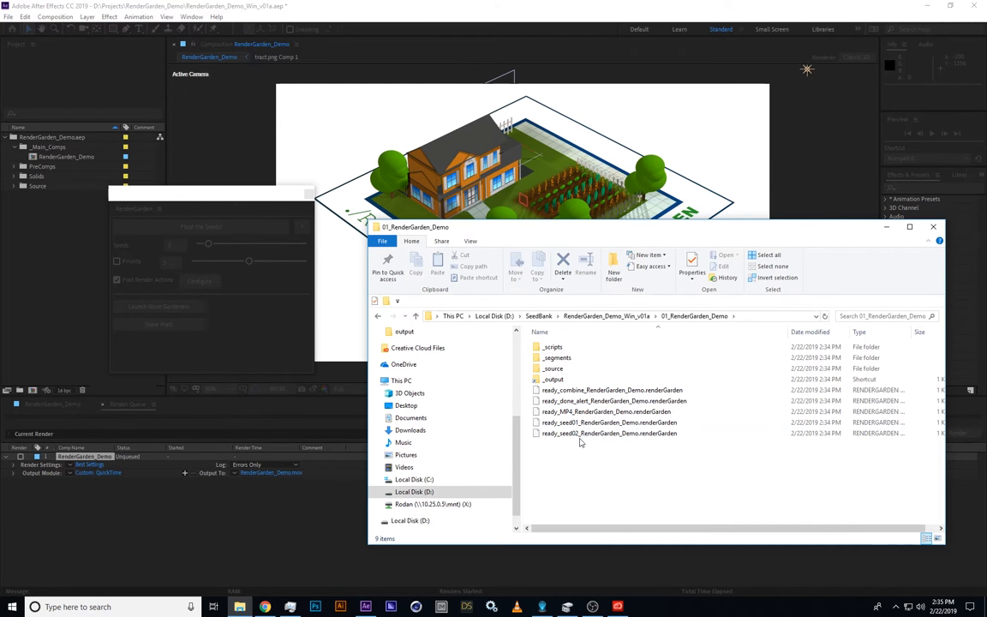
Look inside the _source and _segments folders of the demo seed folder
{"action": "left_click", "coordinate": [553, 368]}
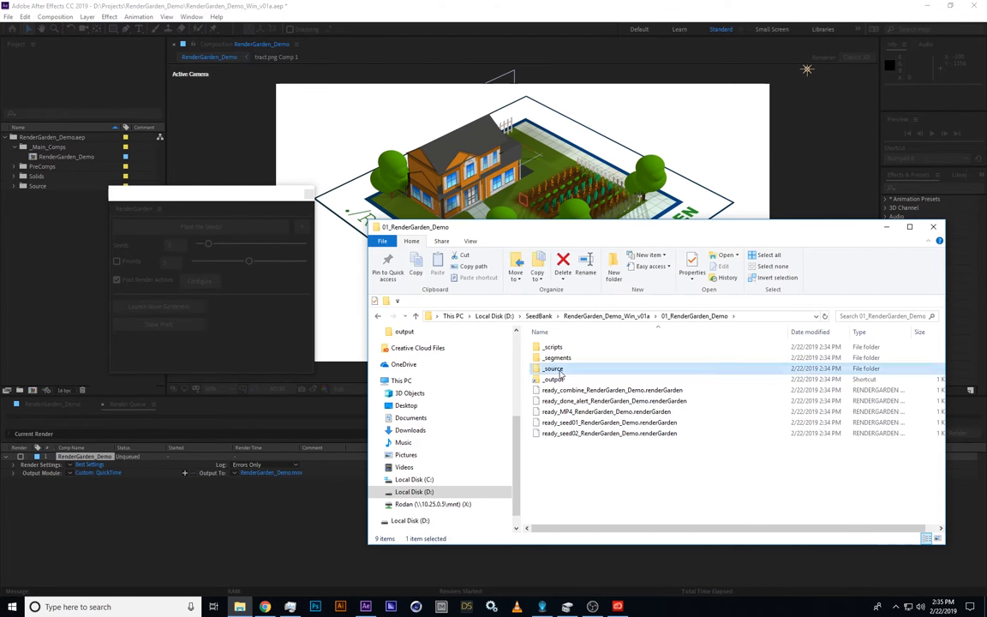
{"action": "double_click", "coordinate": [554, 368]}
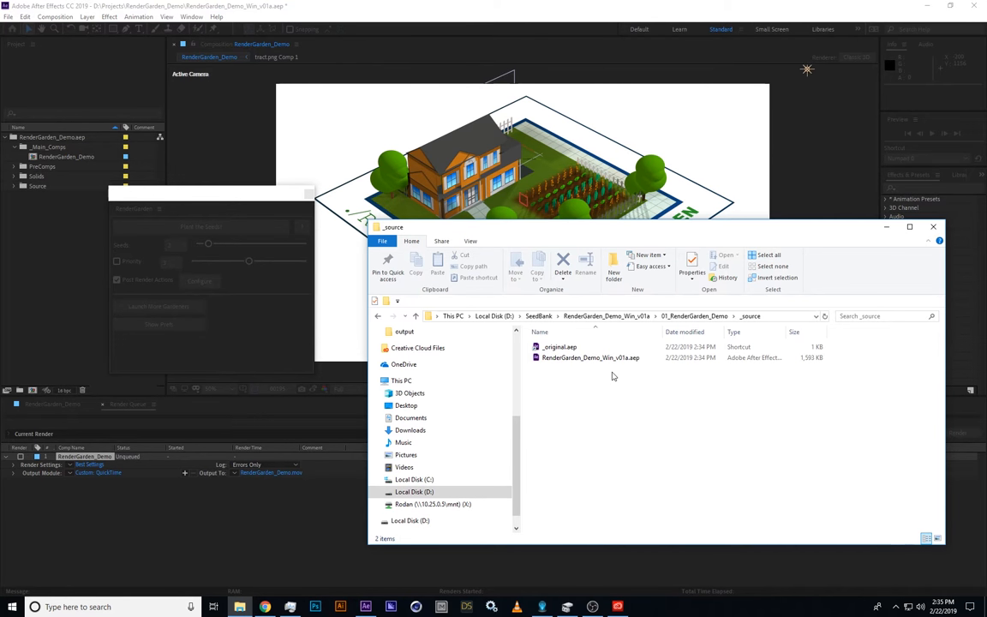
{"action": "left_click", "coordinate": [405, 332]}
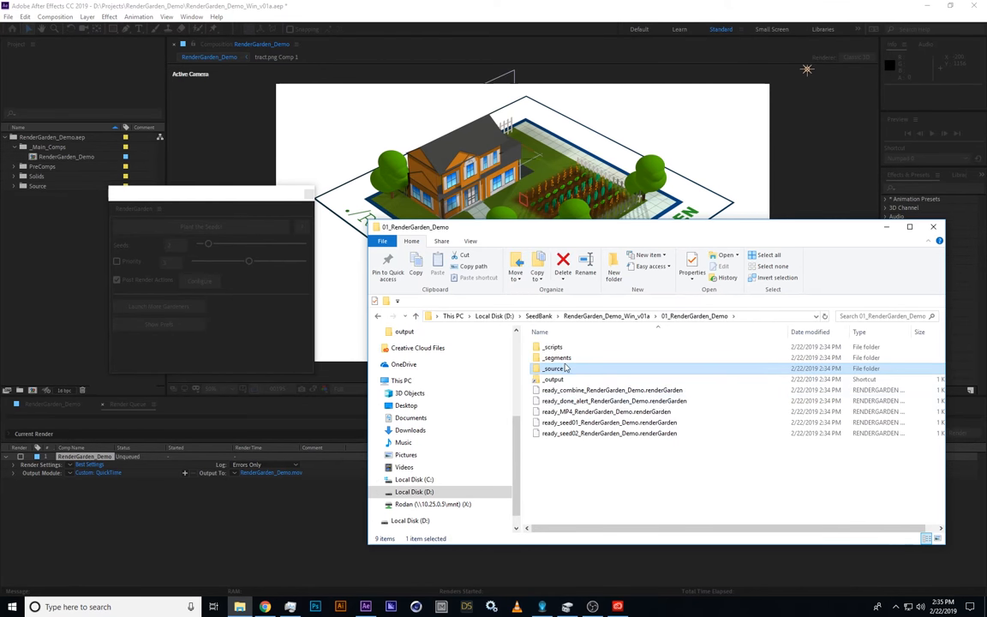
{"action": "double_click", "coordinate": [557, 358]}
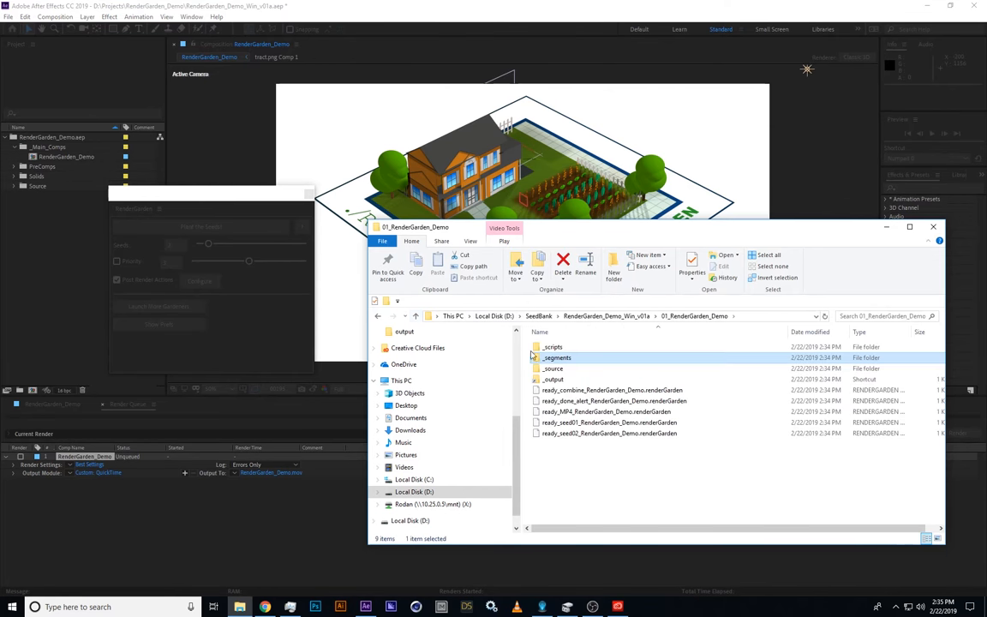
{"action": "double_click", "coordinate": [552, 346]}
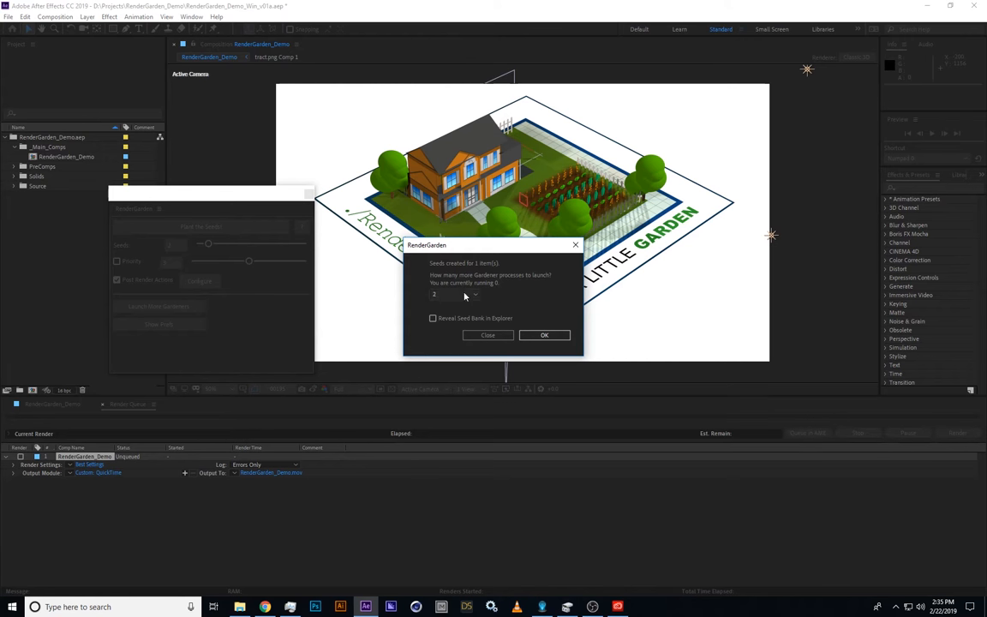
Launch 2 gardener render processes from the 'Seeds created' dialog
{"action": "left_click", "coordinate": [545, 334]}
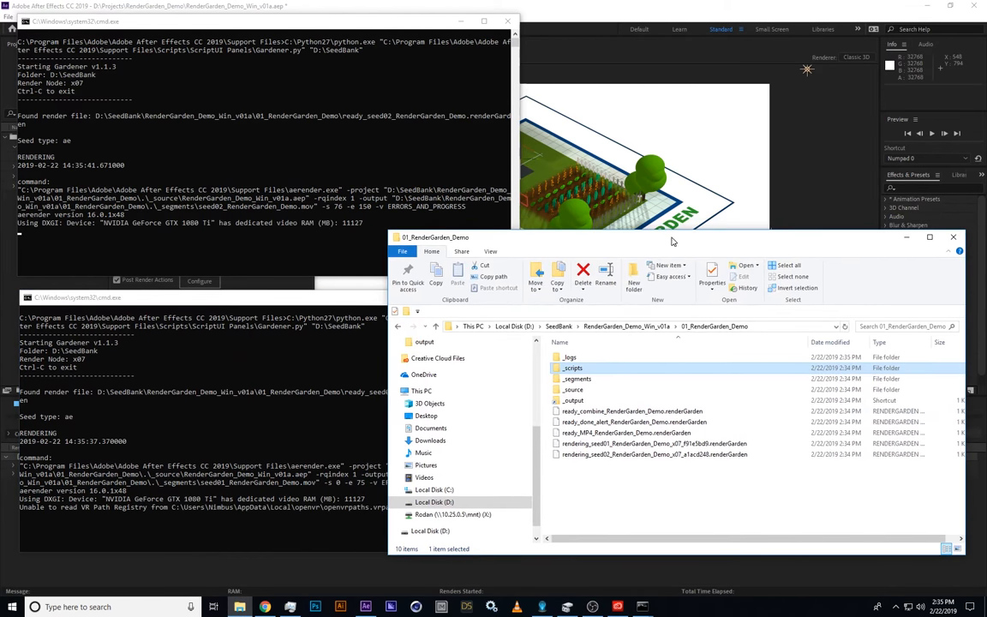
{"action": "mouse_move", "coordinate": [591, 470]}
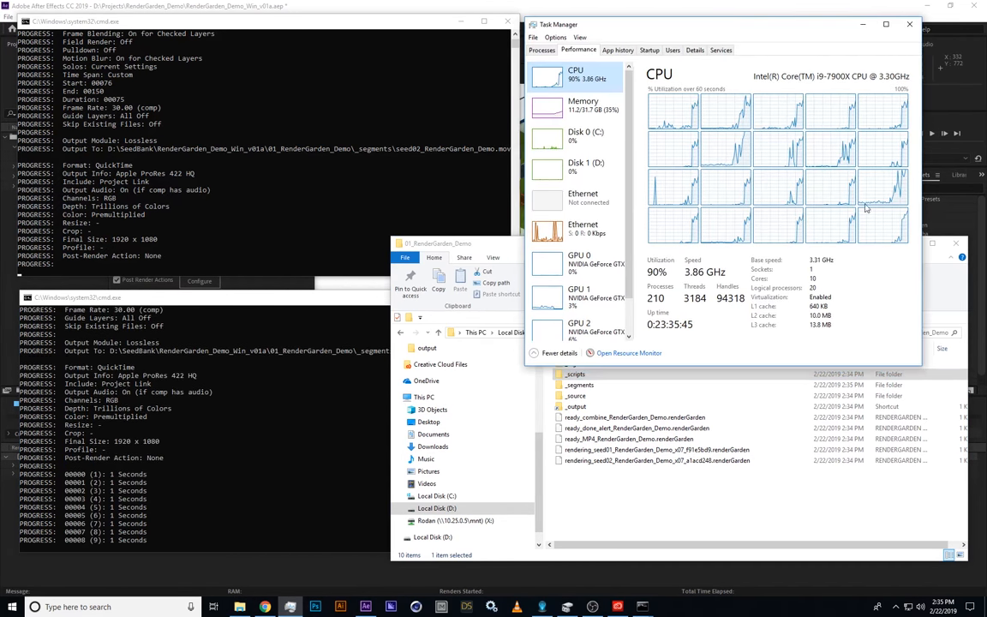
Watch Task Manager's CPU graph while the gardeners render until RENDER COMPLETE appears
{"action": "left_click", "coordinate": [576, 406]}
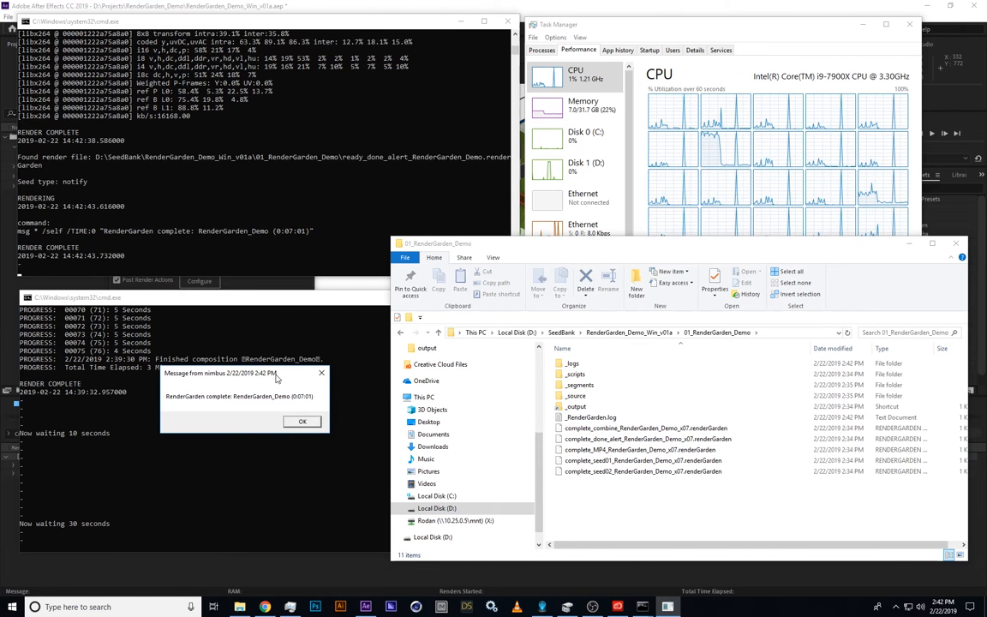
{"action": "mouse_move", "coordinate": [312, 429]}
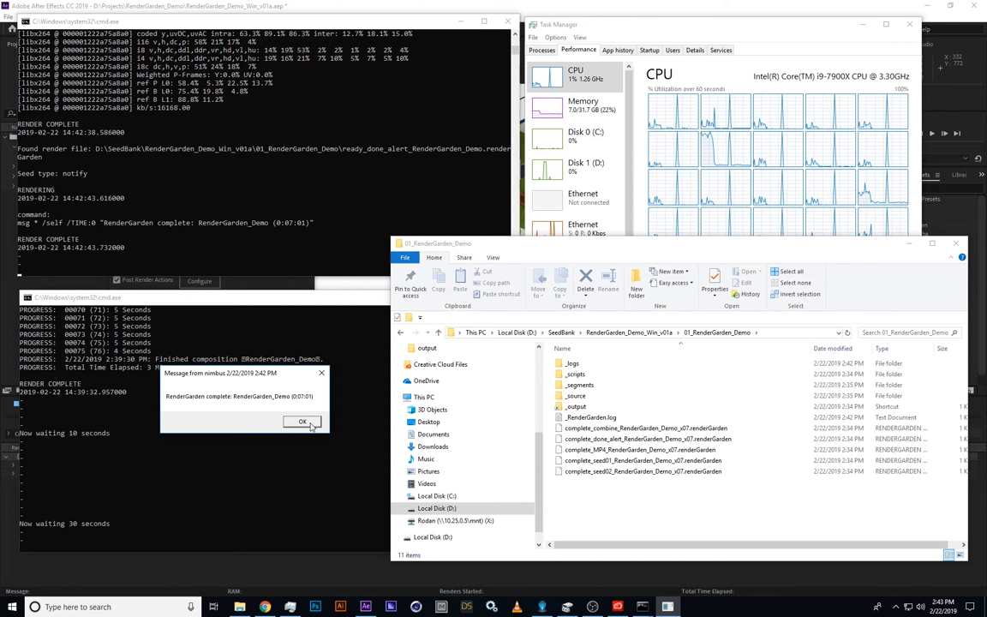
Dismiss the RenderGarden render-complete message box
{"action": "left_click", "coordinate": [301, 421]}
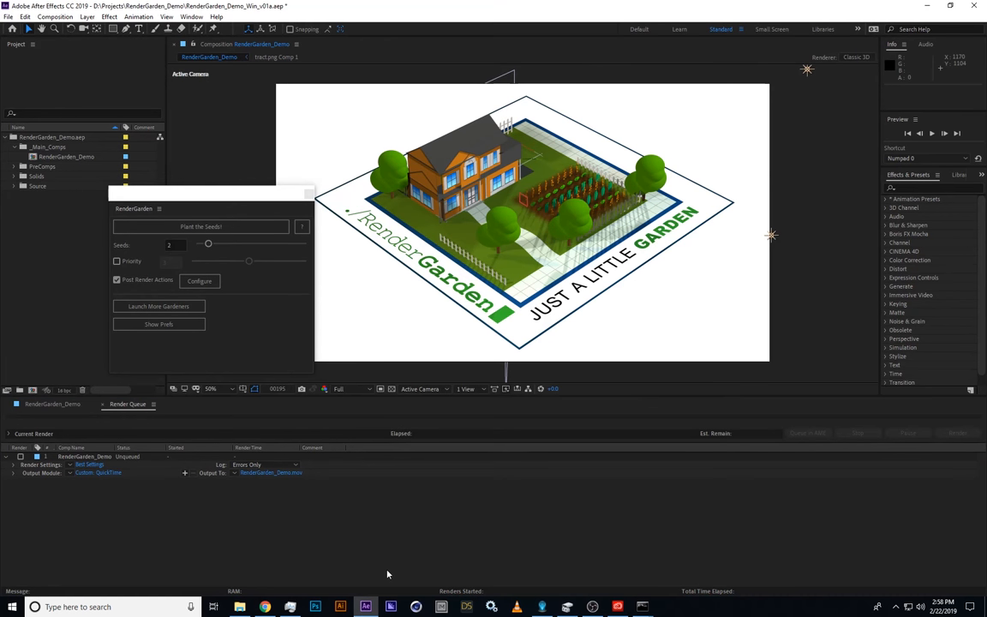
{"action": "mouse_move", "coordinate": [264, 340]}
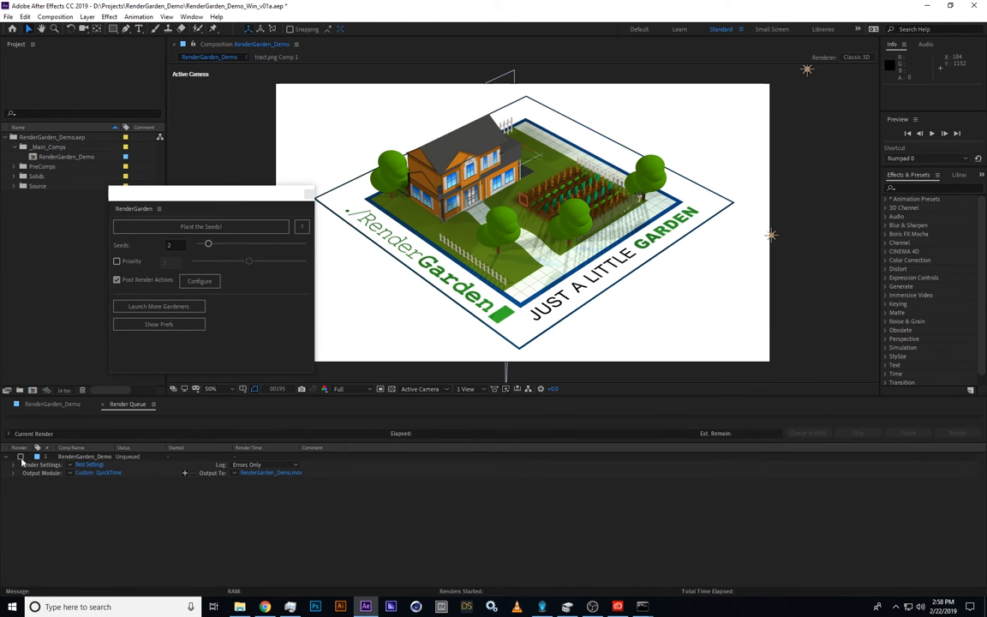
Tick the Render checkbox so the RenderGarden_Demo queue item is Queued again
{"action": "left_click", "coordinate": [21, 456]}
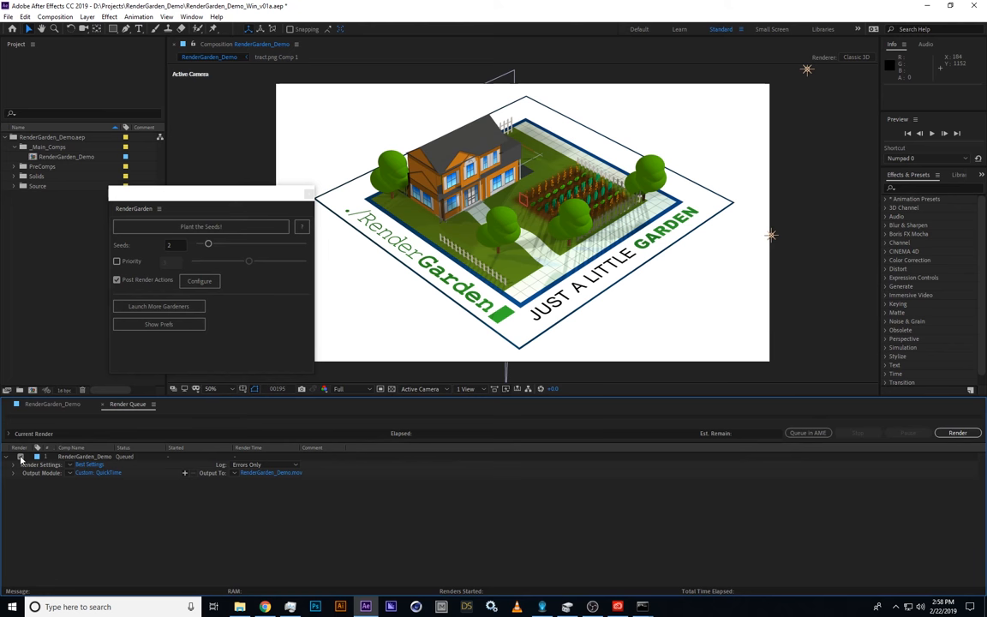
{"action": "mouse_move", "coordinate": [216, 339]}
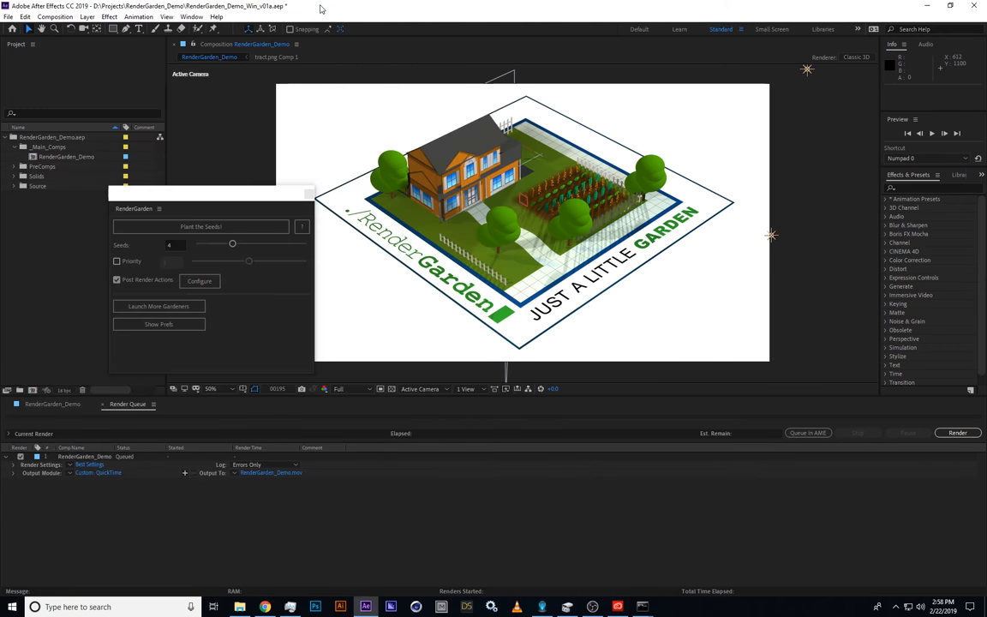
{"action": "mouse_move", "coordinate": [256, 326]}
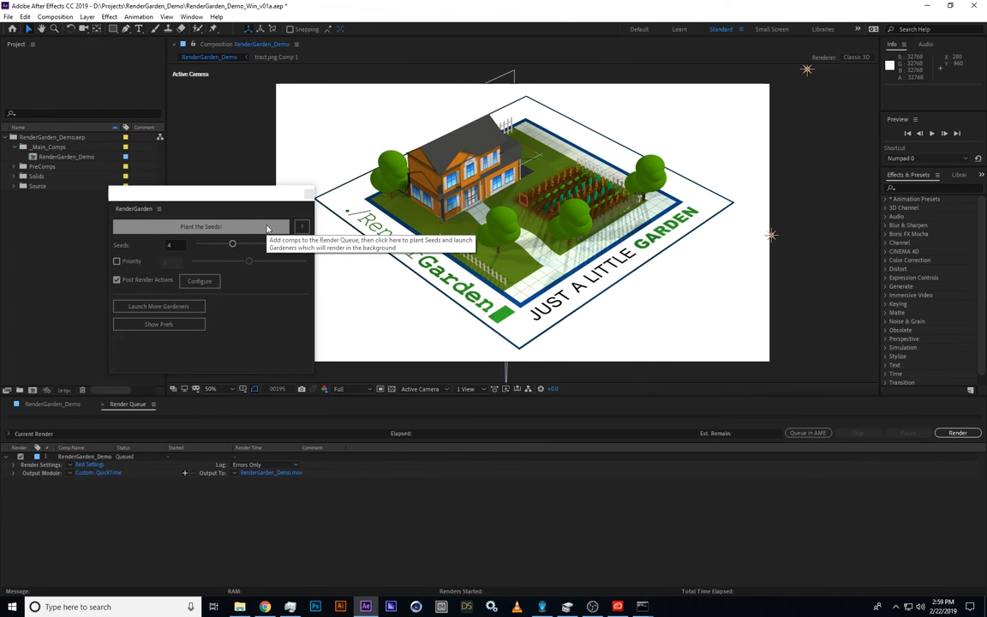
Plant fresh seeds for the queued comp and launch 2 gardeners to render them
{"action": "left_click", "coordinate": [200, 226]}
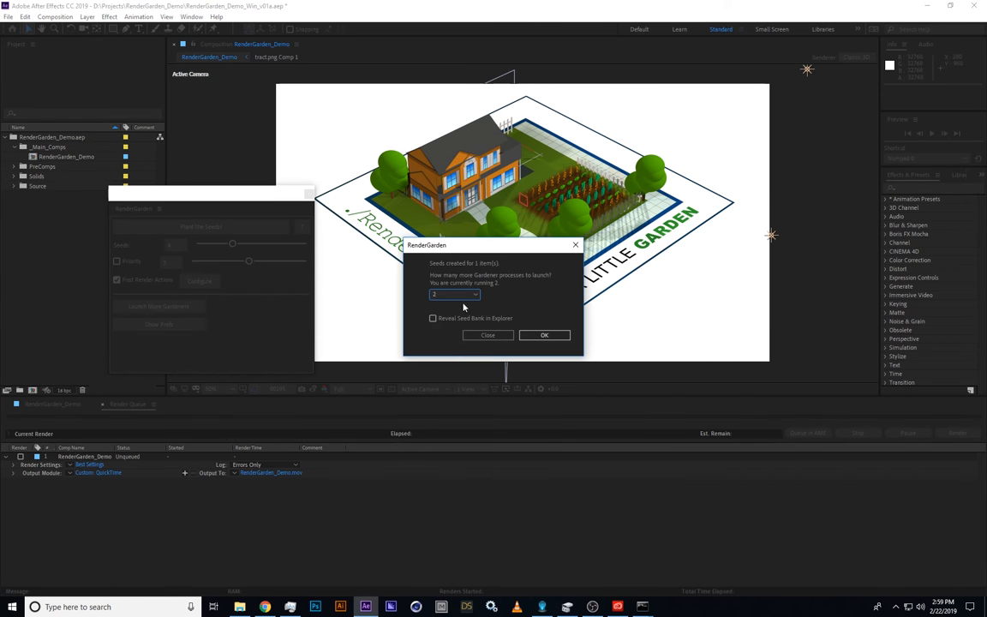
{"action": "left_click", "coordinate": [545, 334]}
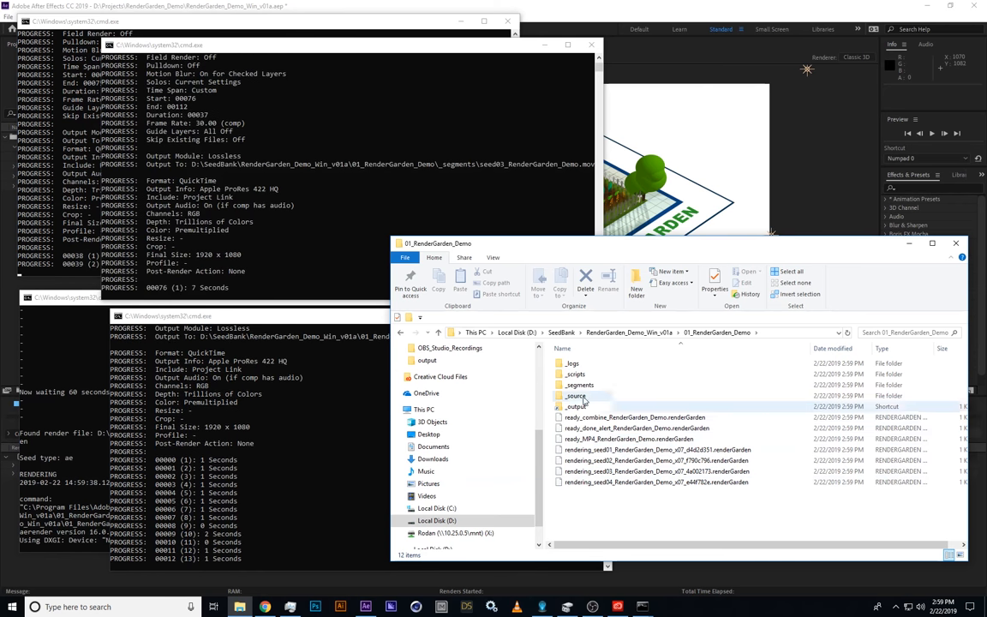
Let the gardener consoles finish rendering and combining until the RenderGarden_Demo complete notice appears
{"action": "double_click", "coordinate": [581, 384]}
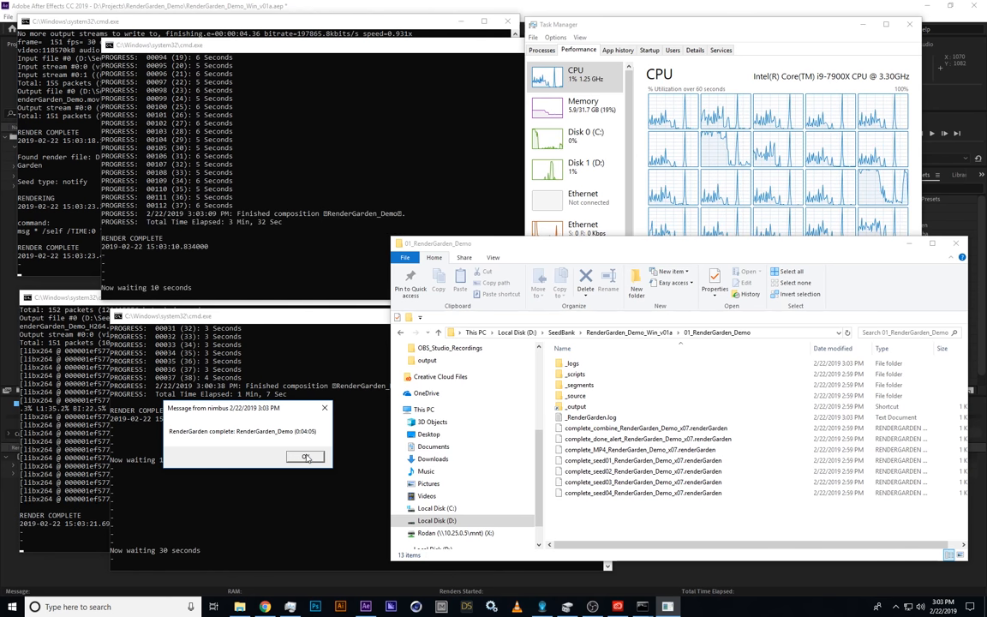
Dismiss the render-complete notice and show the _output folder with RenderGarden_Demo.mov and the H264 MP4
{"action": "left_click", "coordinate": [579, 384]}
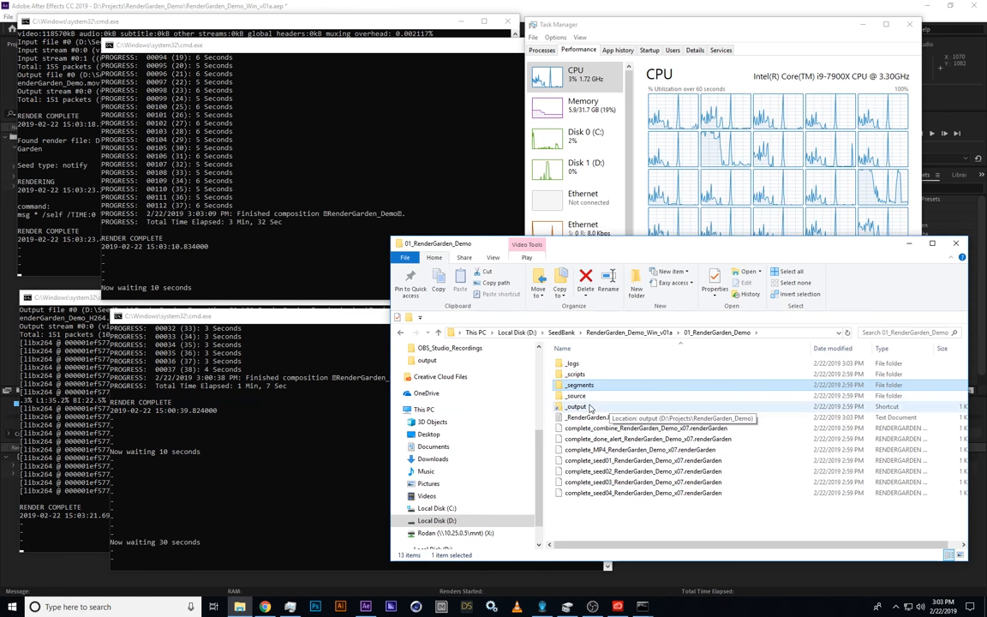
{"action": "double_click", "coordinate": [576, 406]}
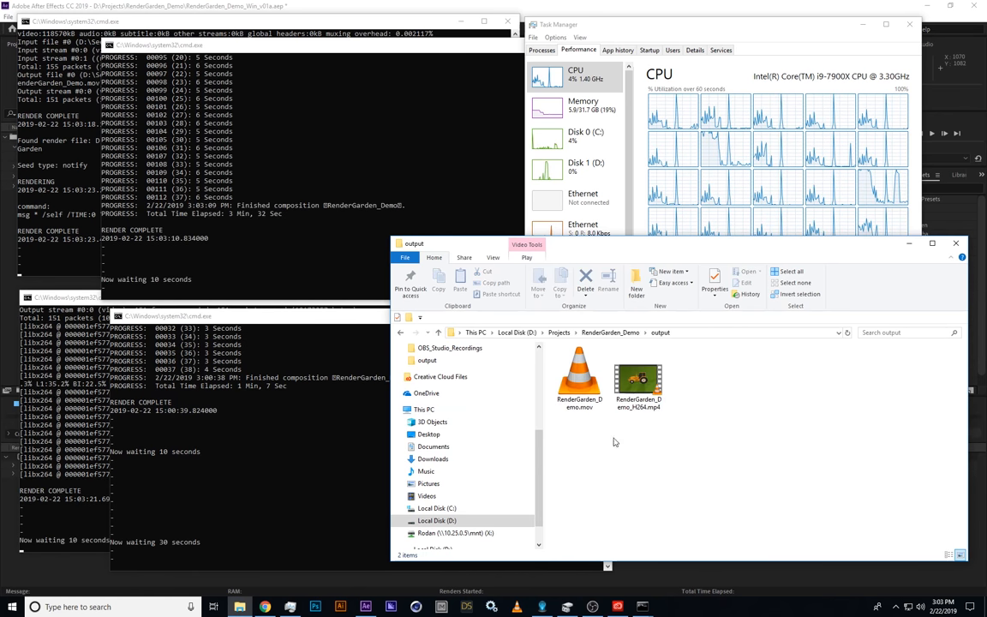
{"action": "left_click", "coordinate": [638, 378]}
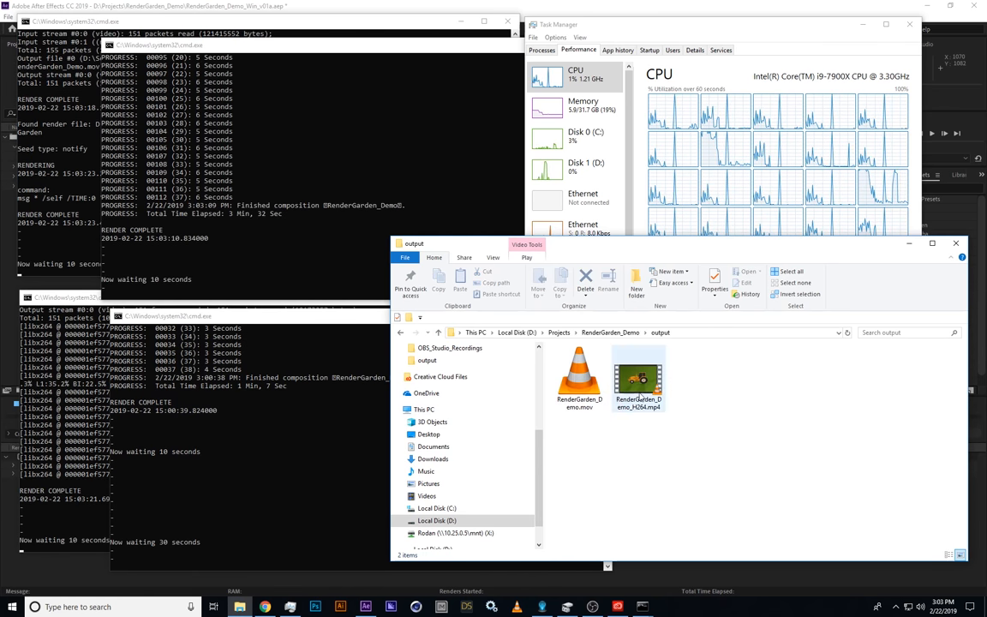